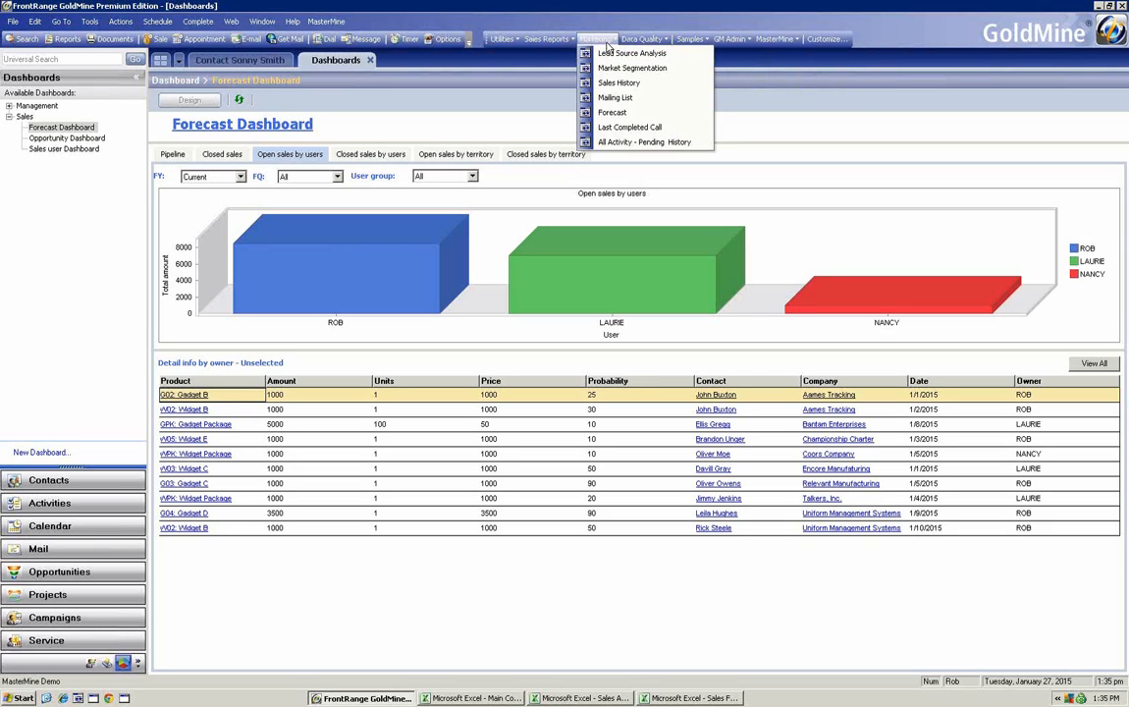
- Launch GoldMine's Market Segmentation analysis as an Excel workbook of industry counts by score group
{"action": "left_click", "coordinate": [616, 97]}
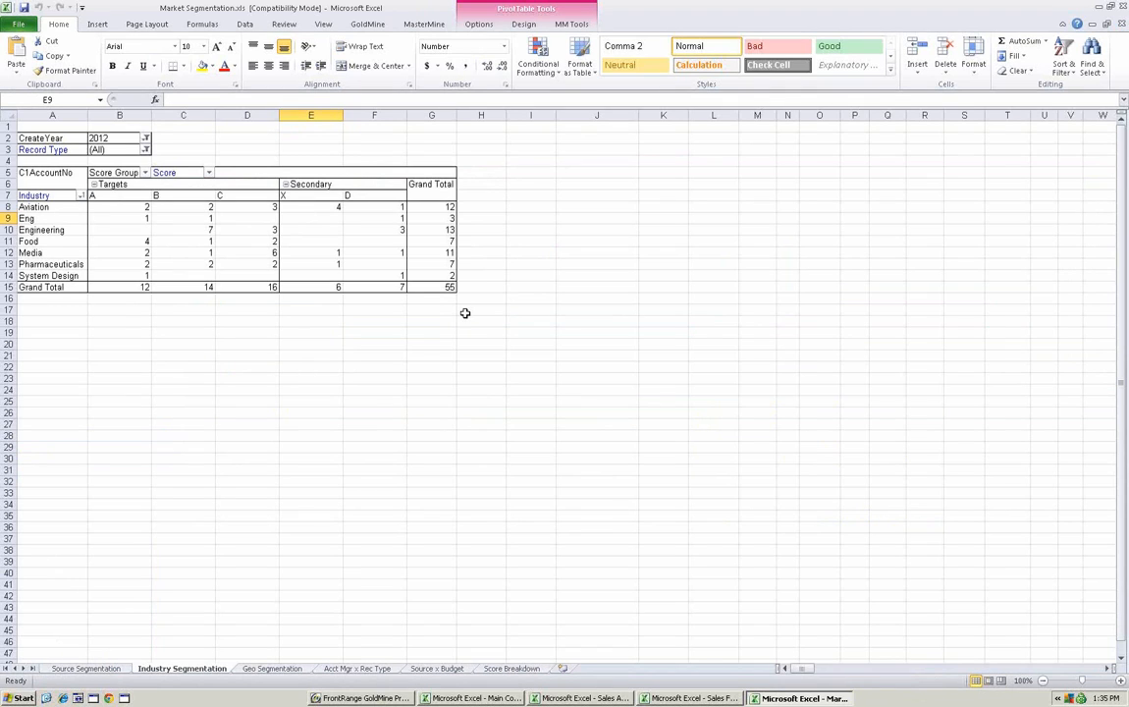
{"action": "mouse_move", "coordinate": [468, 316]}
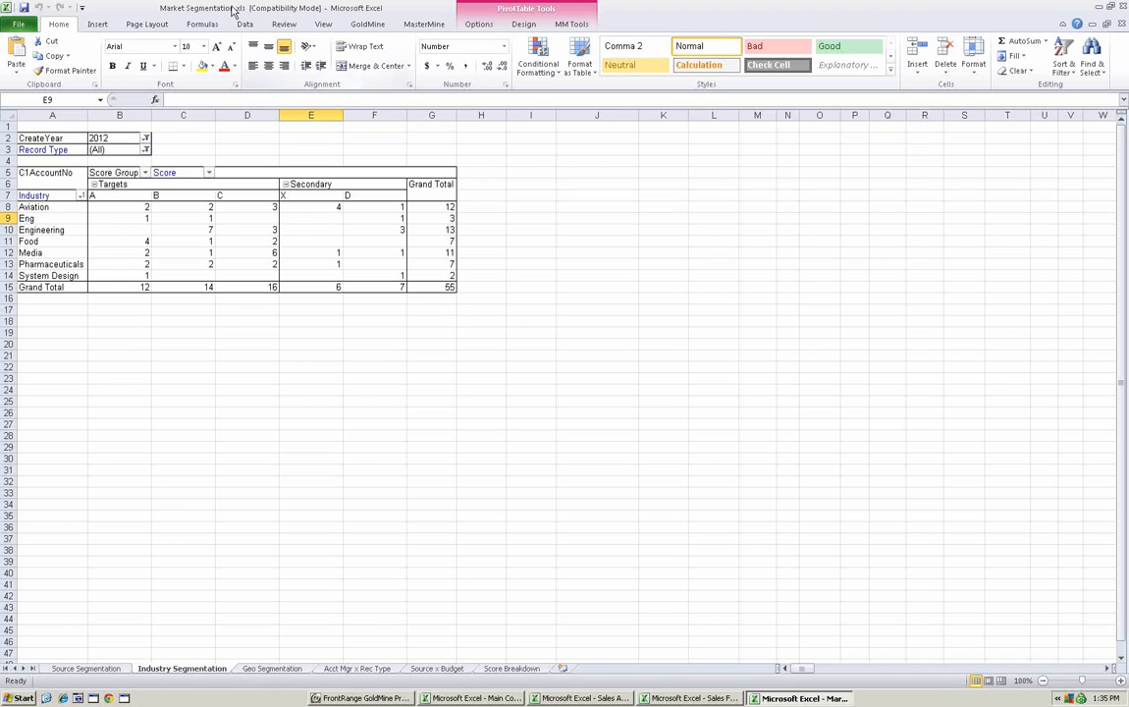
{"action": "mouse_move", "coordinate": [273, 241]}
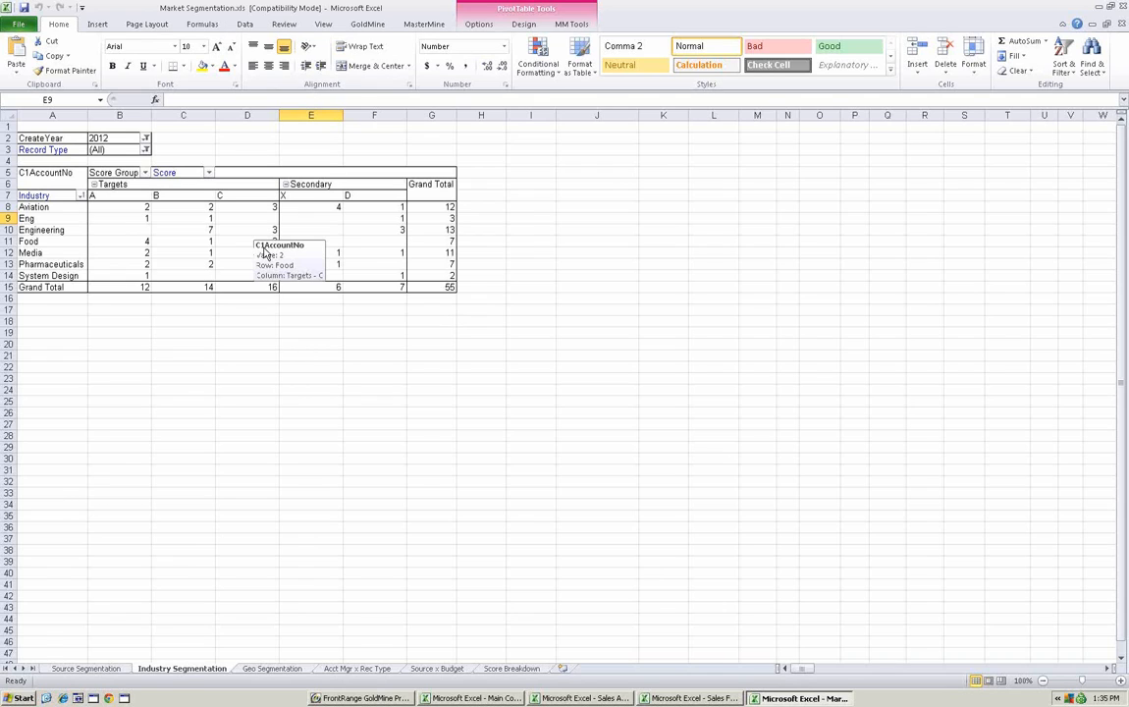
{"action": "mouse_move", "coordinate": [152, 219]}
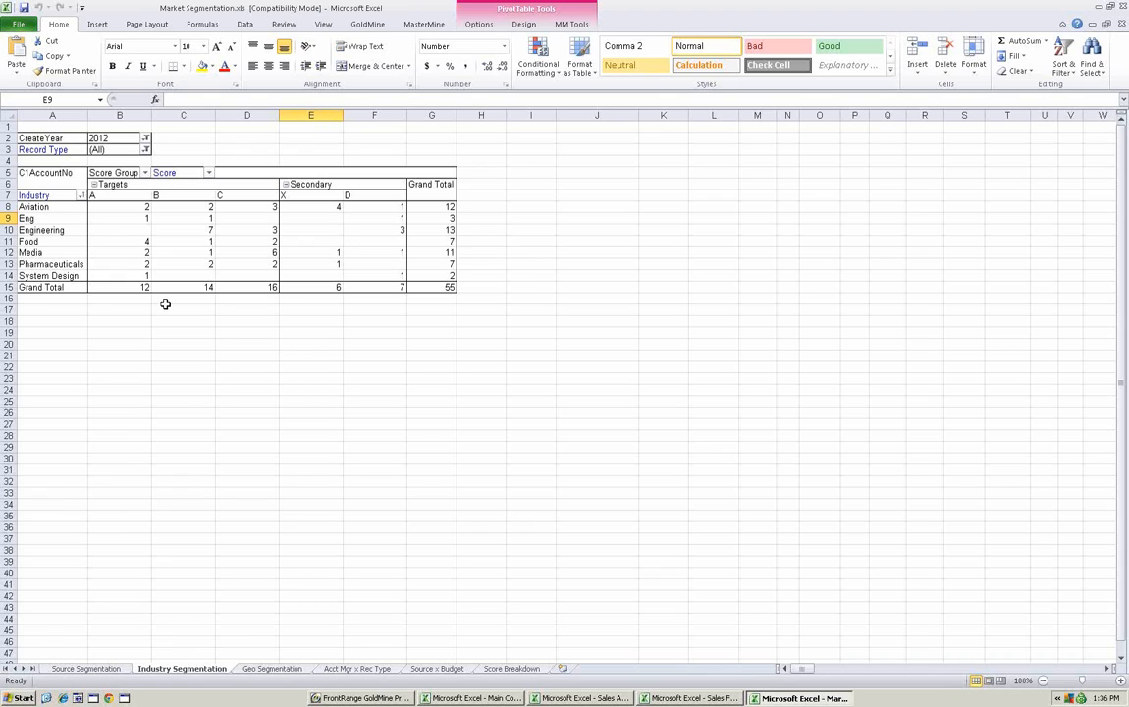
{"action": "mouse_move", "coordinate": [168, 285]}
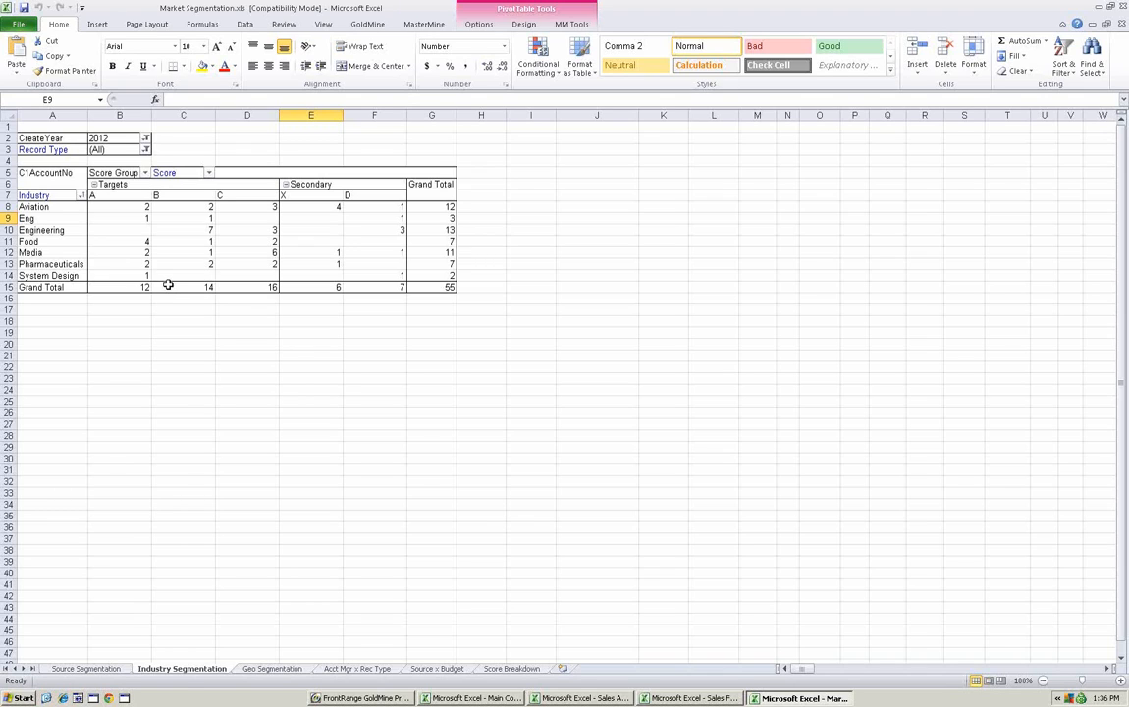
{"action": "mouse_move", "coordinate": [246, 336]}
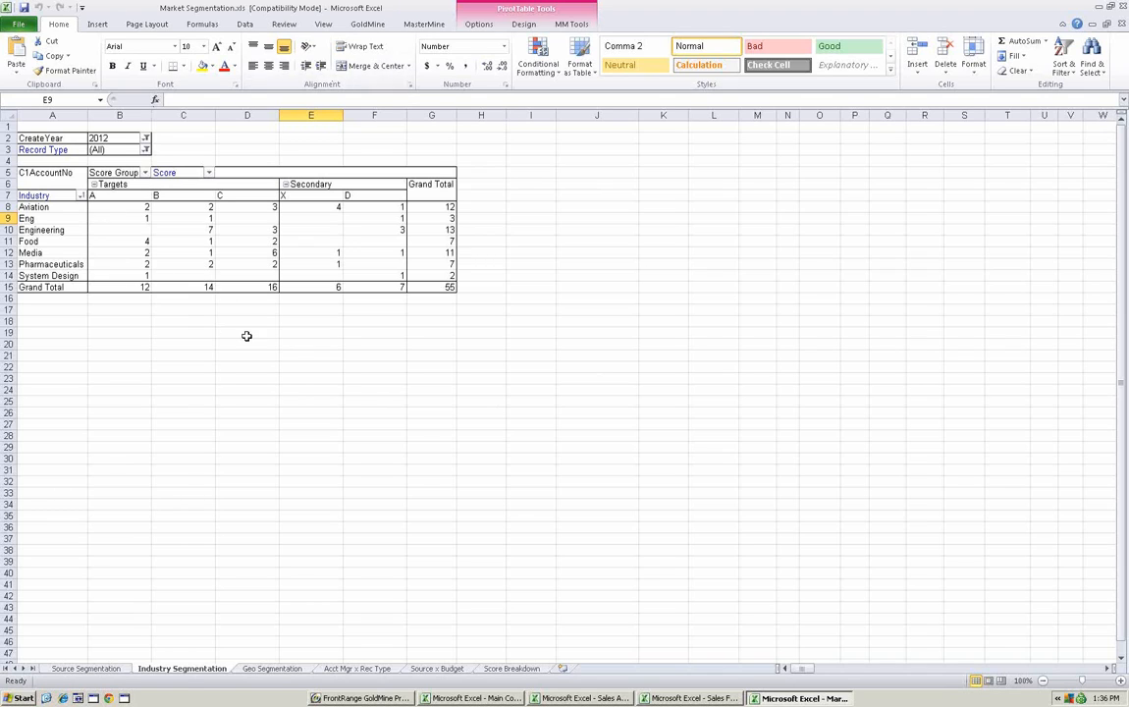
{"action": "mouse_move", "coordinate": [270, 348]}
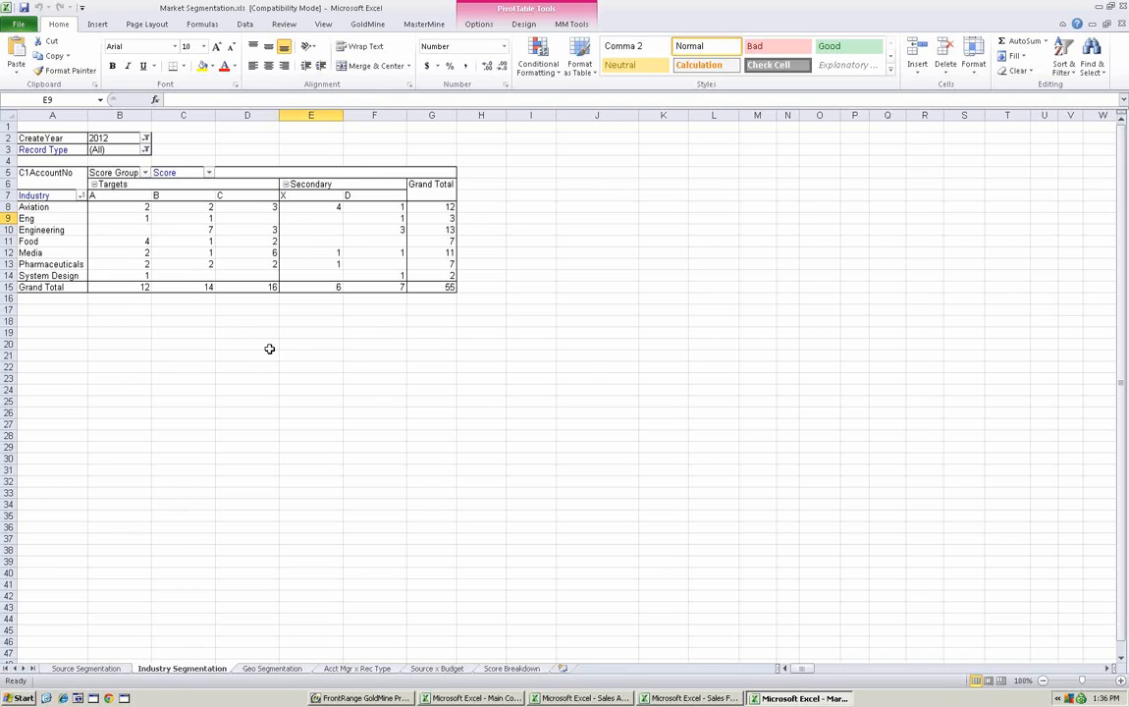
{"action": "mouse_move", "coordinate": [156, 313]}
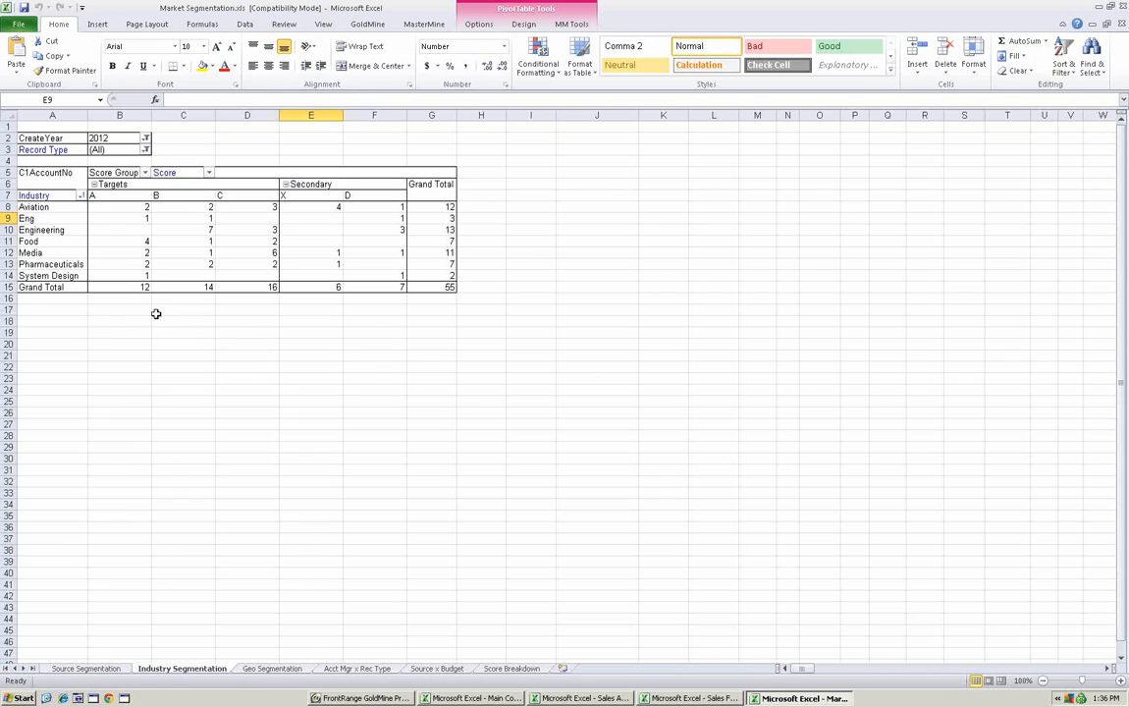
- Set the CreateYear page filter to (All) so every create year is included
{"action": "left_click", "coordinate": [145, 137]}
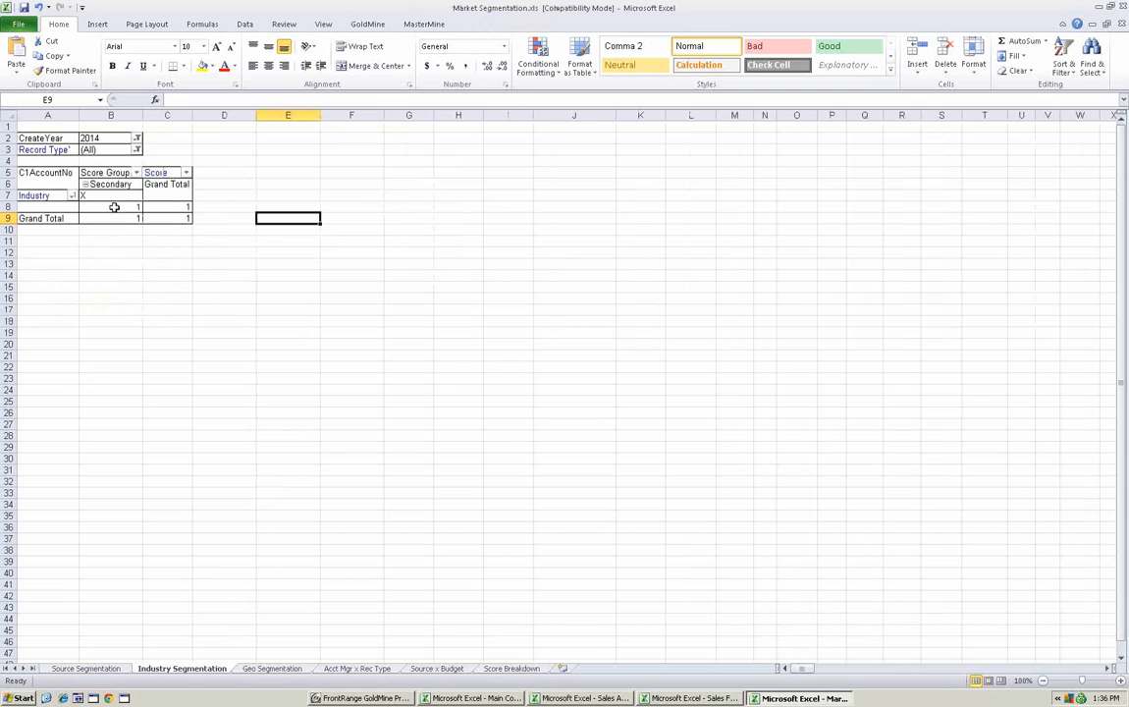
{"action": "left_click", "coordinate": [136, 137]}
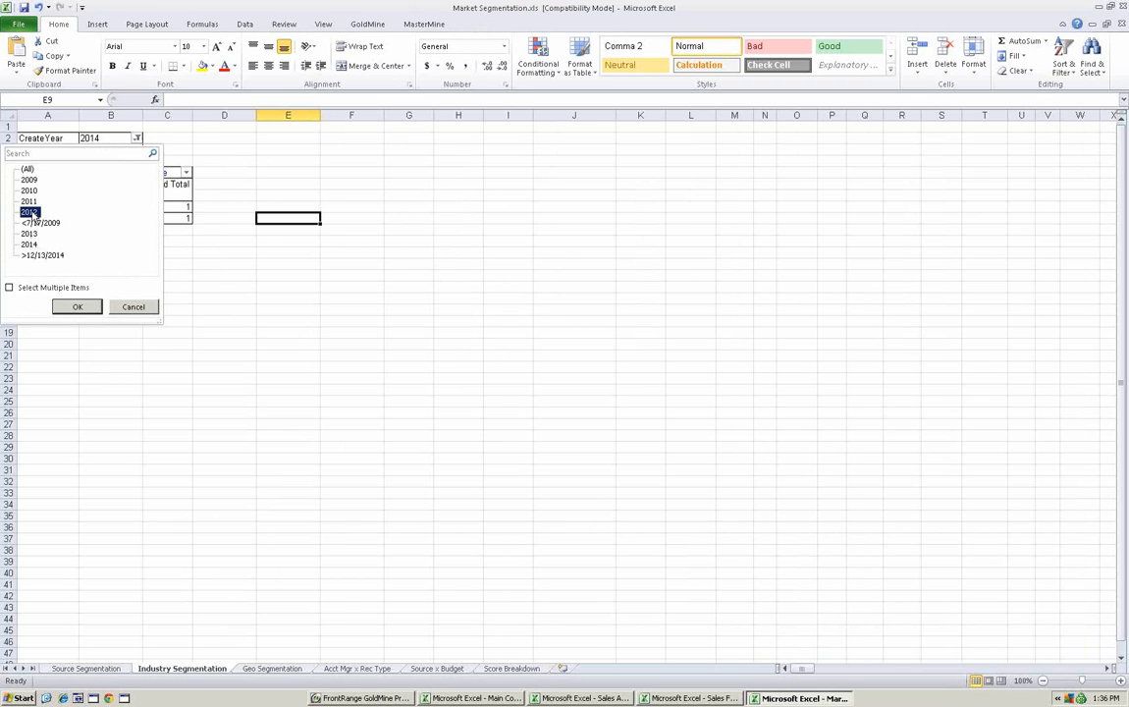
{"action": "left_click", "coordinate": [77, 307]}
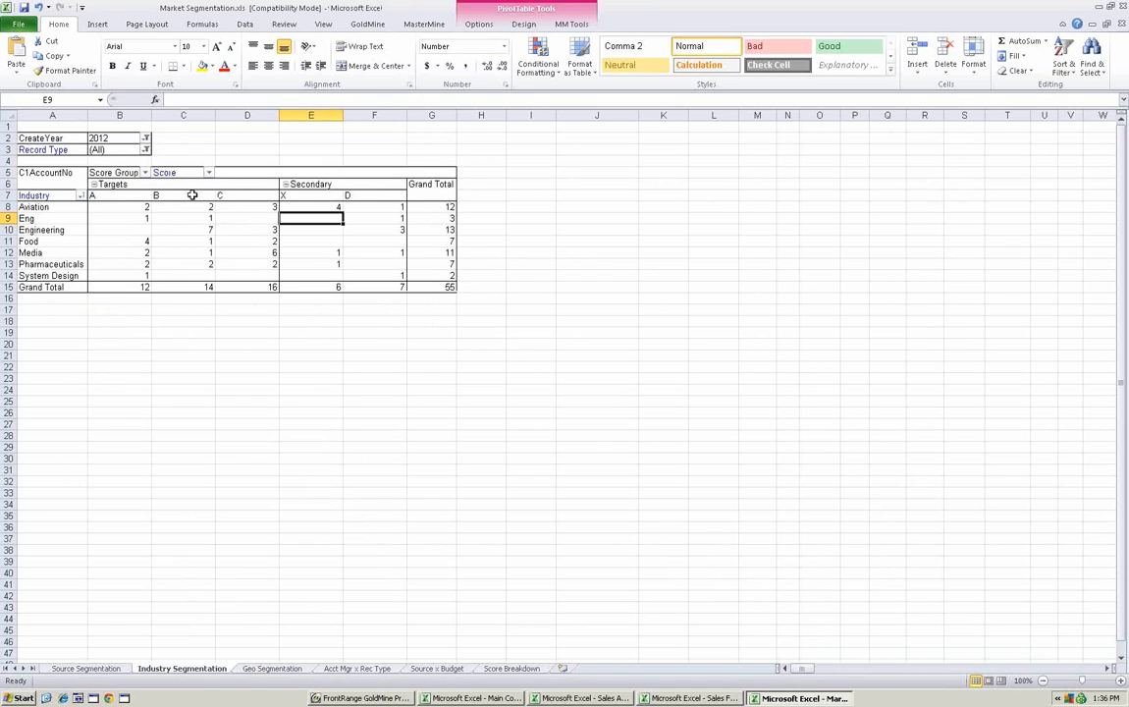
{"action": "left_click", "coordinate": [146, 137]}
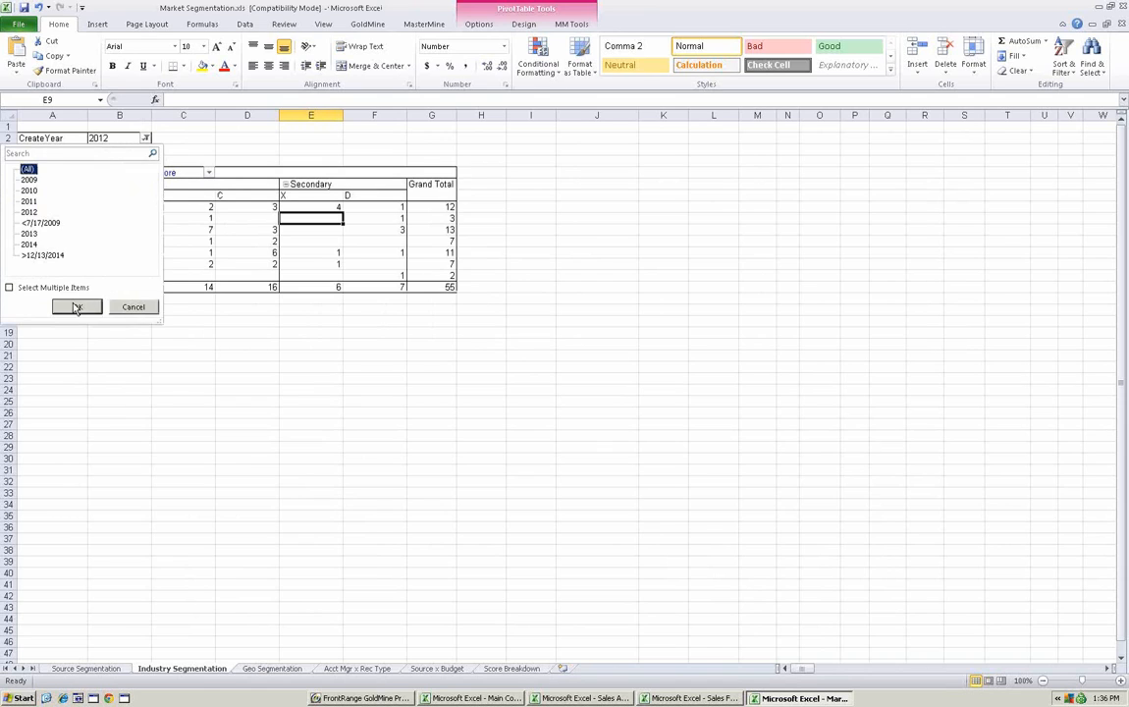
{"action": "left_click", "coordinate": [77, 306]}
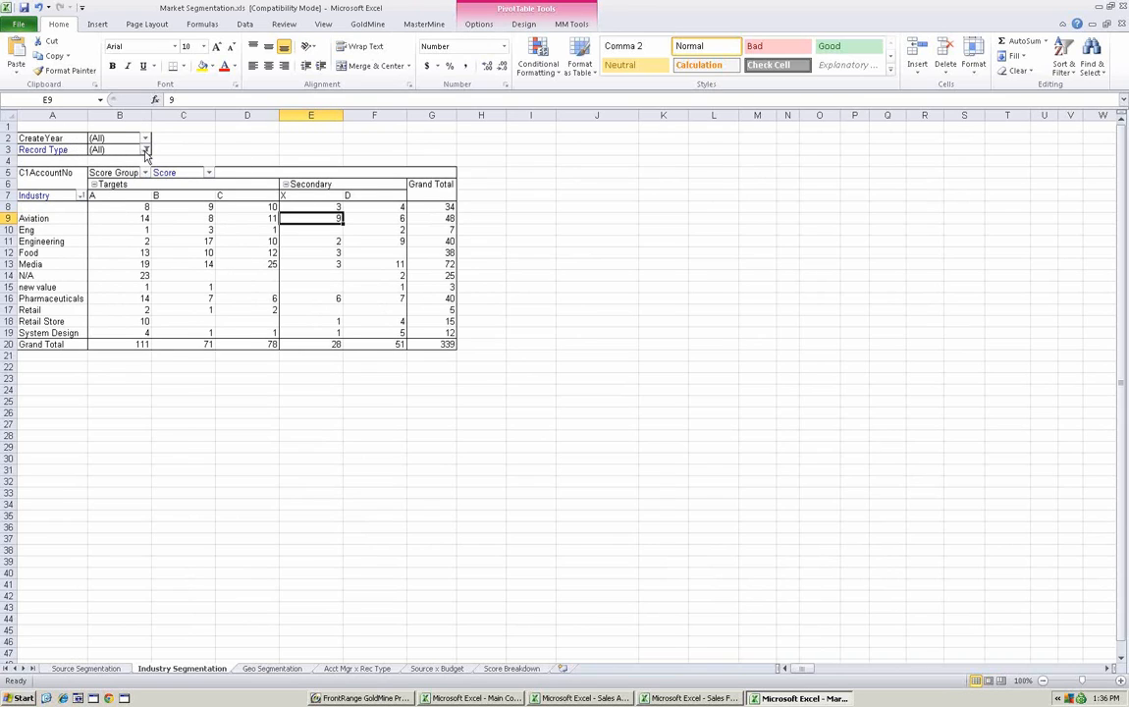
- Exclude Employee and Vendor records in the Record Type filter, leaving 293 accounts
{"action": "left_click", "coordinate": [145, 150]}
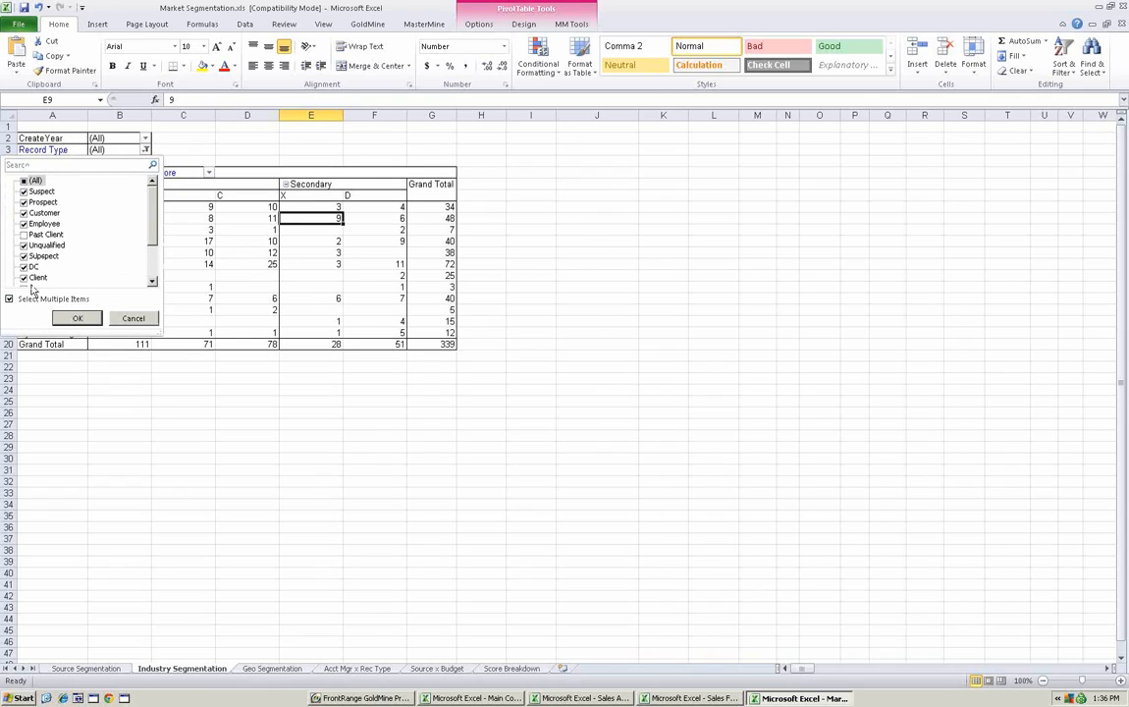
{"action": "left_click", "coordinate": [45, 223]}
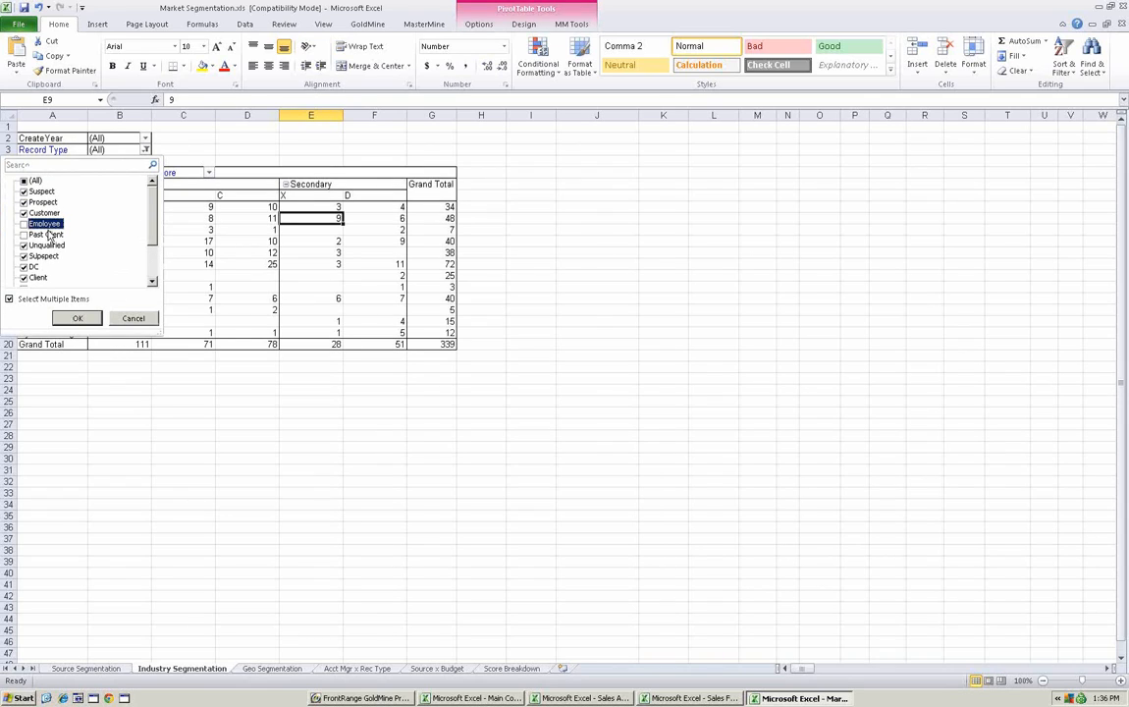
{"action": "mouse_move", "coordinate": [142, 231]}
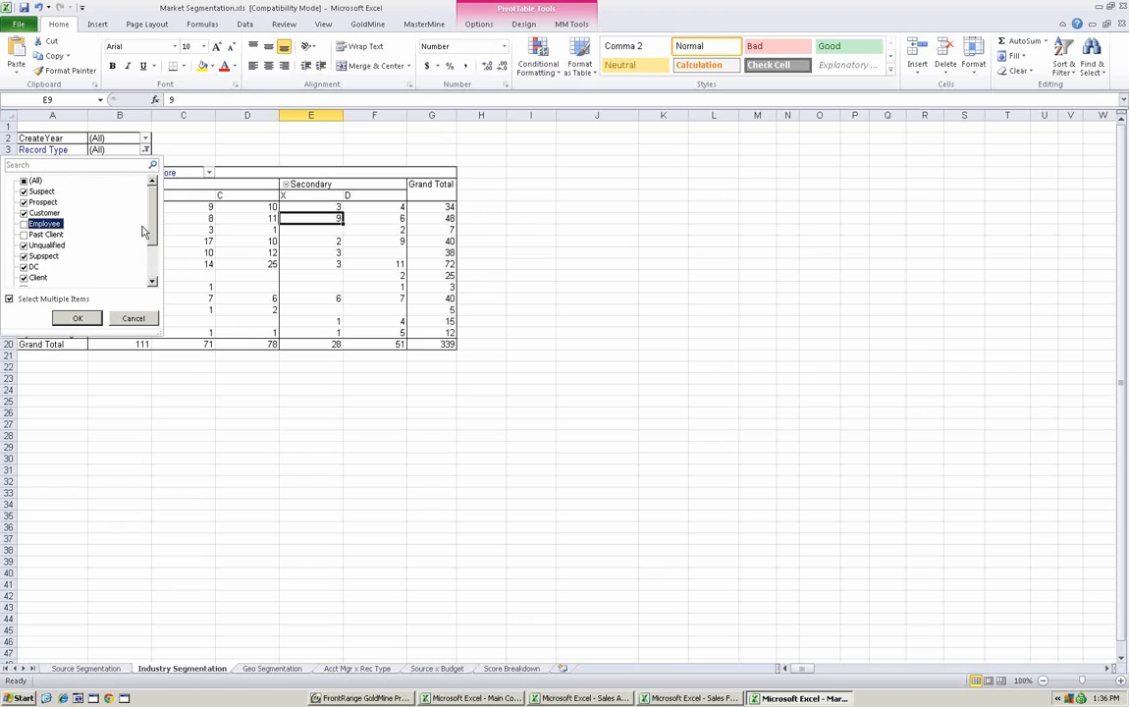
{"action": "scroll", "scroll_direction": "down", "scroll_amount": 3}
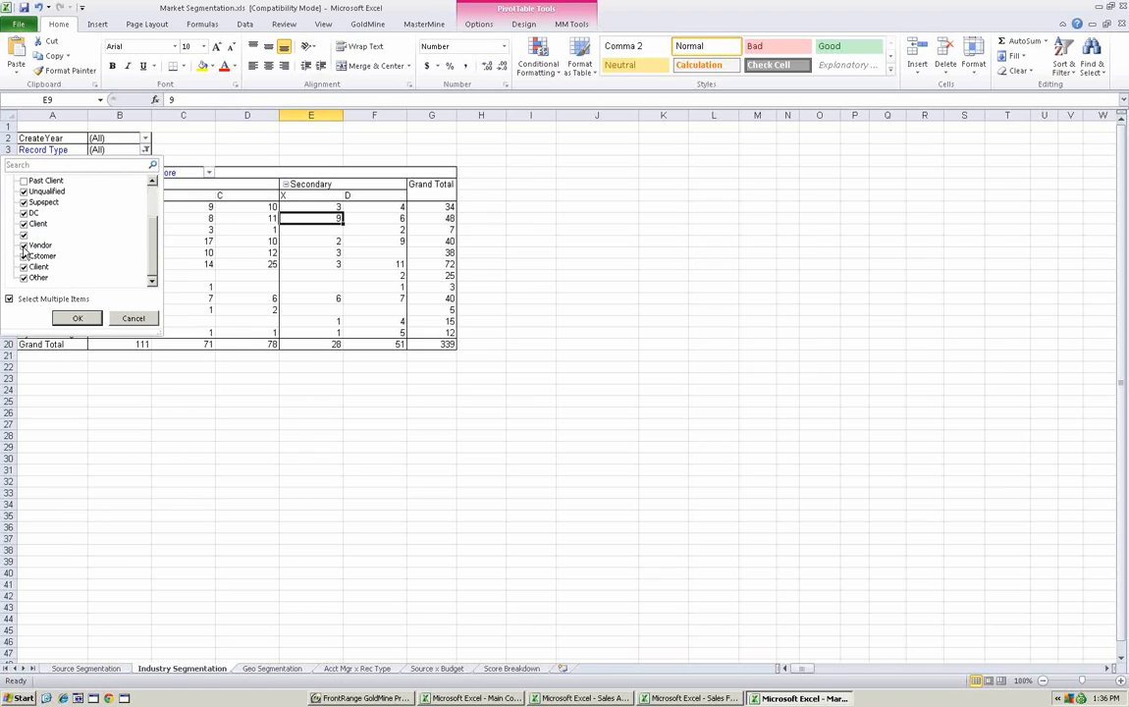
{"action": "left_click", "coordinate": [23, 245]}
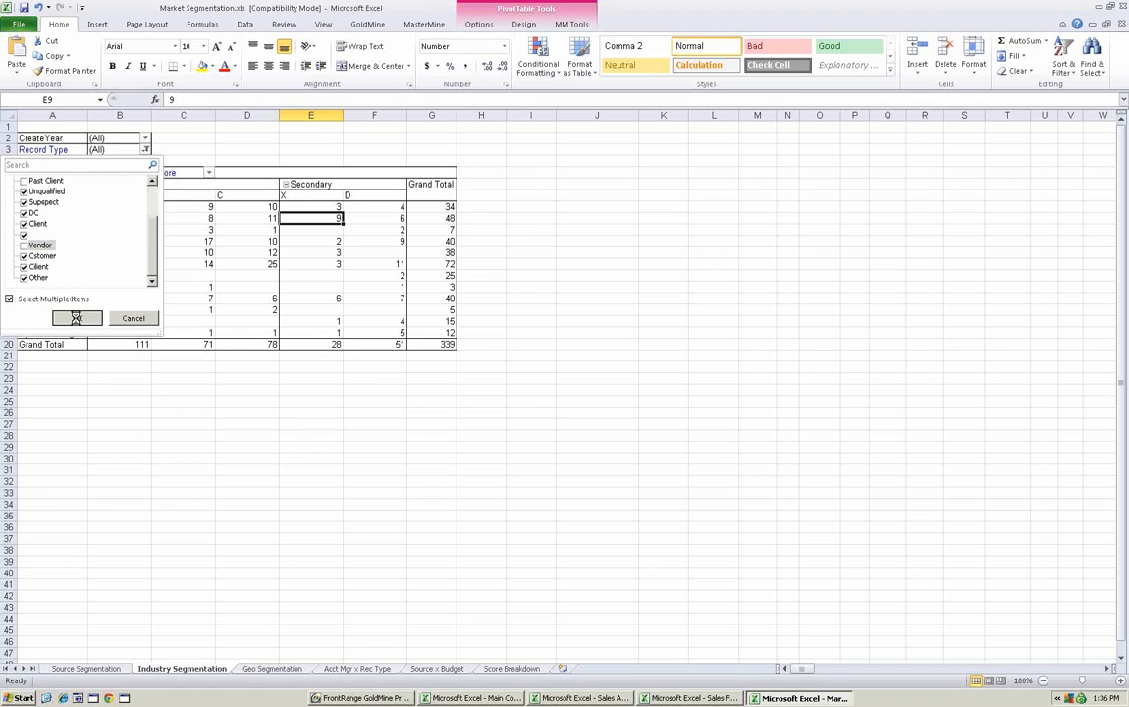
{"action": "left_click", "coordinate": [77, 318]}
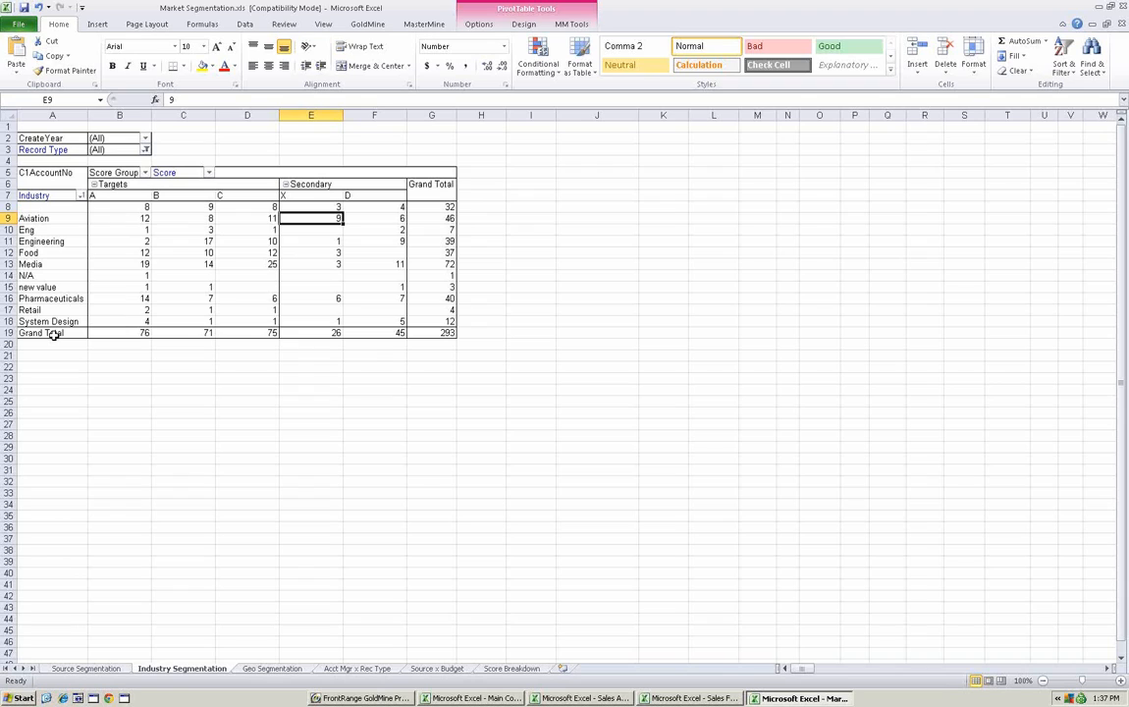
{"action": "mouse_move", "coordinate": [179, 282]}
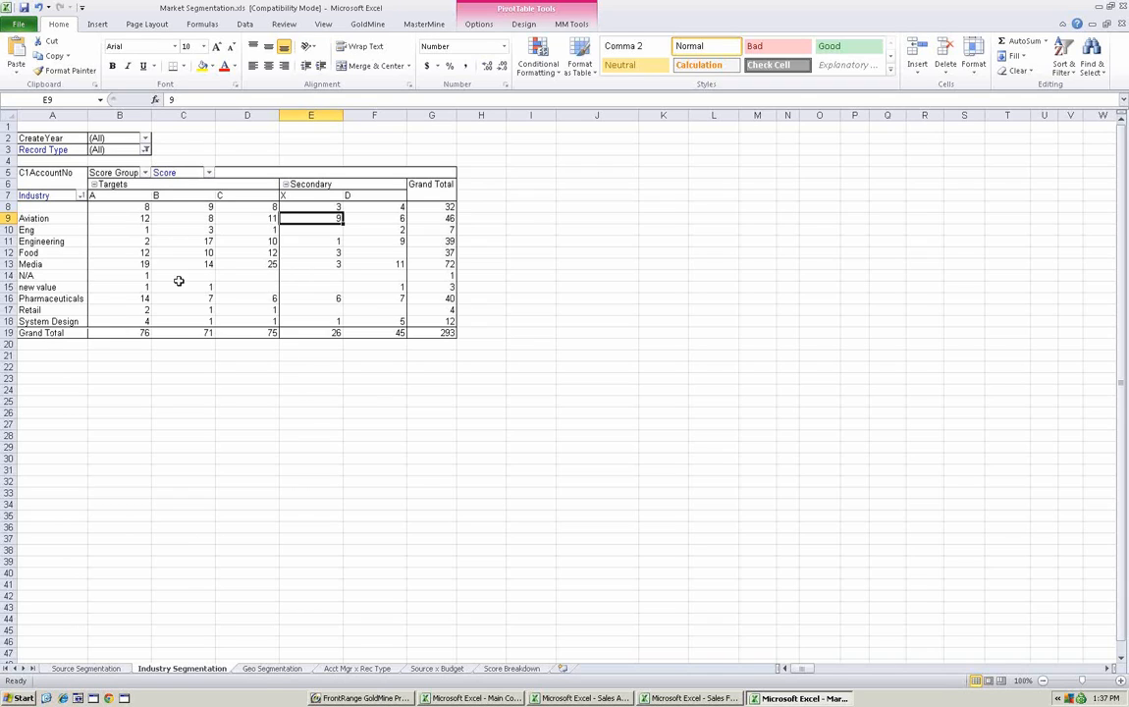
{"action": "mouse_move", "coordinate": [311, 218]}
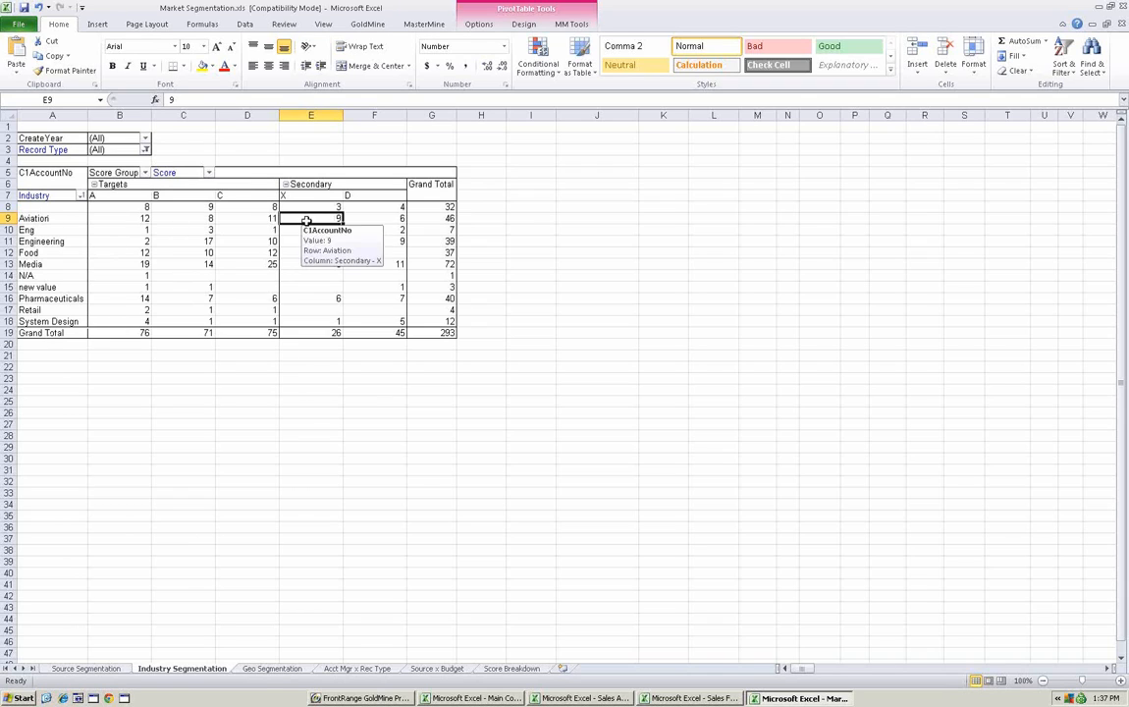
{"action": "mouse_move", "coordinate": [190, 396]}
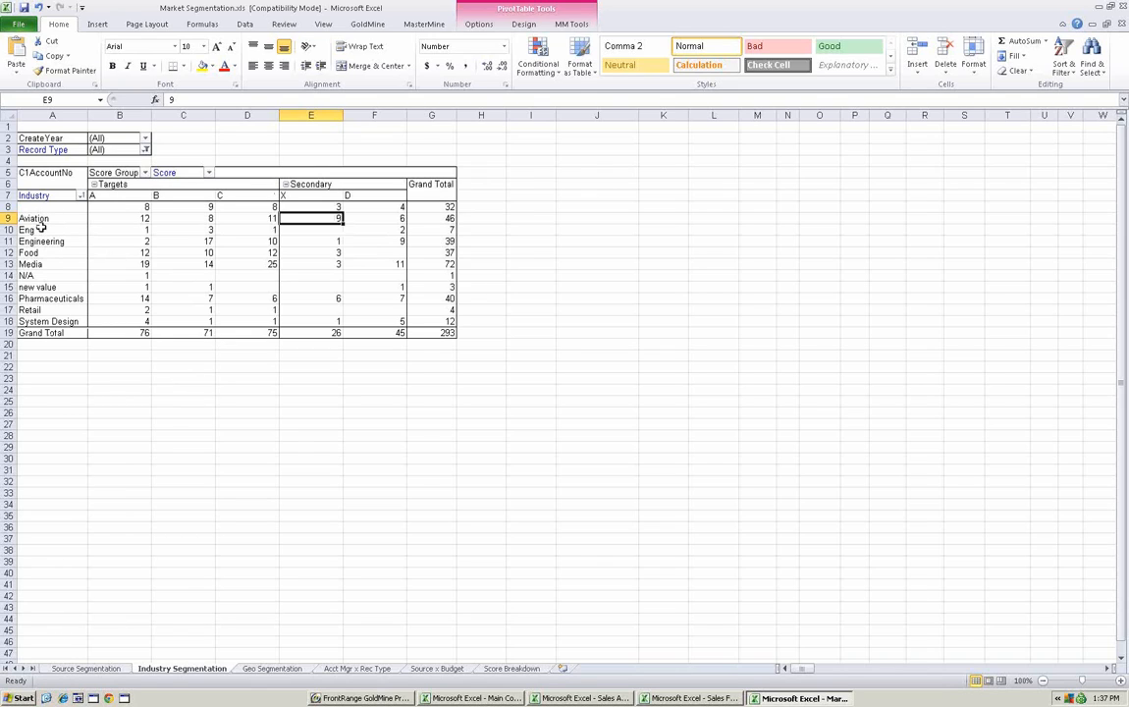
{"action": "mouse_move", "coordinate": [59, 310]}
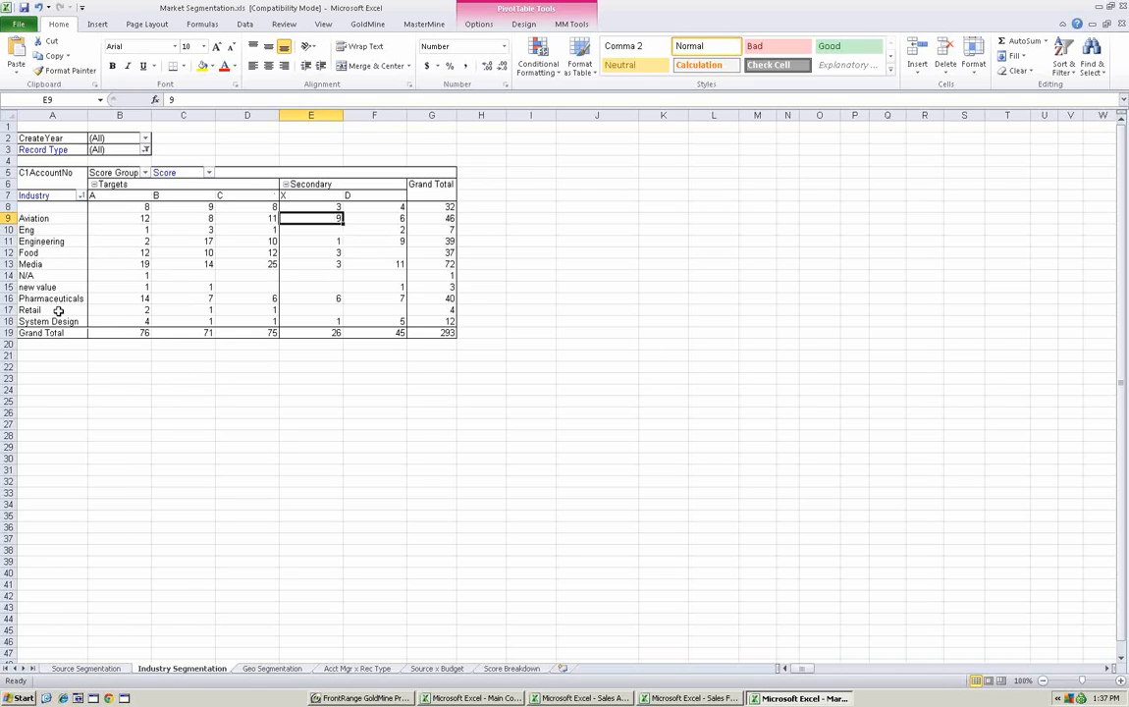
{"action": "mouse_move", "coordinate": [110, 196]}
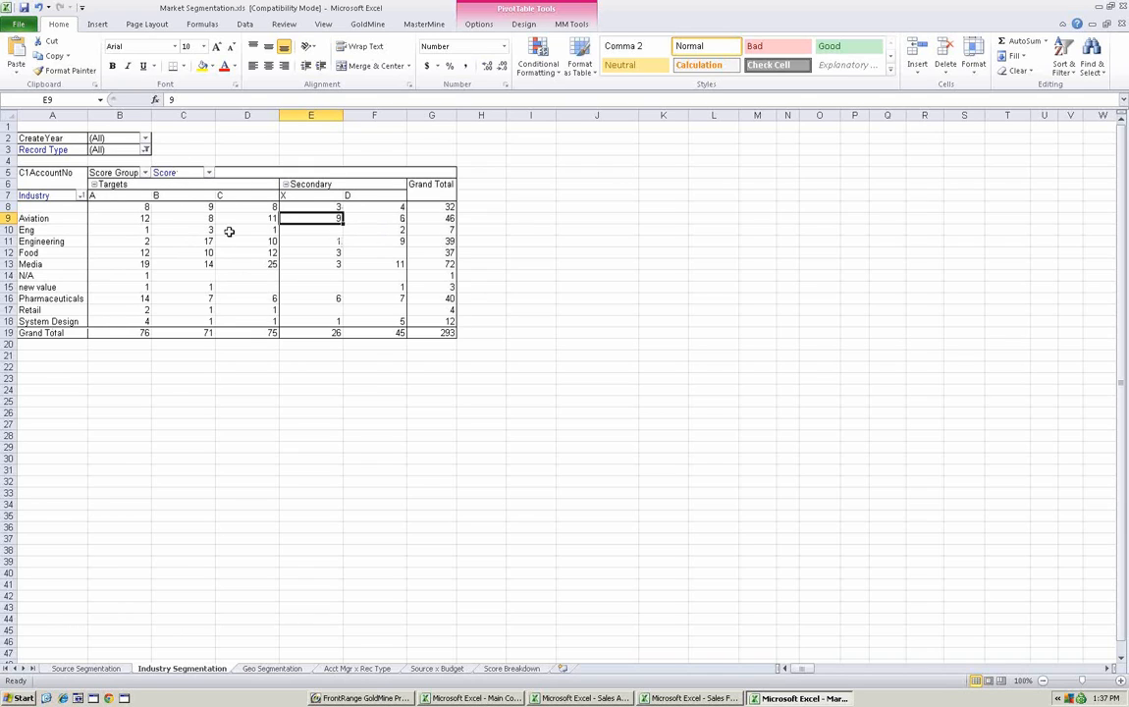
{"action": "mouse_move", "coordinate": [117, 202]}
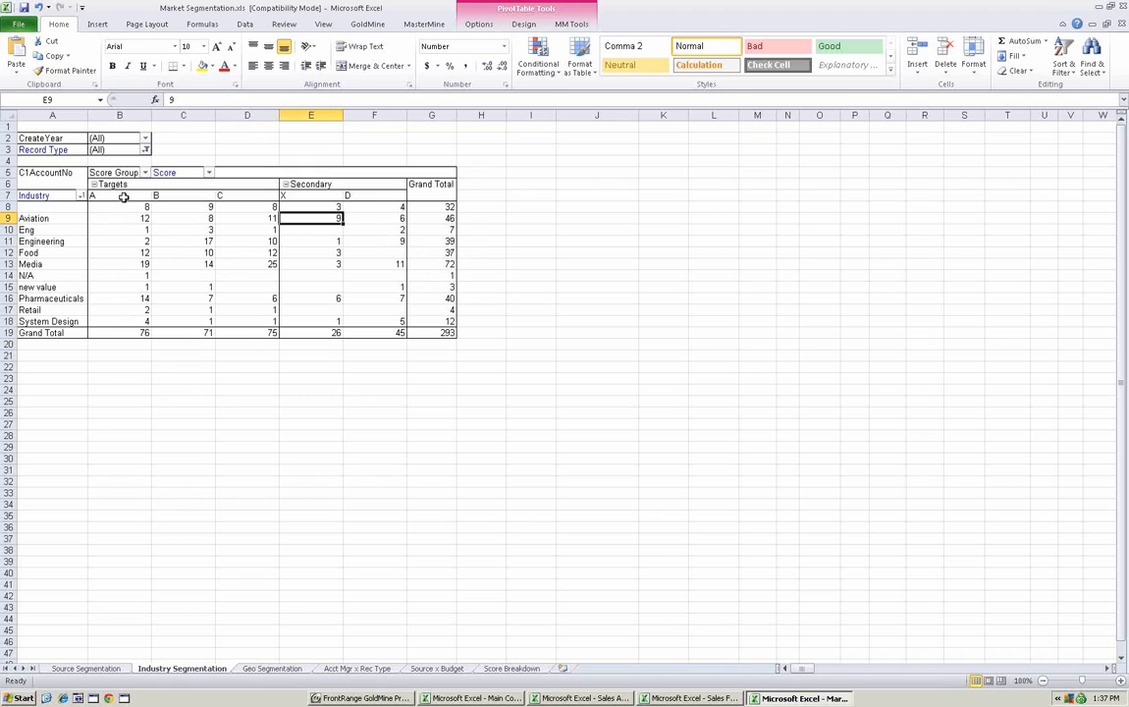
{"action": "mouse_move", "coordinate": [132, 287]}
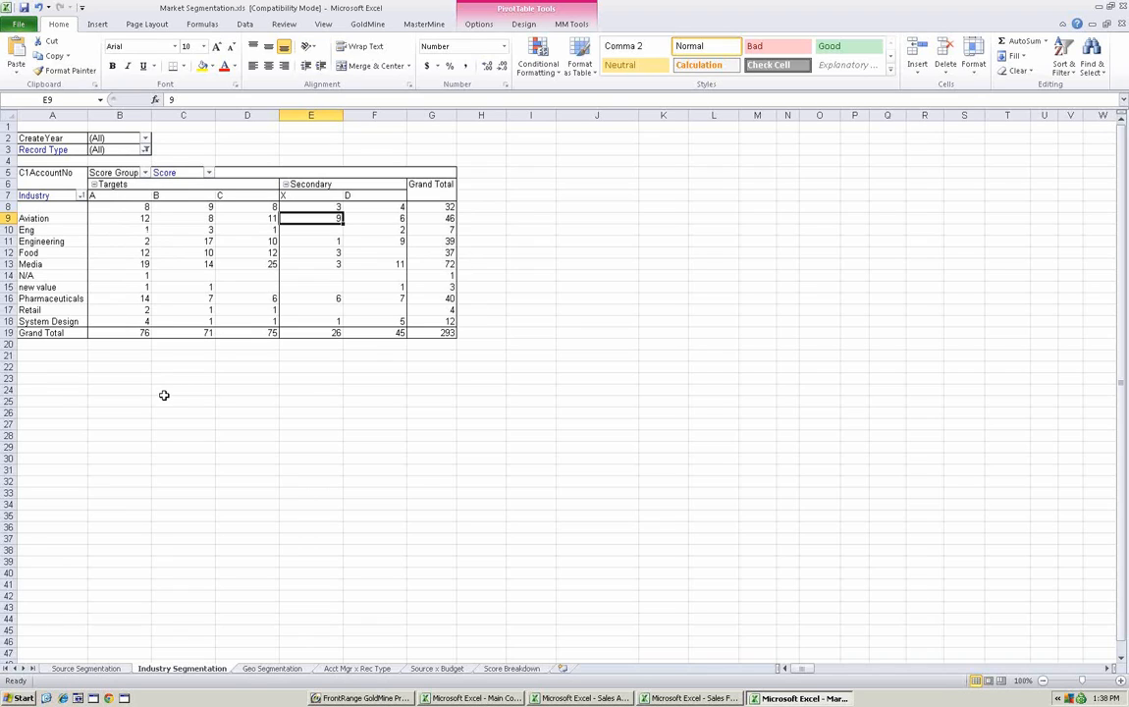
{"action": "mouse_move", "coordinate": [167, 392]}
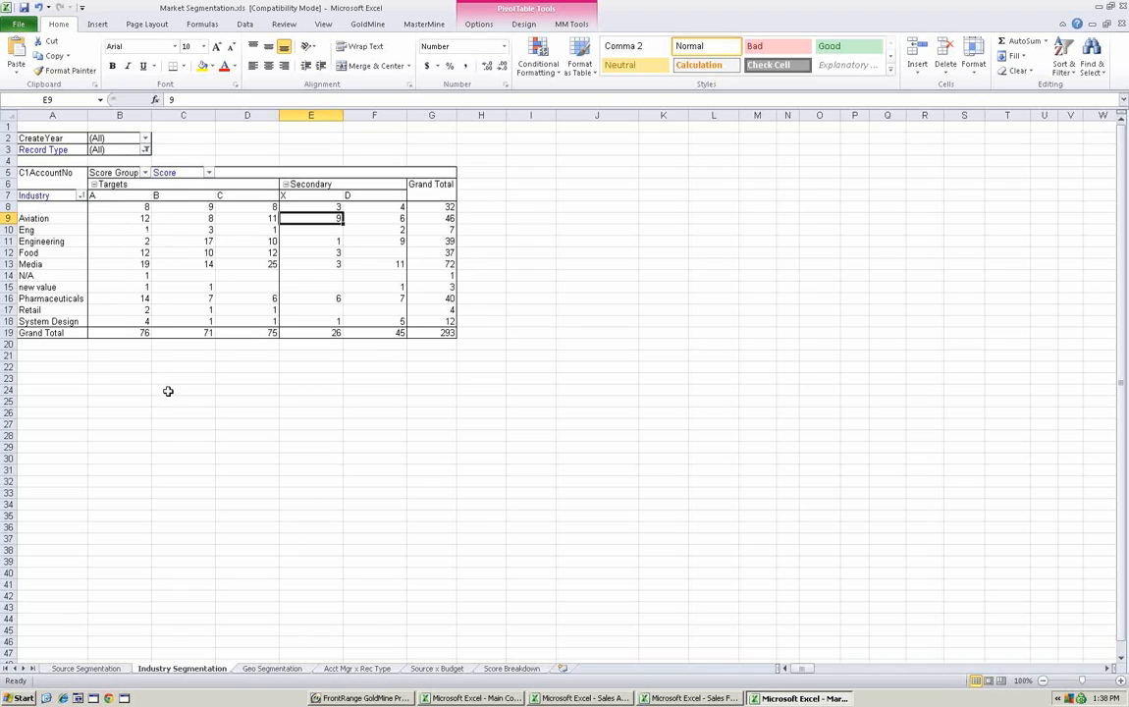
{"action": "mouse_move", "coordinate": [187, 366]}
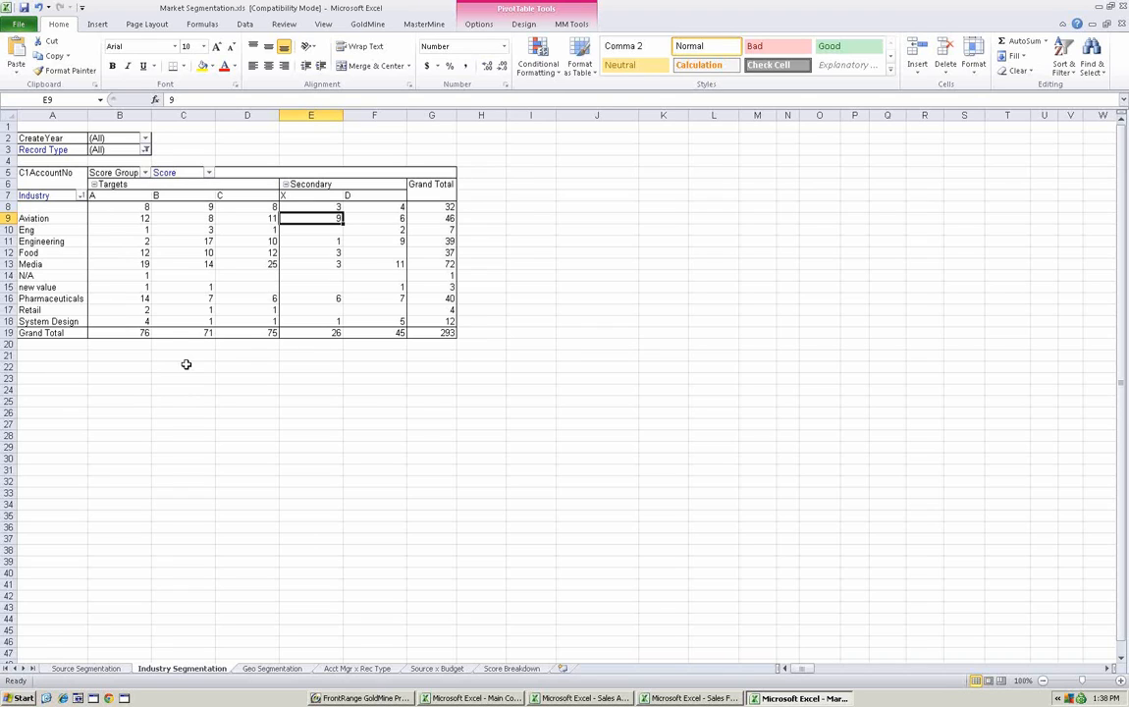
{"action": "mouse_move", "coordinate": [104, 260]}
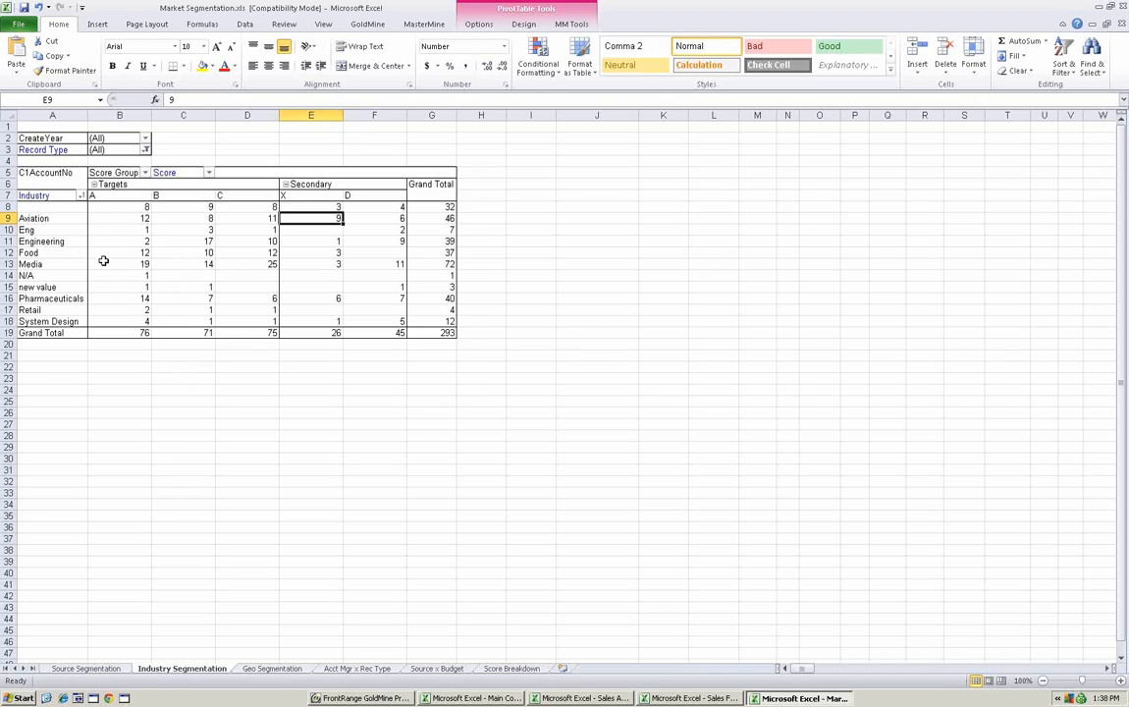
{"action": "mouse_move", "coordinate": [247, 191]}
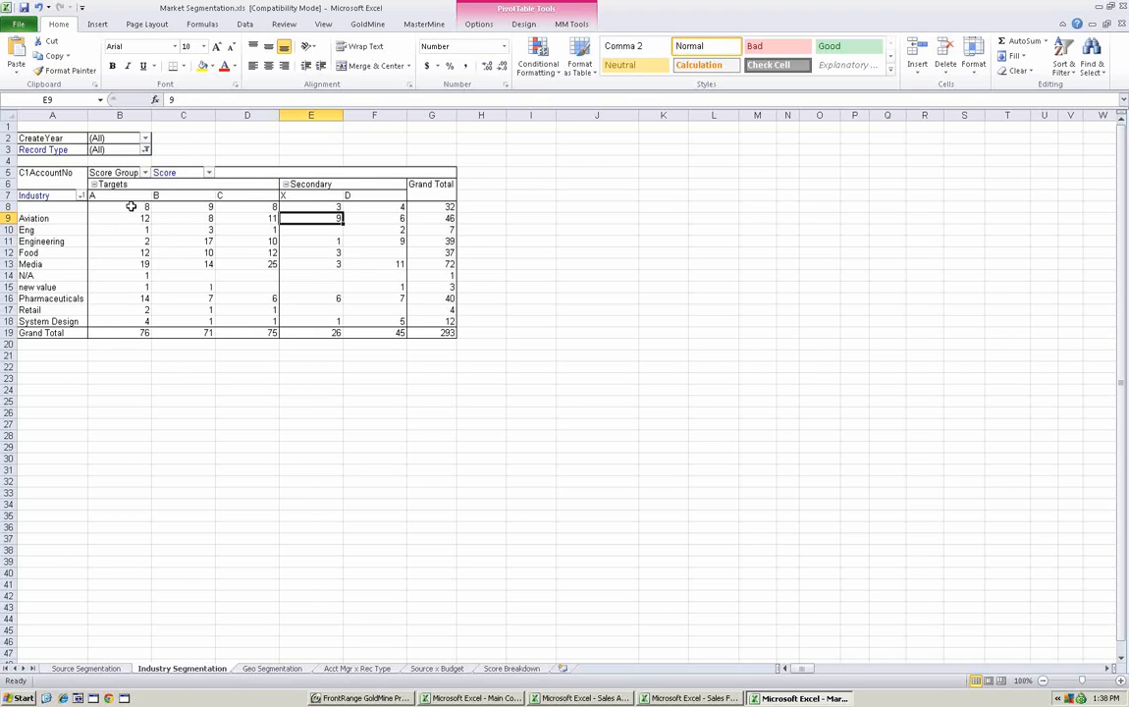
{"action": "mouse_move", "coordinate": [222, 249]}
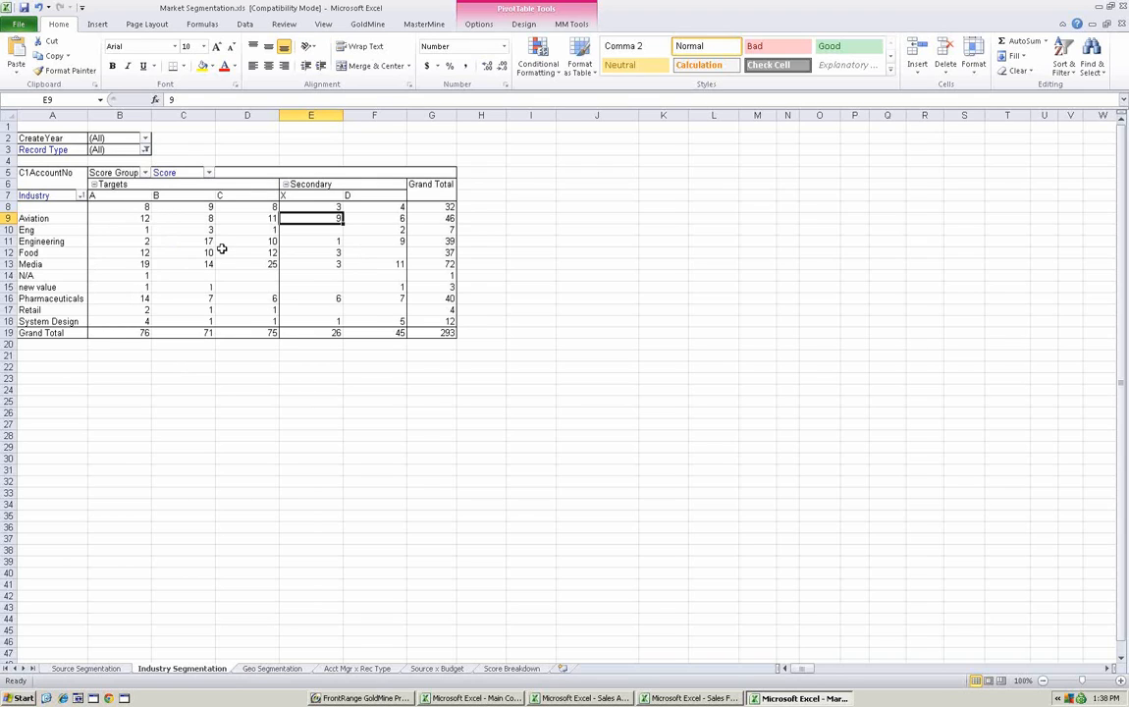
- Collapse the Secondary score group into a single column totaling 71, keeping Targets A–C
{"action": "left_click_drag", "start_coordinate": [310, 219], "coordinate": [374, 321]}
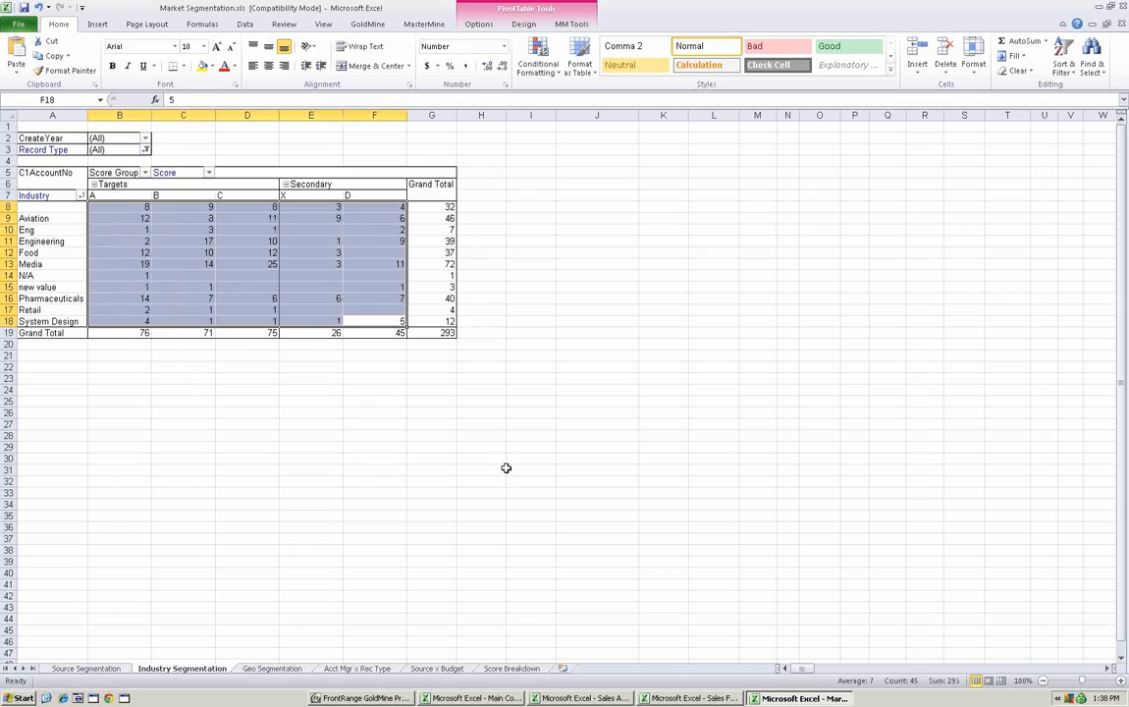
{"action": "mouse_move", "coordinate": [181, 273]}
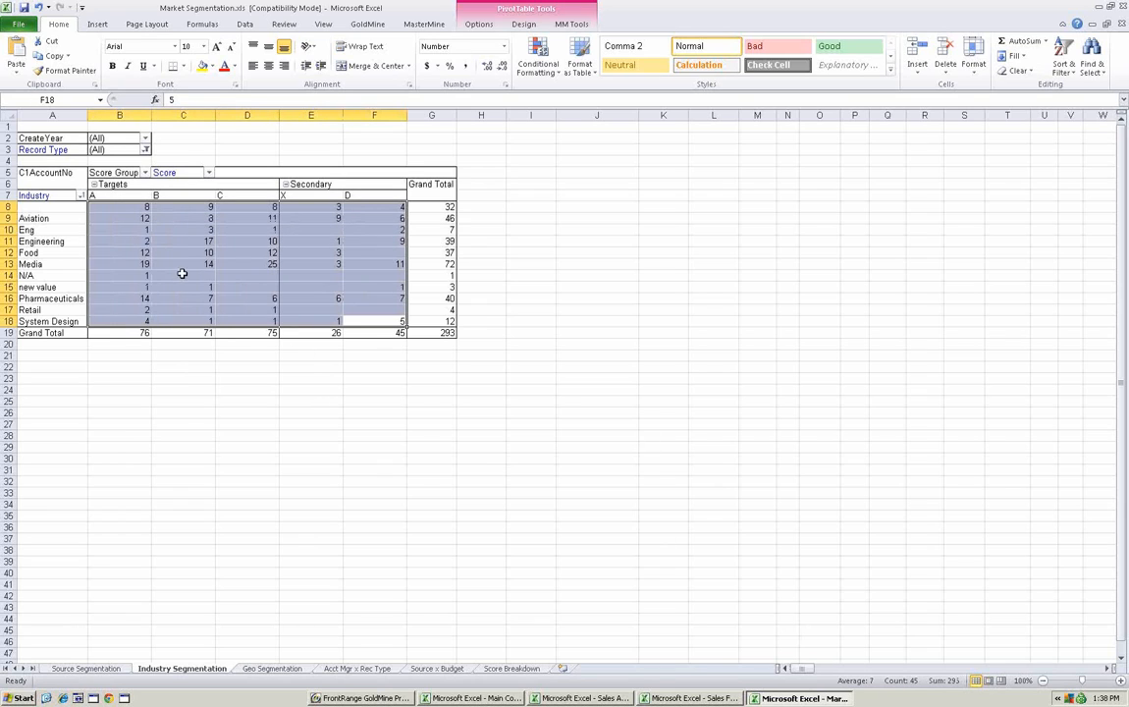
{"action": "left_click", "coordinate": [184, 275]}
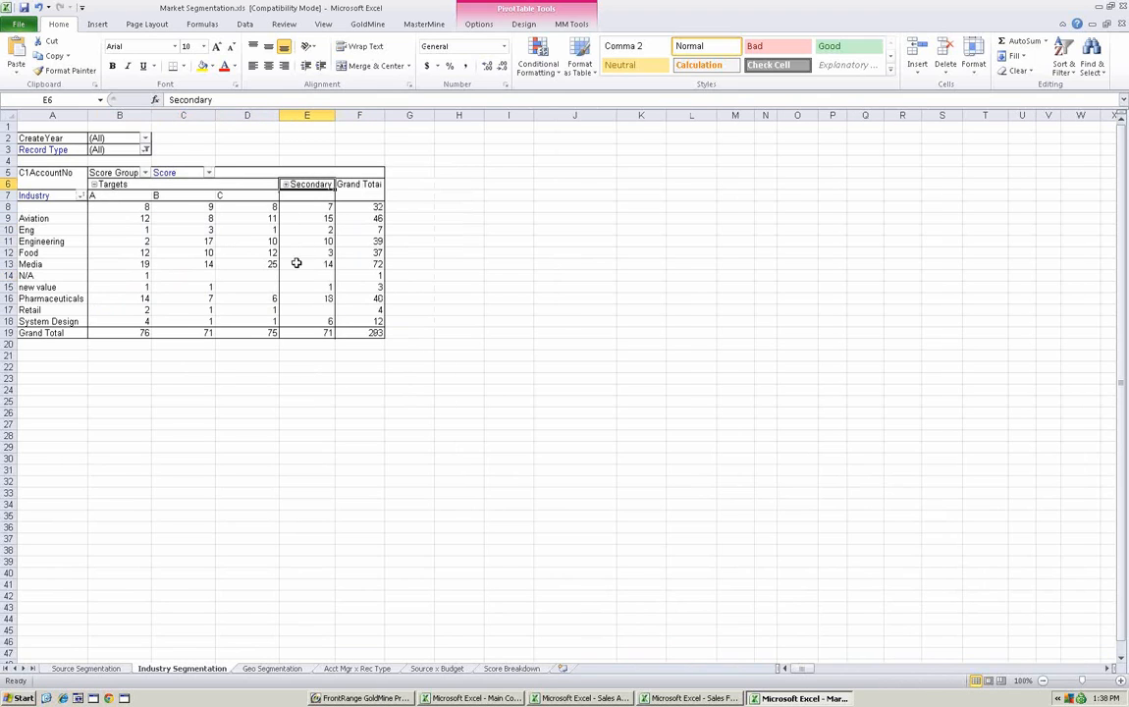
{"action": "mouse_move", "coordinate": [265, 296]}
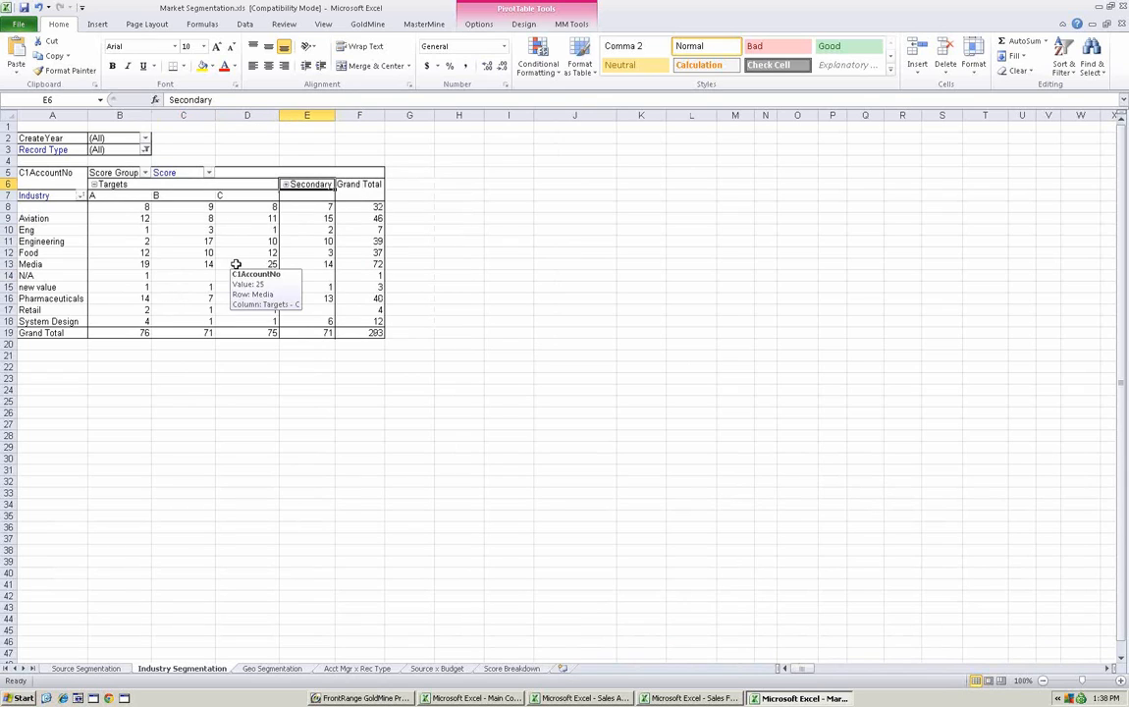
{"action": "left_click", "coordinate": [247, 264]}
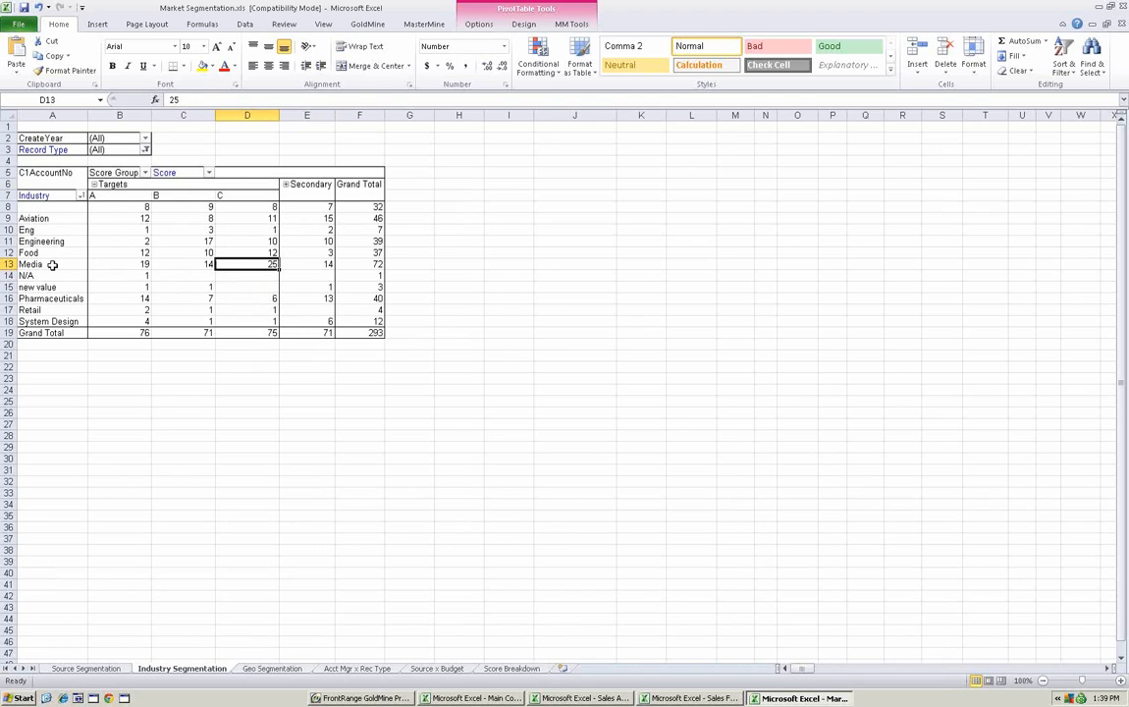
{"action": "mouse_move", "coordinate": [242, 265]}
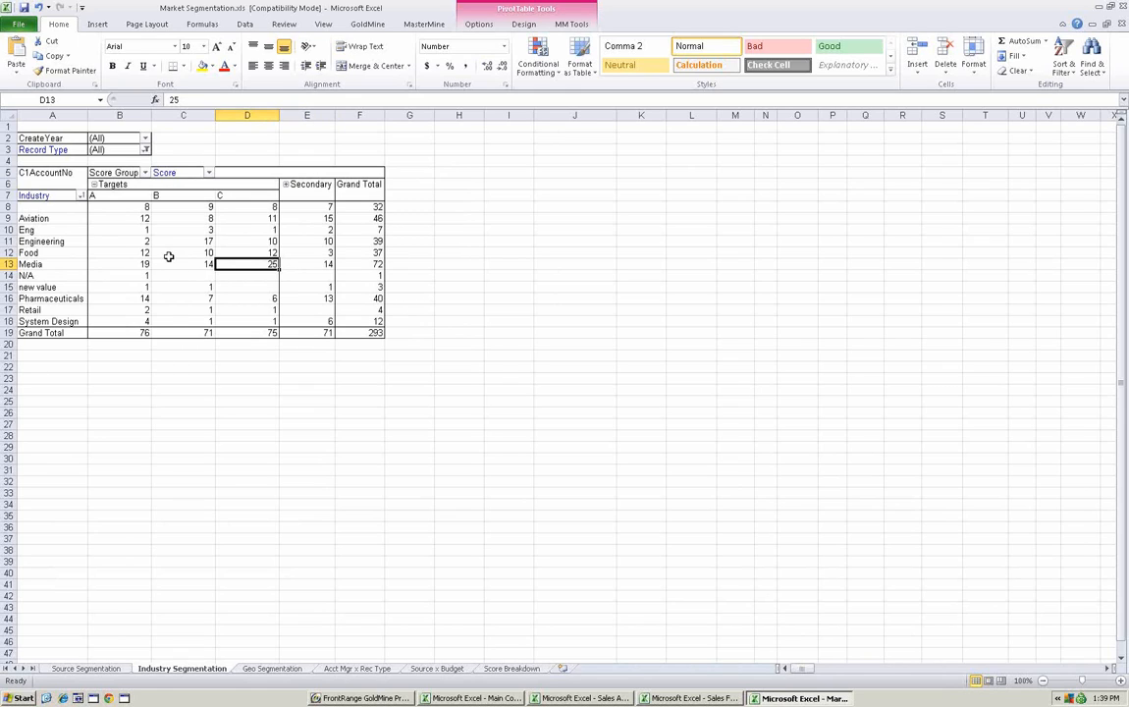
{"action": "mouse_move", "coordinate": [276, 400]}
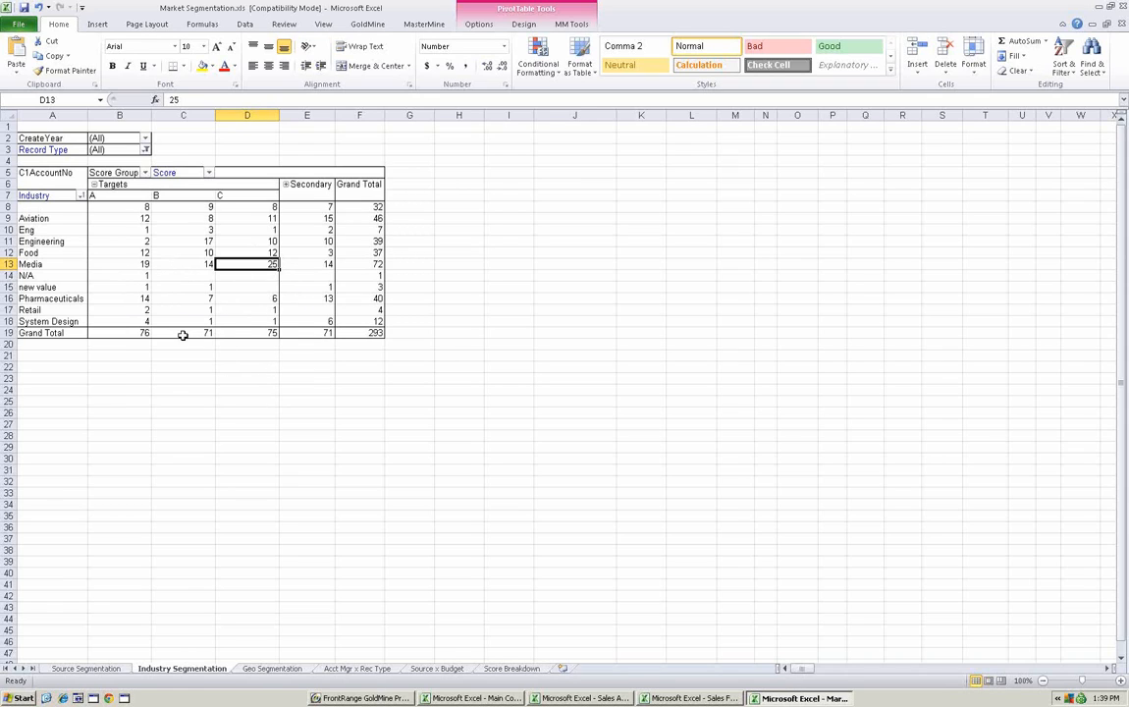
{"action": "mouse_move", "coordinate": [145, 241]}
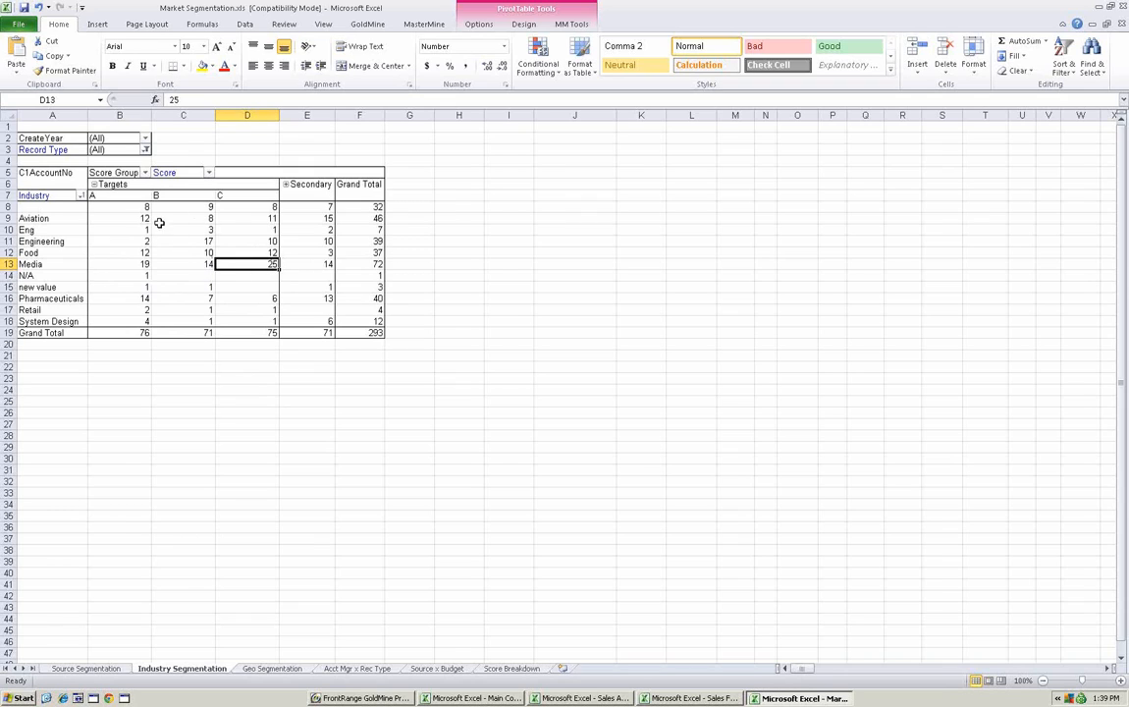
{"action": "mouse_move", "coordinate": [231, 270]}
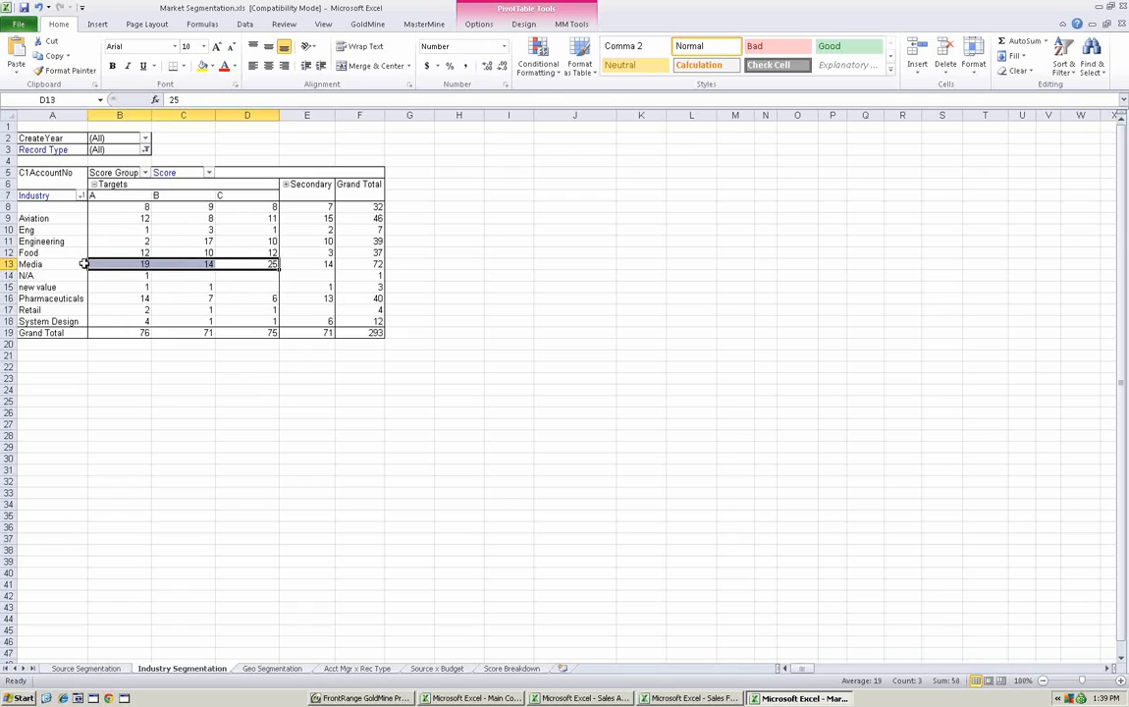
{"action": "mouse_move", "coordinate": [124, 214]}
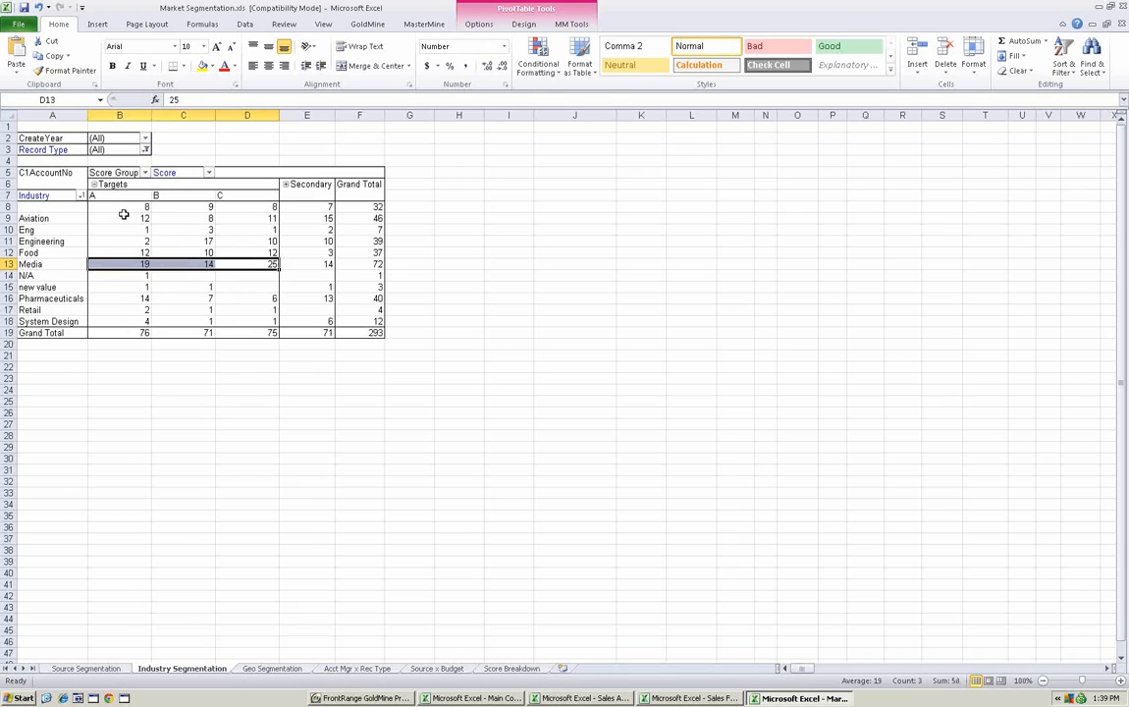
{"action": "mouse_move", "coordinate": [93, 190]}
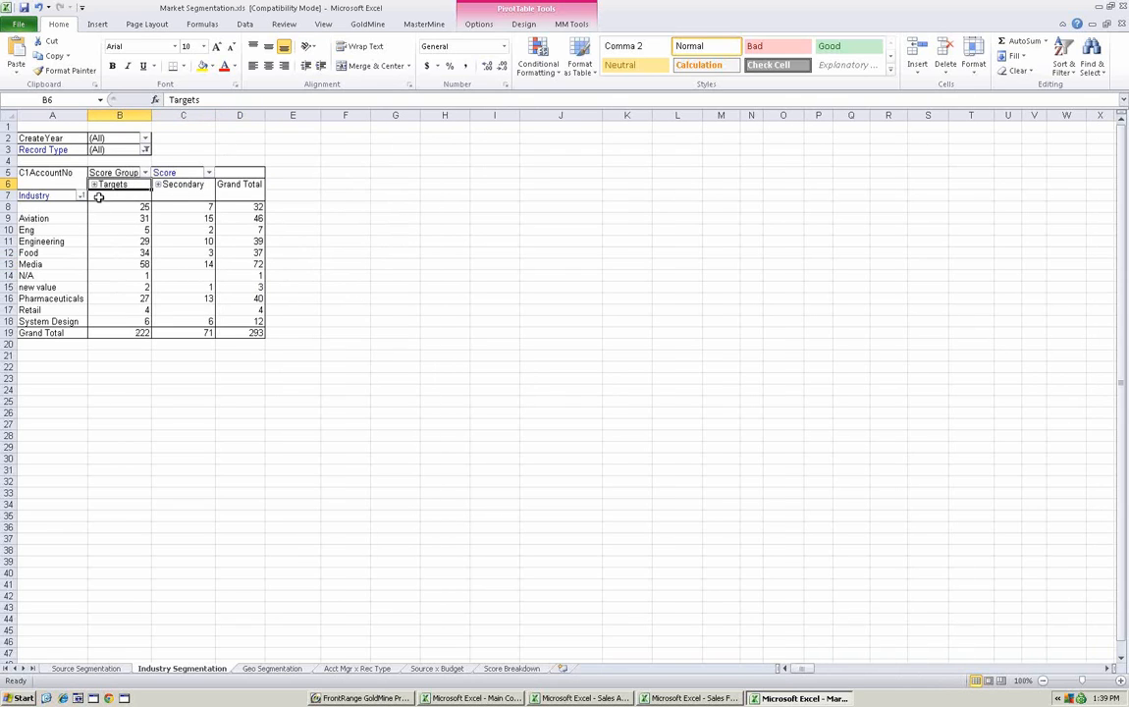
{"action": "mouse_move", "coordinate": [125, 265]}
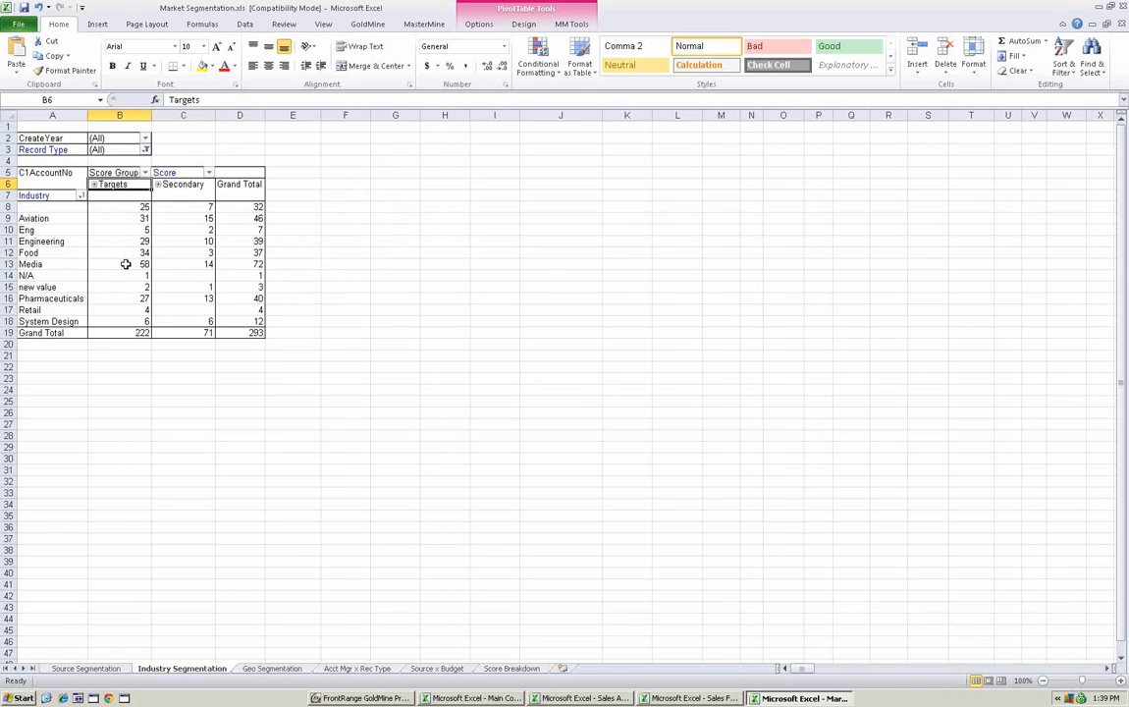
- Drill down on the Media Targets count to list its contact records on a new sheet
{"action": "left_click", "coordinate": [120, 265]}
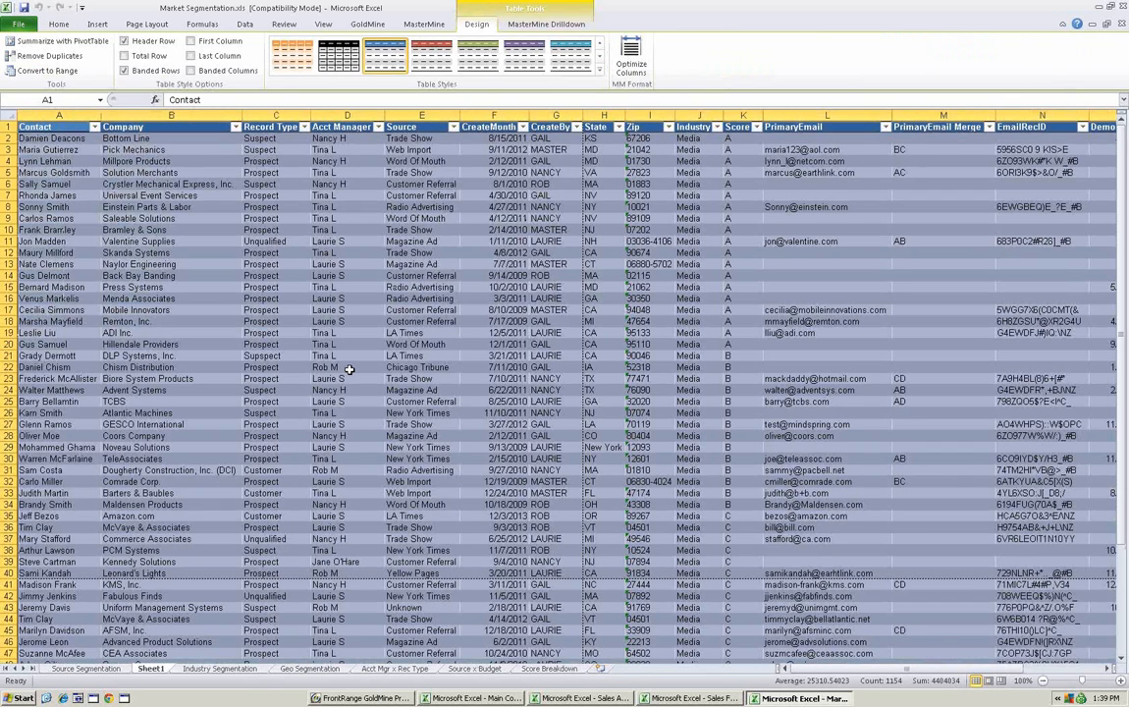
{"action": "mouse_move", "coordinate": [467, 363]}
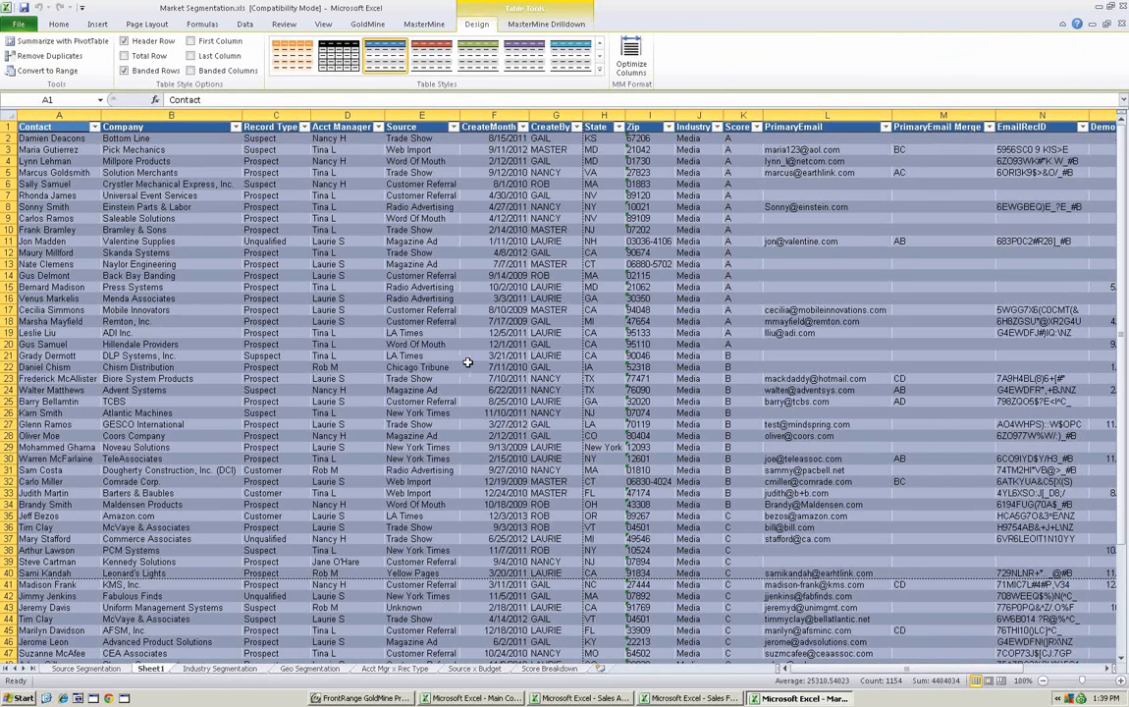
{"action": "mouse_move", "coordinate": [417, 324]}
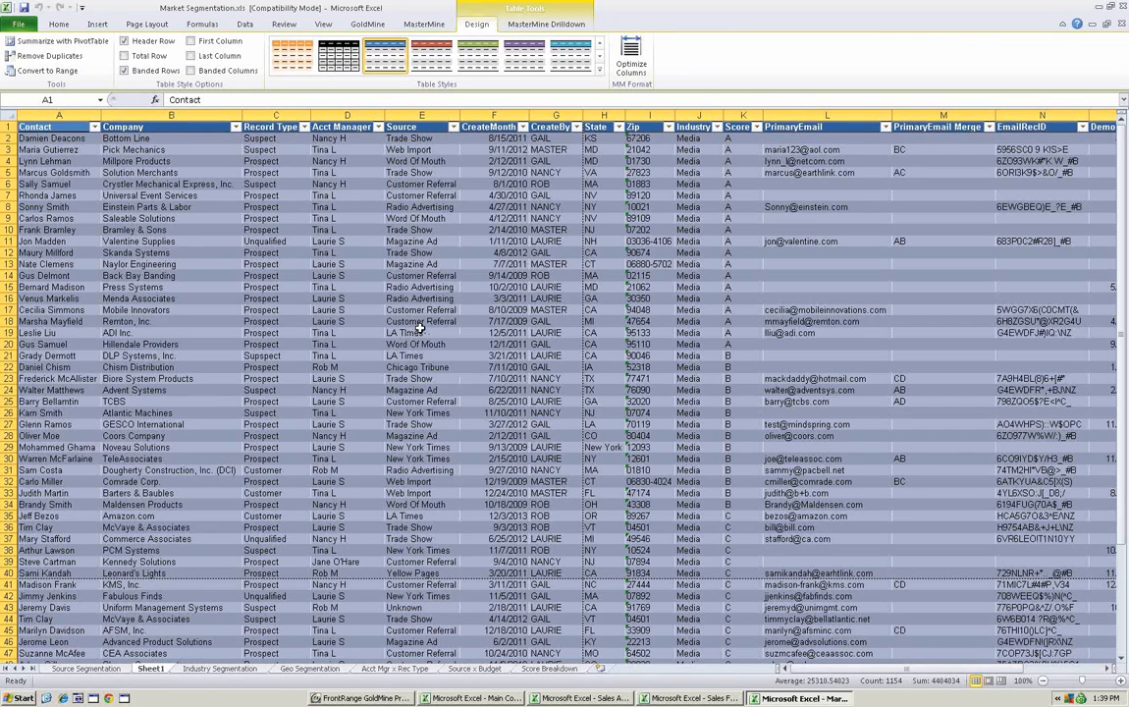
{"action": "mouse_move", "coordinate": [383, 442]}
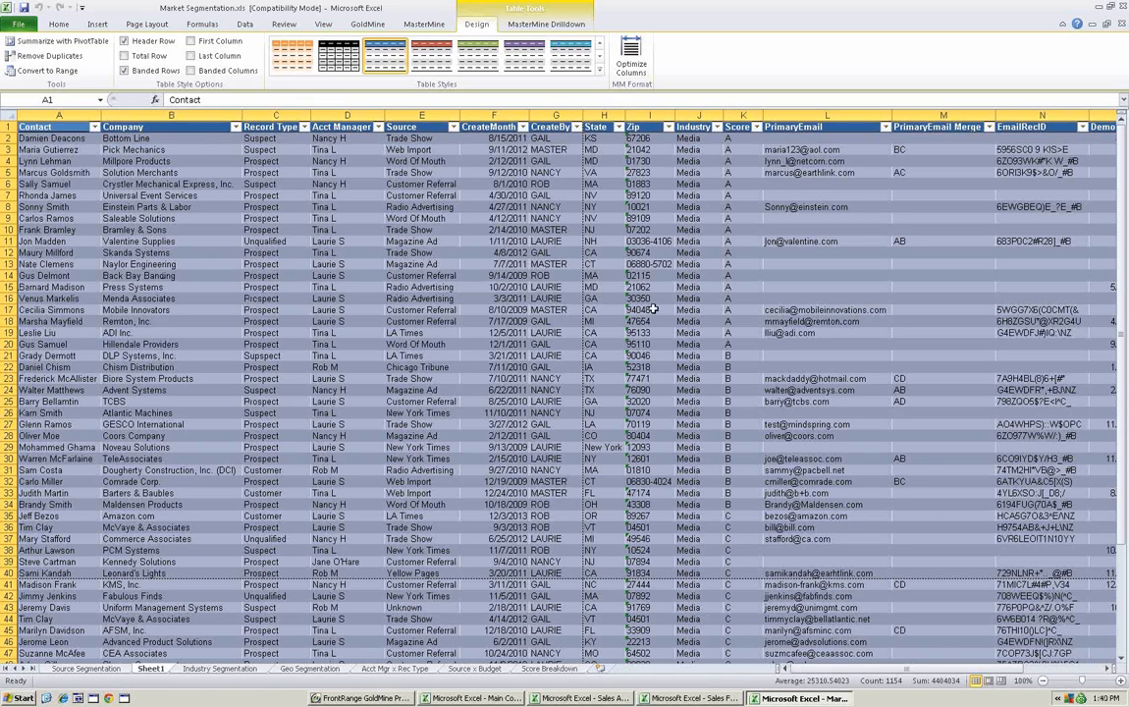
{"action": "mouse_move", "coordinate": [768, 357]}
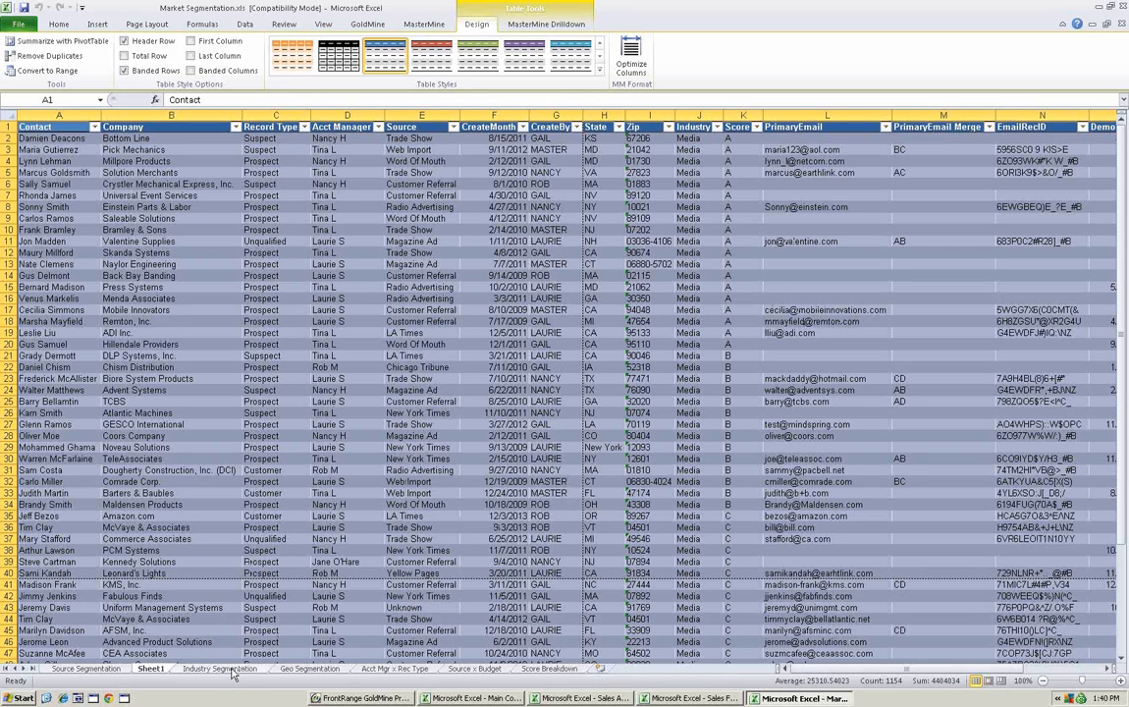
{"action": "mouse_move", "coordinate": [716, 356]}
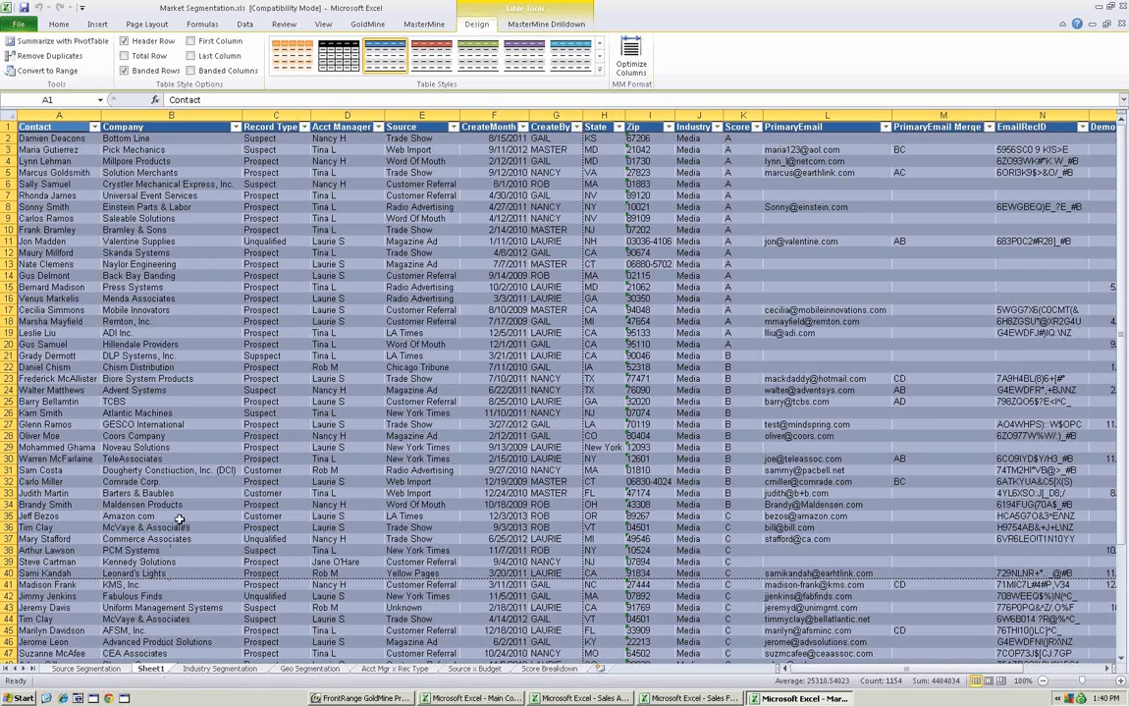
- Select the block of Media contact record rows on the drill-down Sheet1
{"action": "left_click", "coordinate": [172, 516]}
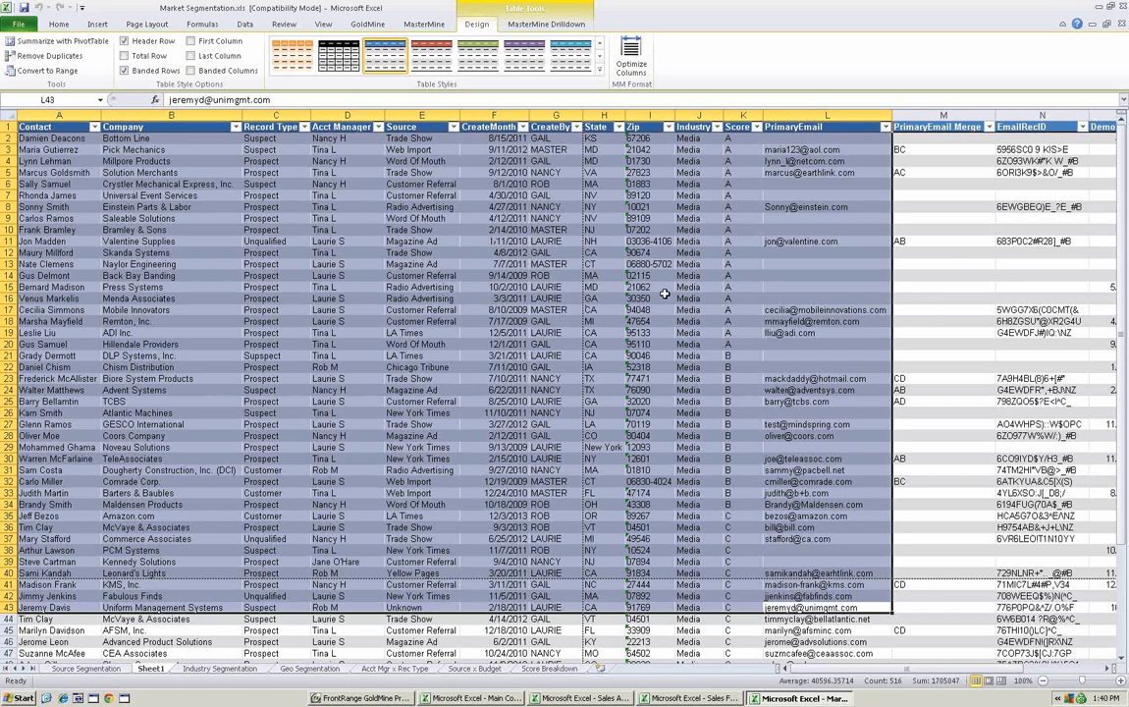
{"action": "mouse_move", "coordinate": [648, 310]}
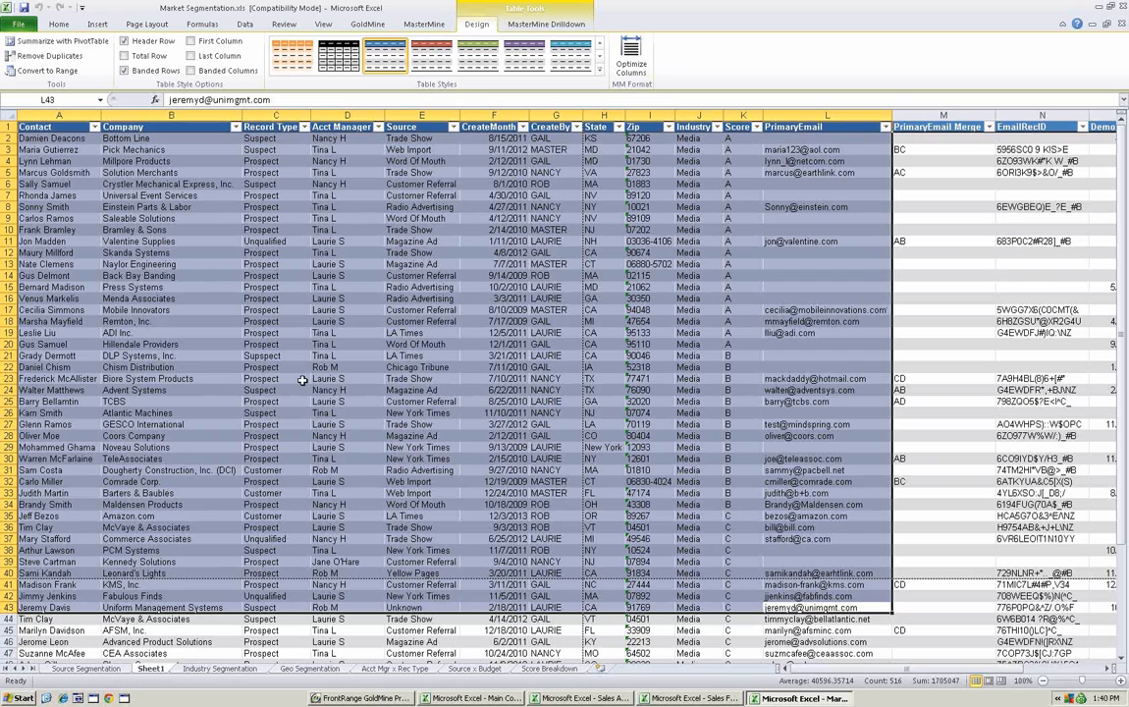
{"action": "mouse_move", "coordinate": [625, 333]}
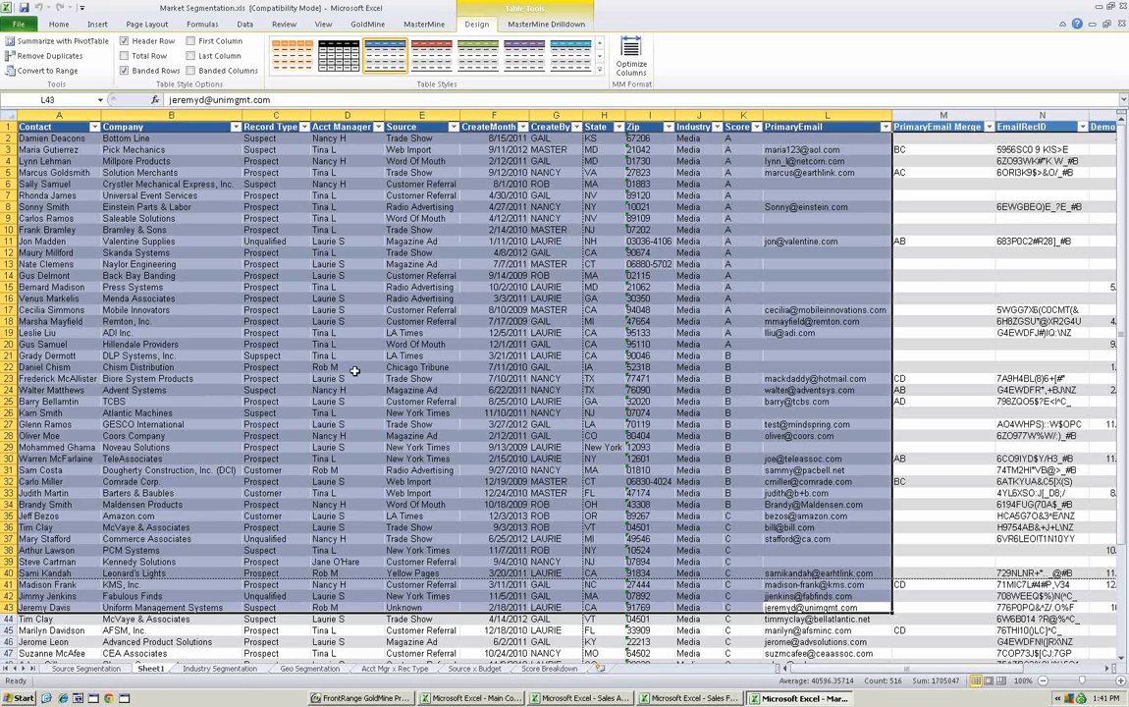
{"action": "mouse_move", "coordinate": [372, 306]}
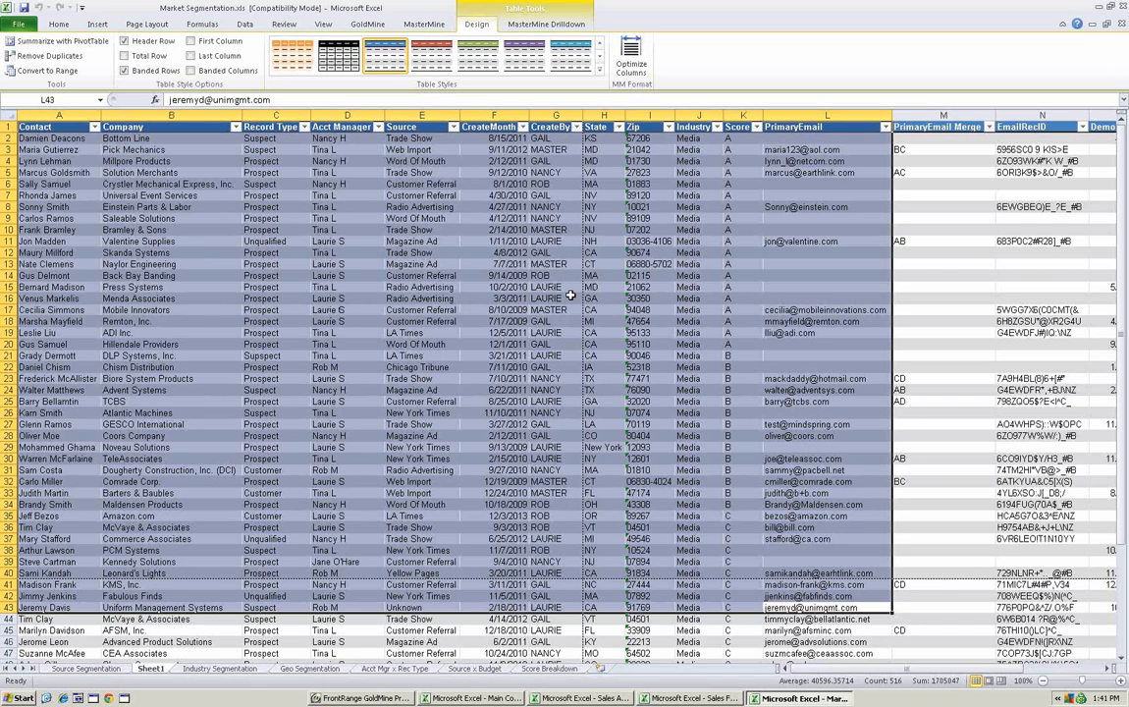
{"action": "mouse_move", "coordinate": [450, 254]}
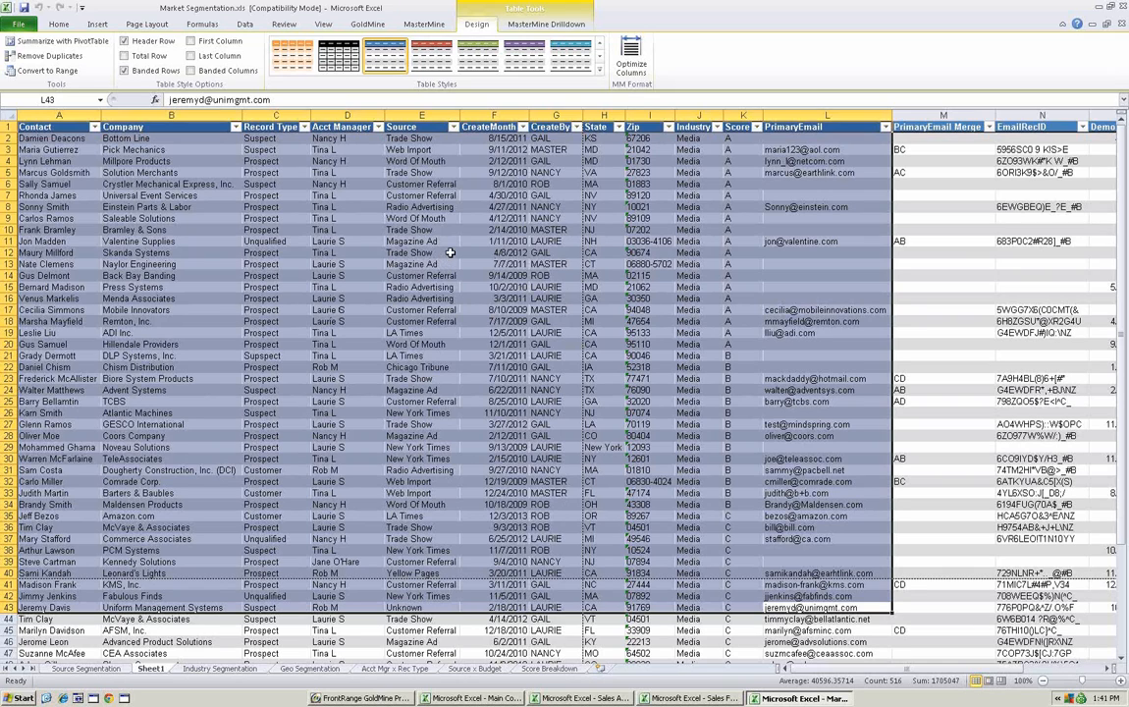
- Bring up the Create GoldMine Group dialog from the MasterMine Drilldown tools
{"action": "left_click", "coordinate": [546, 23]}
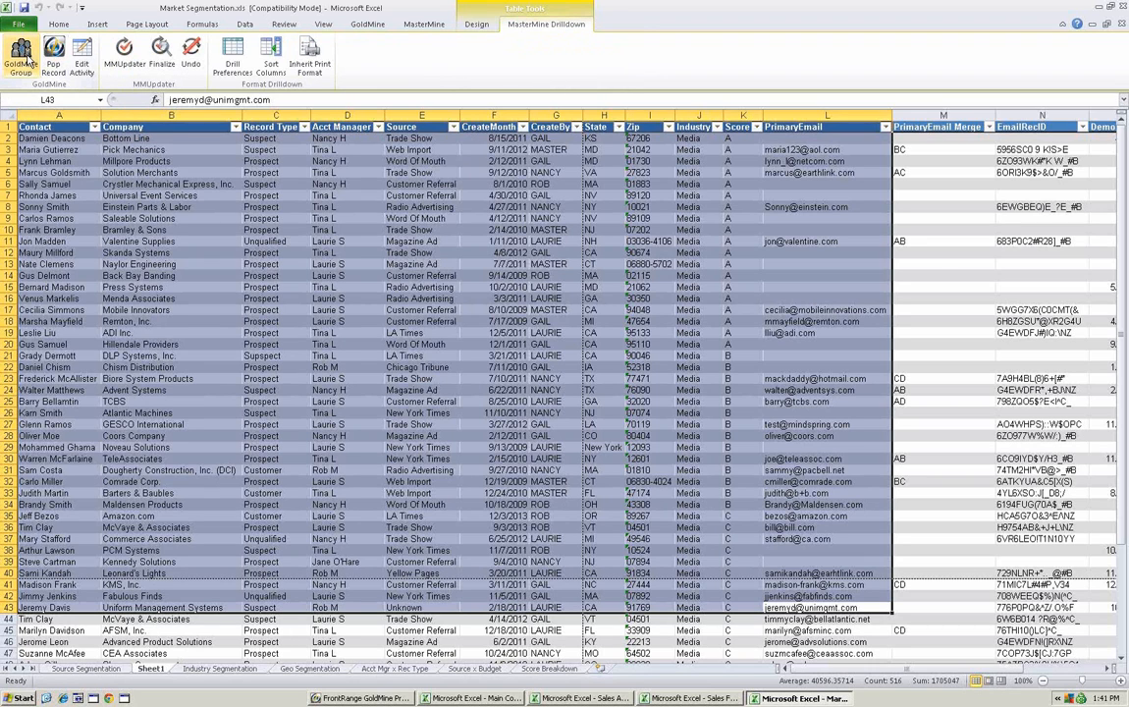
{"action": "left_click", "coordinate": [494, 275]}
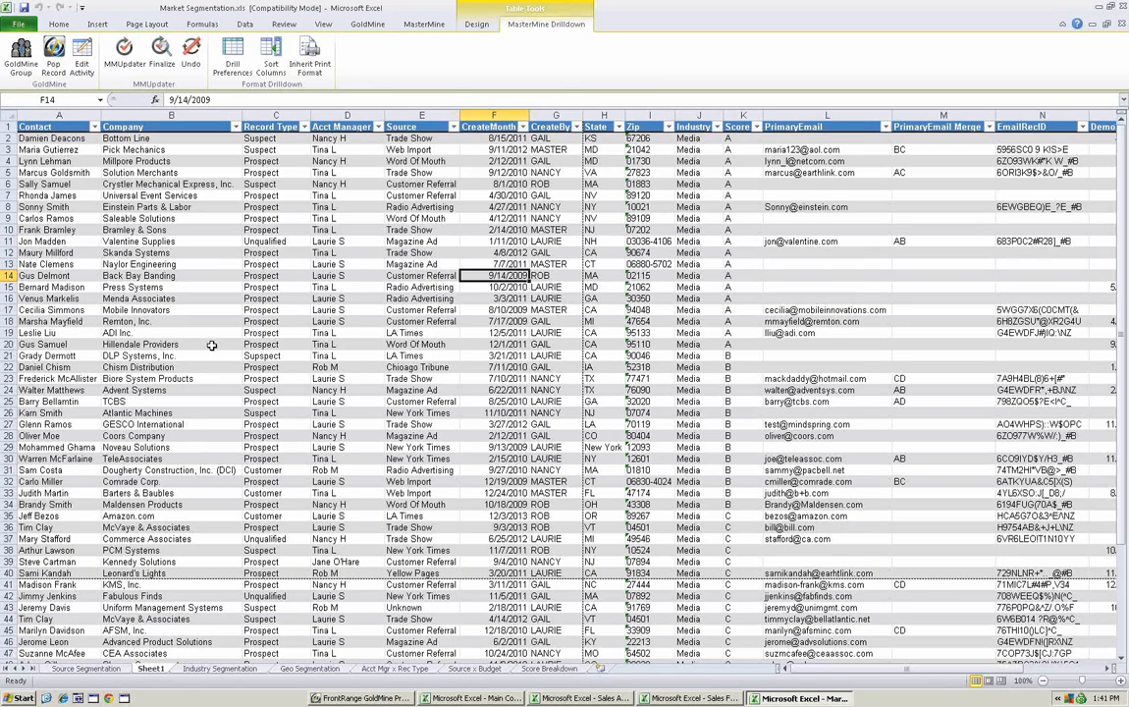
{"action": "mouse_move", "coordinate": [350, 202]}
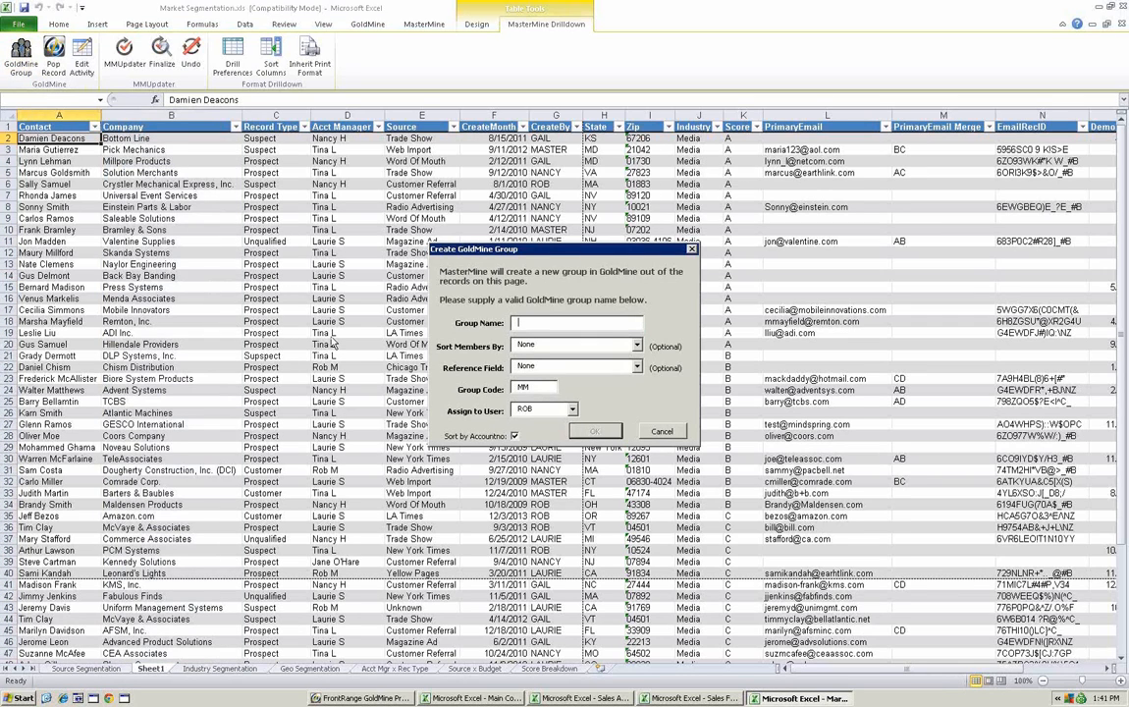
- Create the GoldMine group 'message' holding the 58 Media records
{"action": "type", "text": "message"}
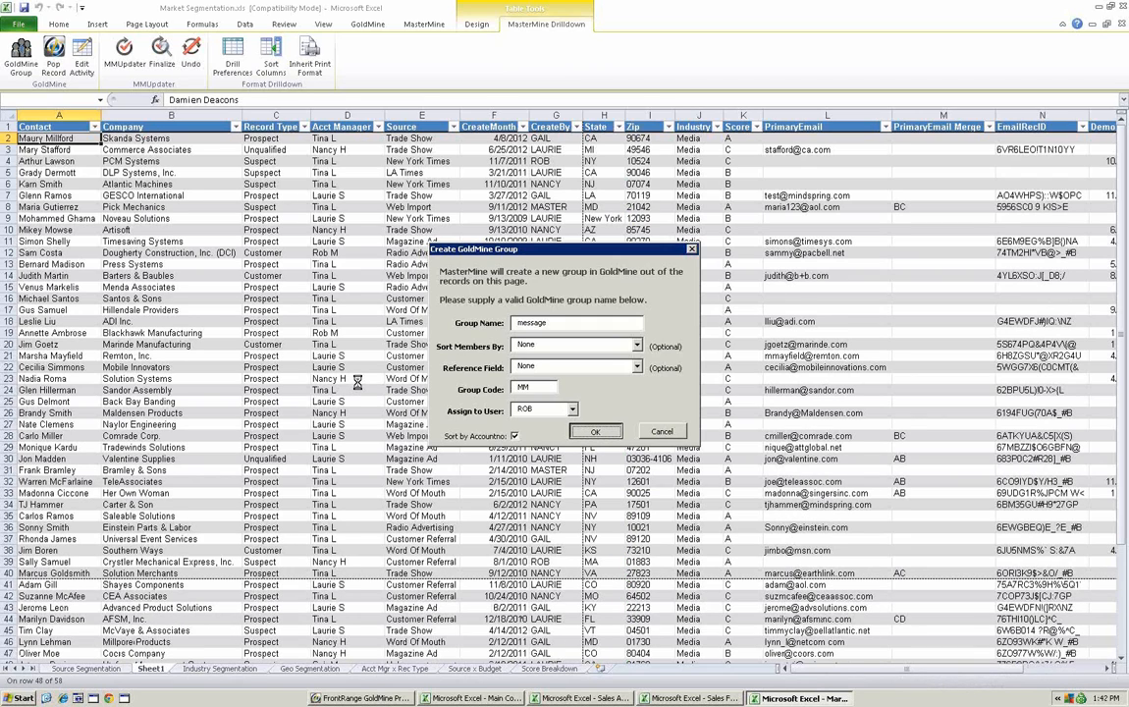
{"action": "left_click", "coordinate": [595, 431]}
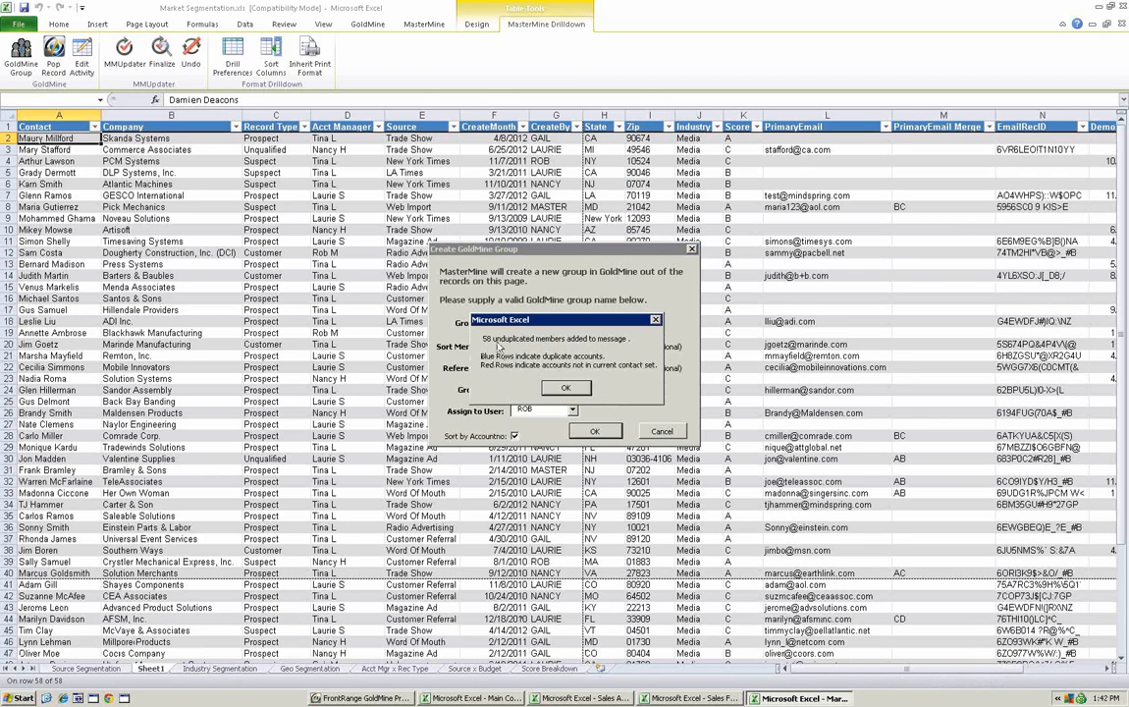
{"action": "left_click", "coordinate": [566, 387]}
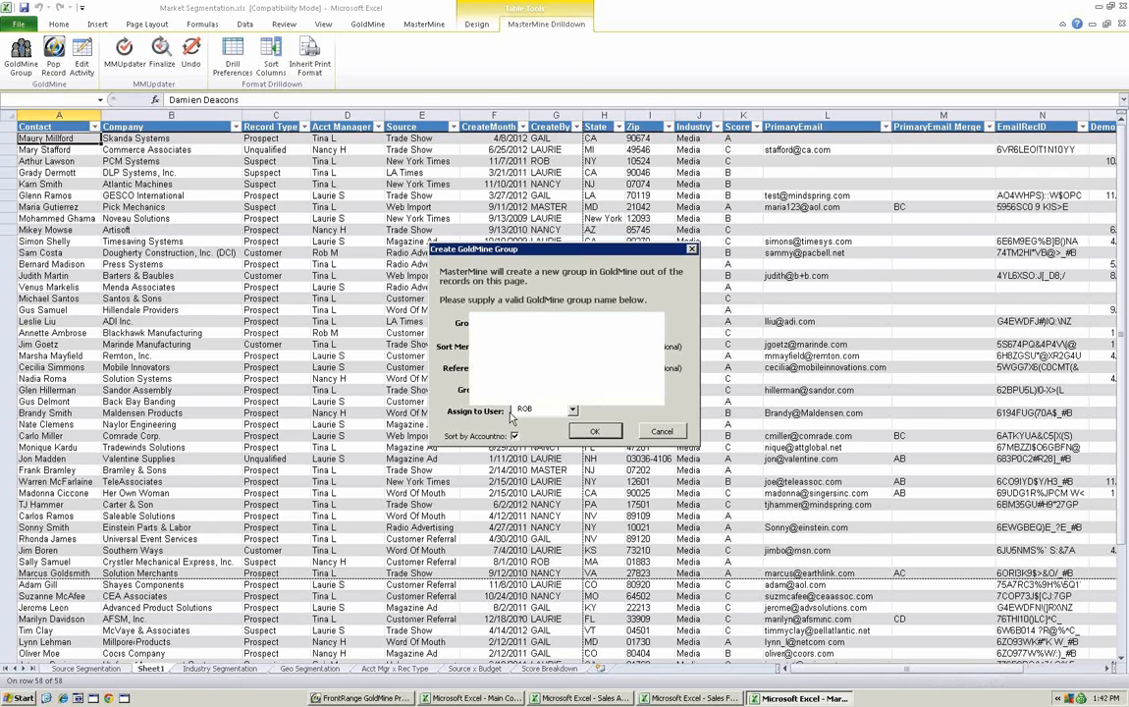
{"action": "left_click", "coordinate": [662, 431]}
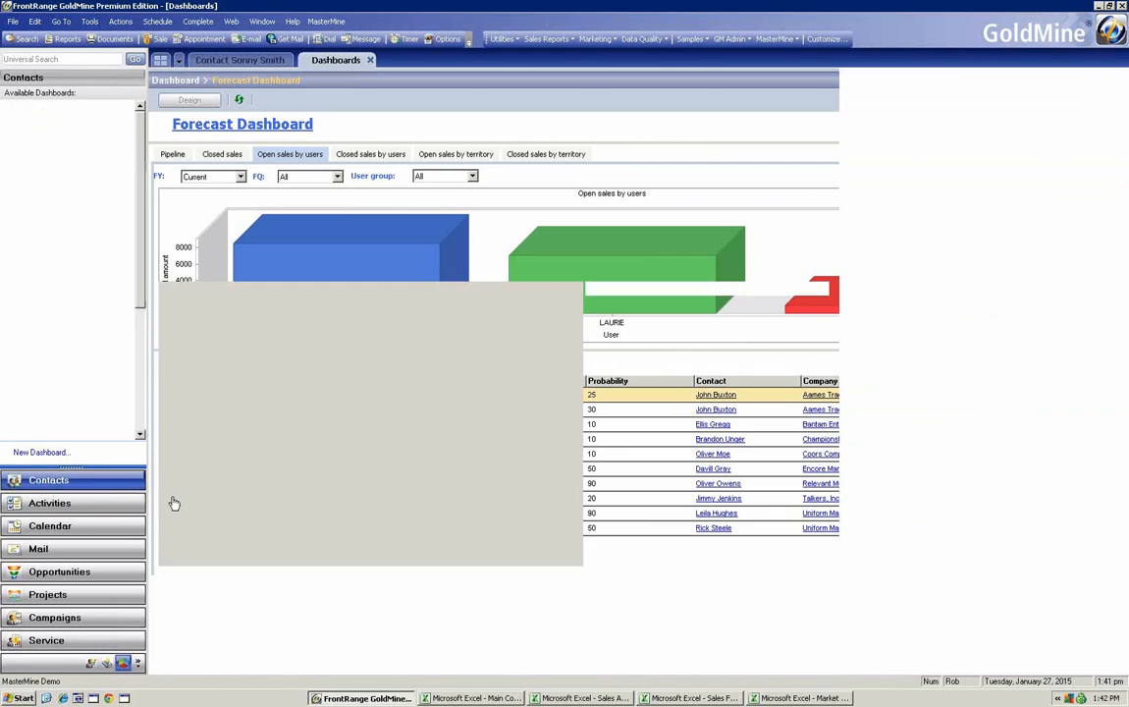
{"action": "left_click", "coordinate": [239, 60]}
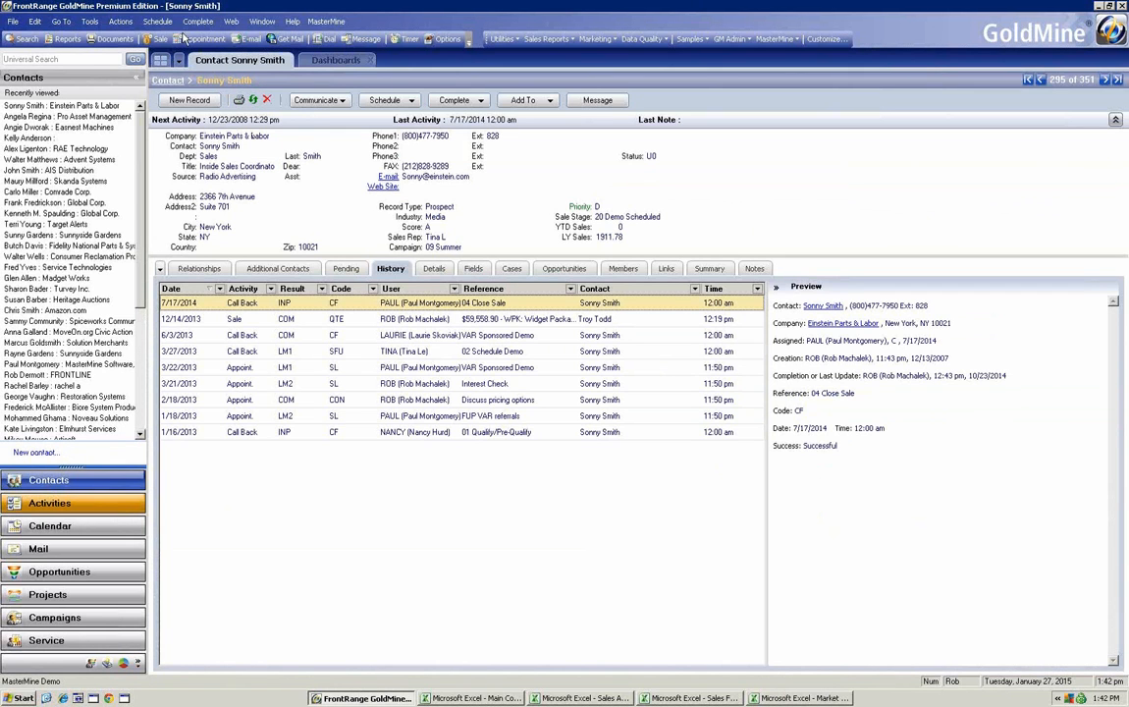
{"action": "left_click", "coordinate": [156, 20]}
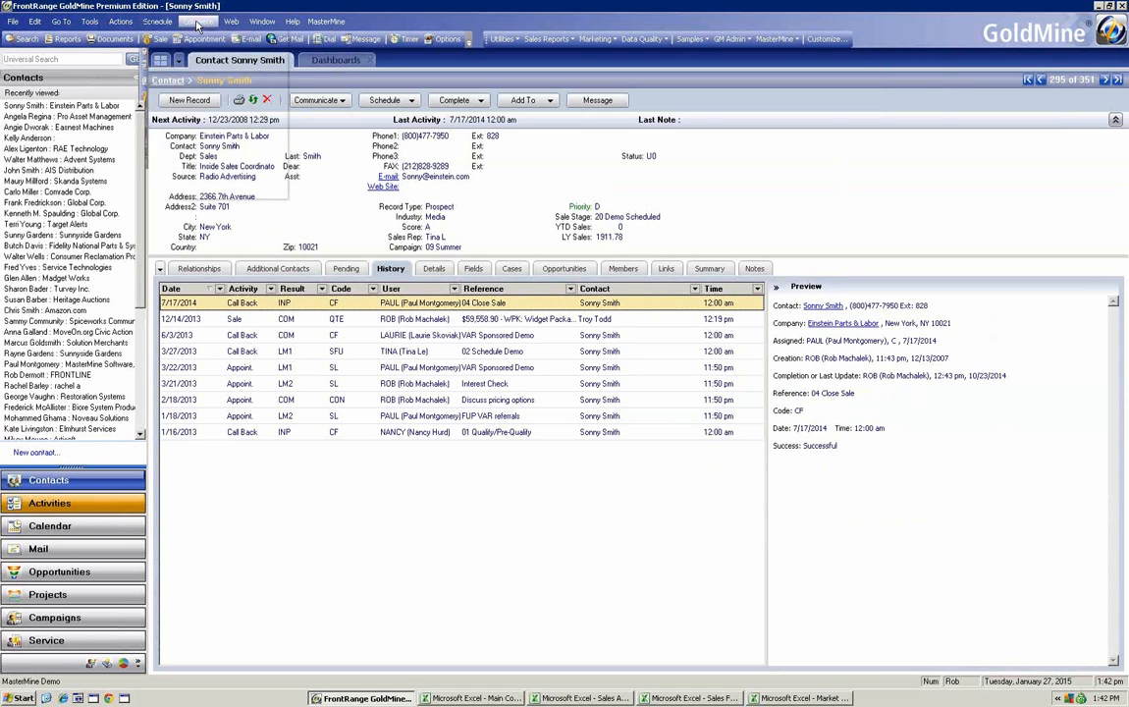
{"action": "left_click", "coordinate": [120, 20]}
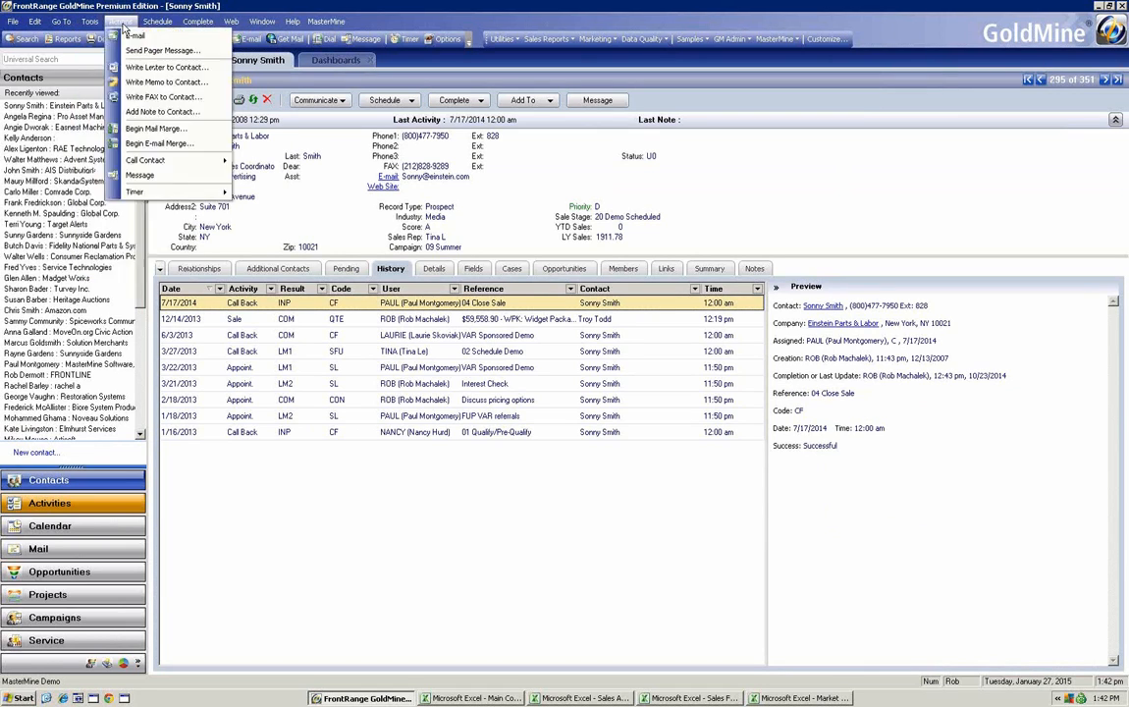
{"action": "mouse_move", "coordinate": [157, 143]}
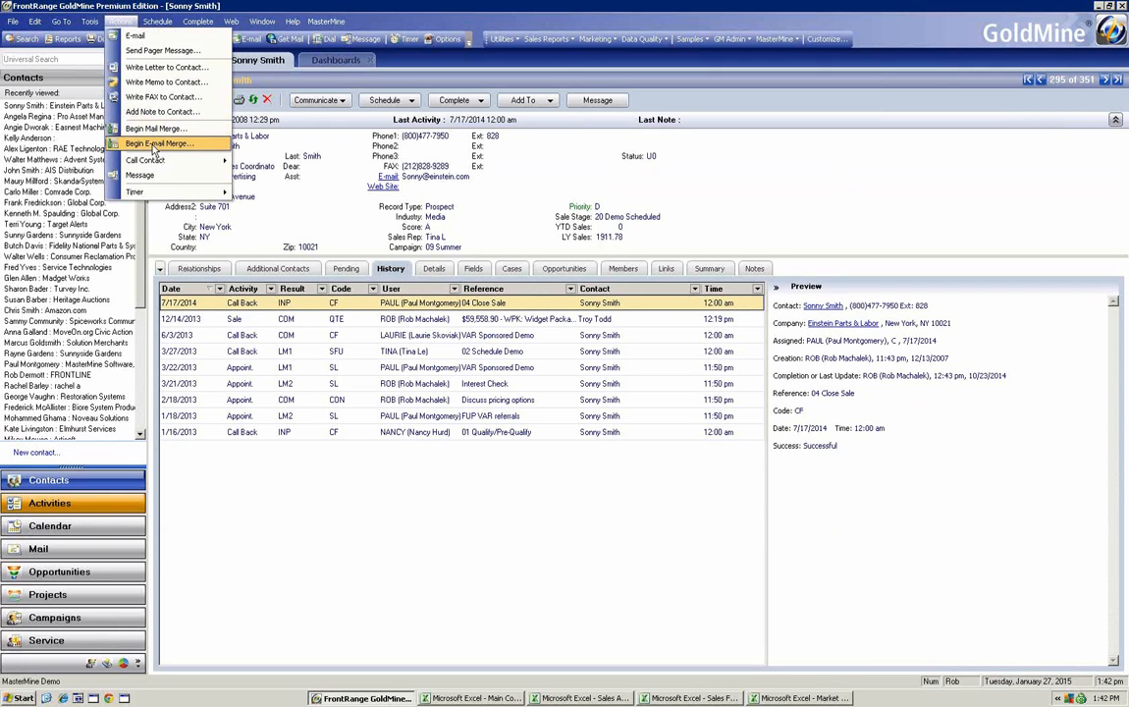
- Start an e-mail merge using ROB's 'You need a Widget' template
{"action": "left_click", "coordinate": [159, 143]}
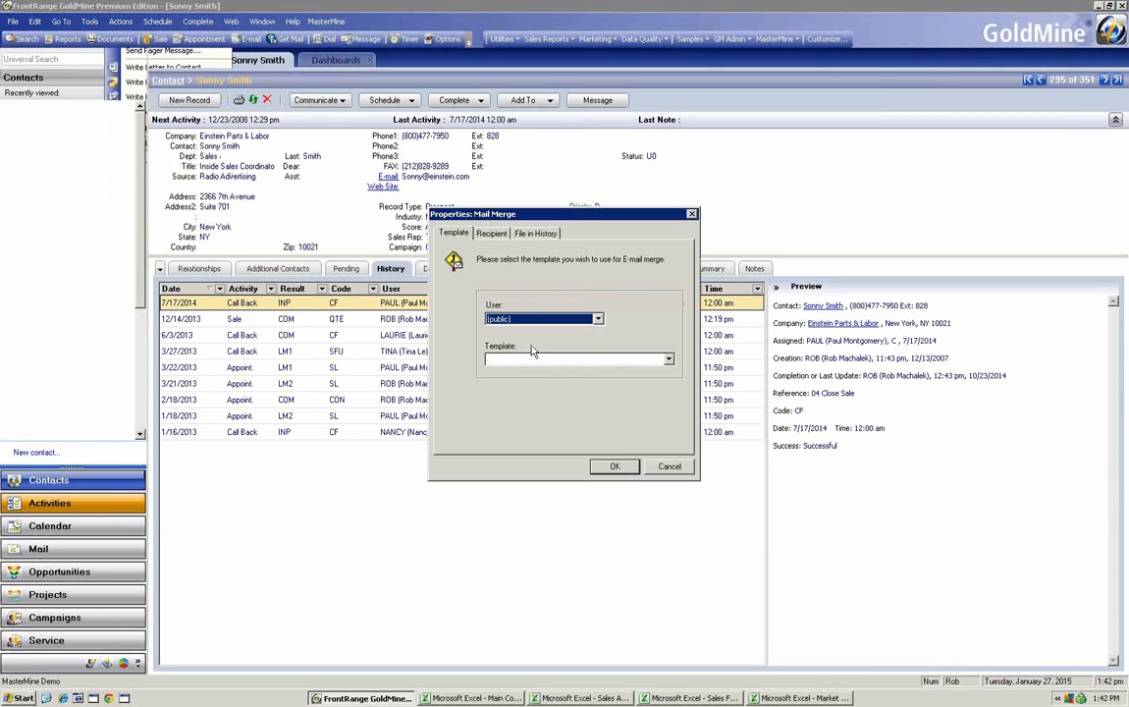
{"action": "left_click", "coordinate": [598, 318]}
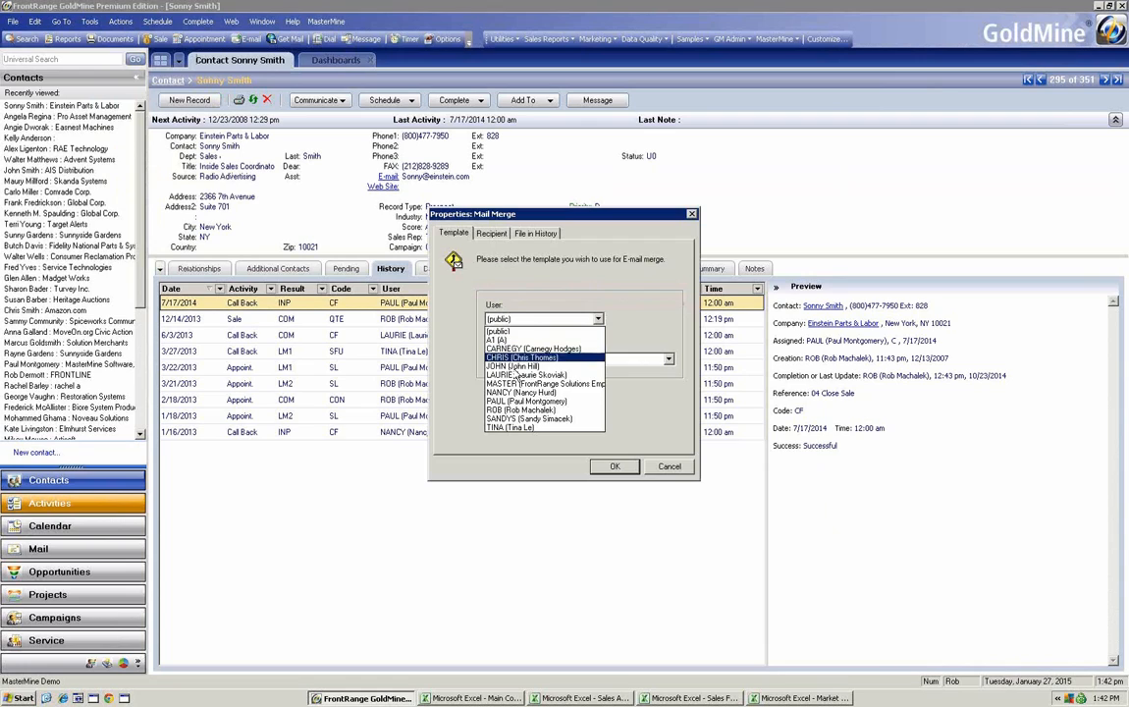
{"action": "left_click", "coordinate": [541, 410]}
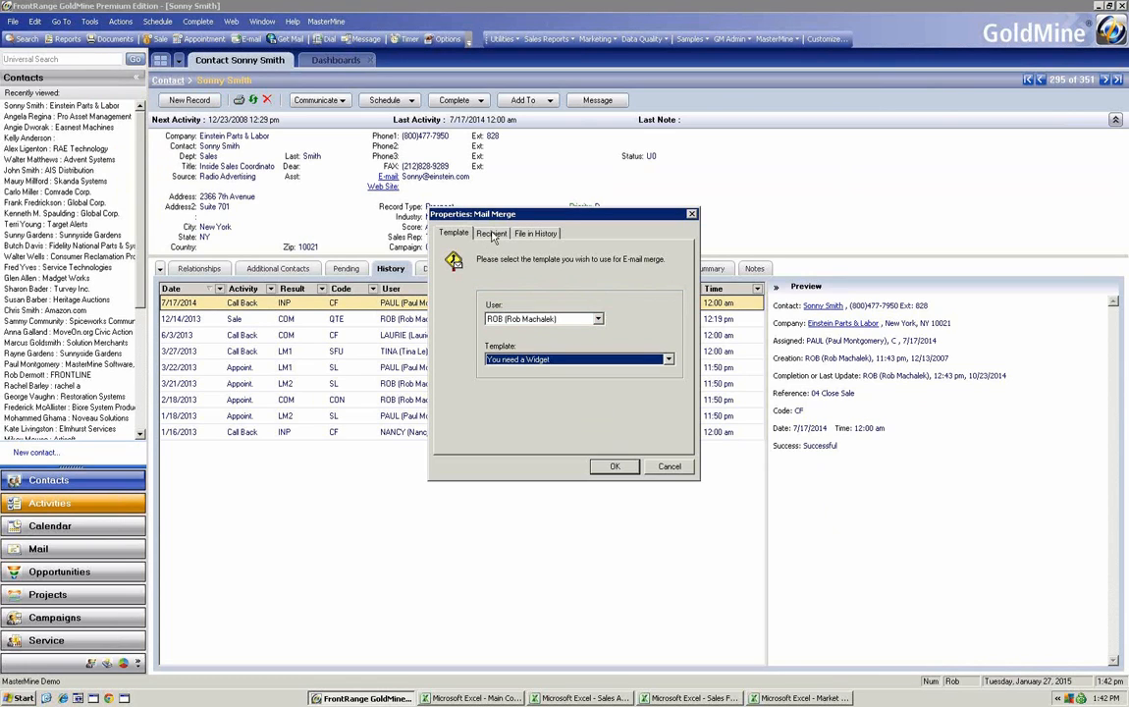
{"action": "left_click", "coordinate": [491, 233]}
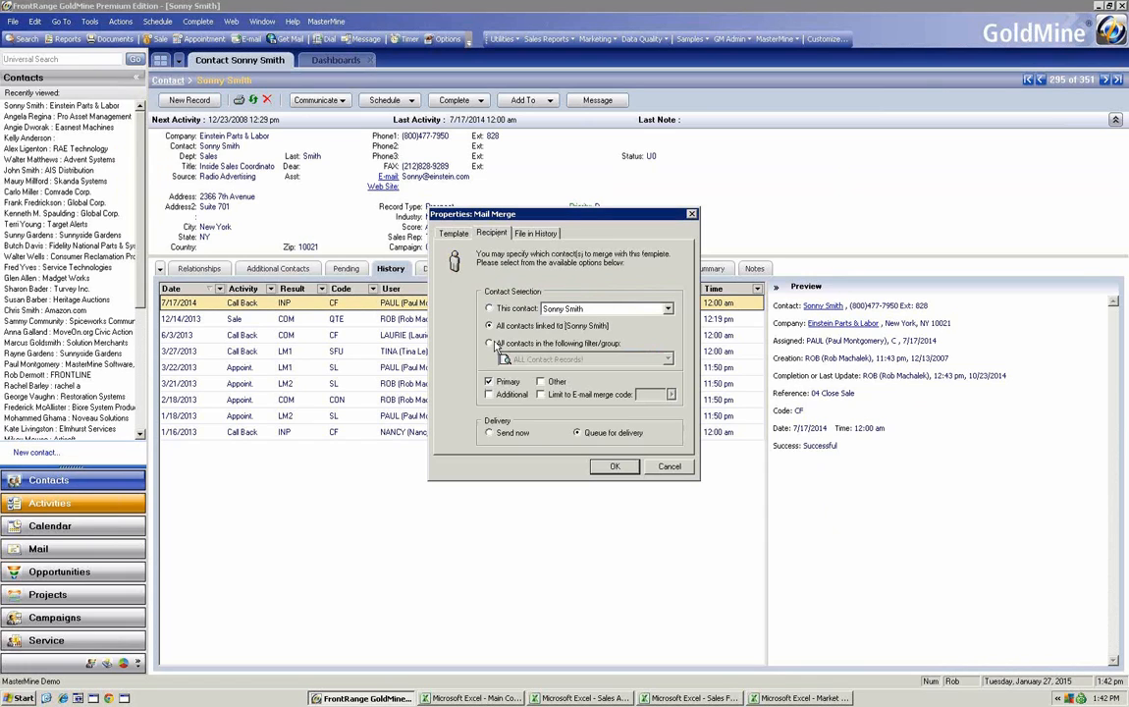
- Set the merge recipients to all primary contacts in the 'message' group
{"action": "left_click", "coordinate": [668, 357]}
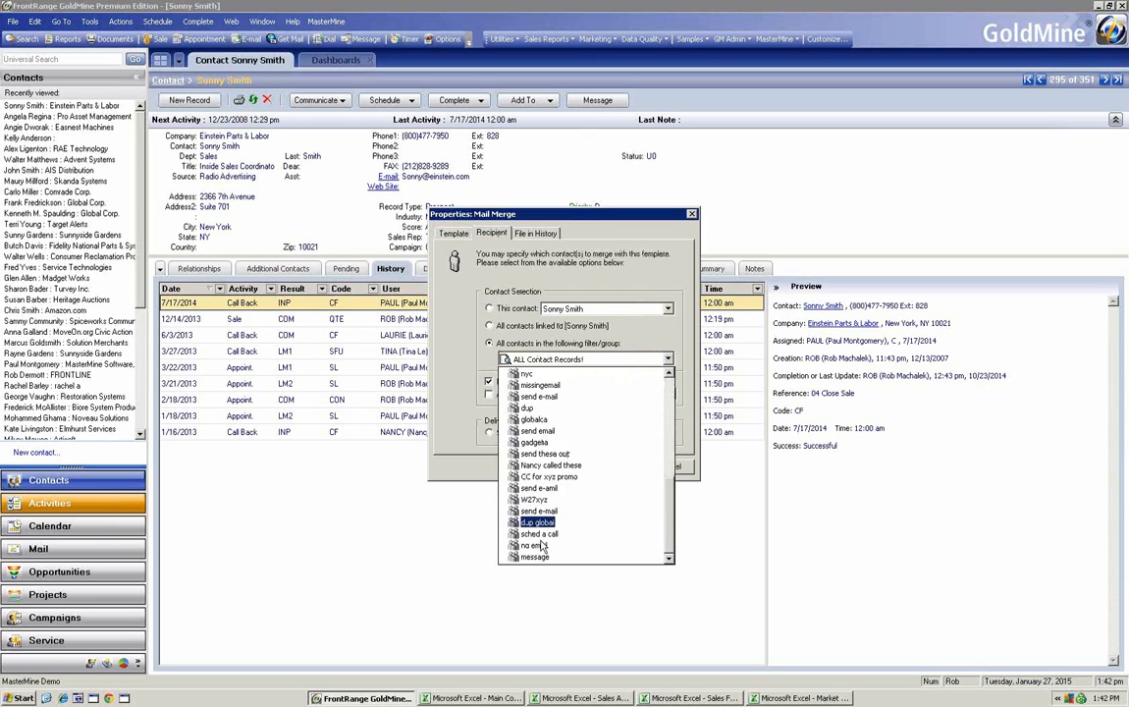
{"action": "left_click", "coordinate": [535, 557]}
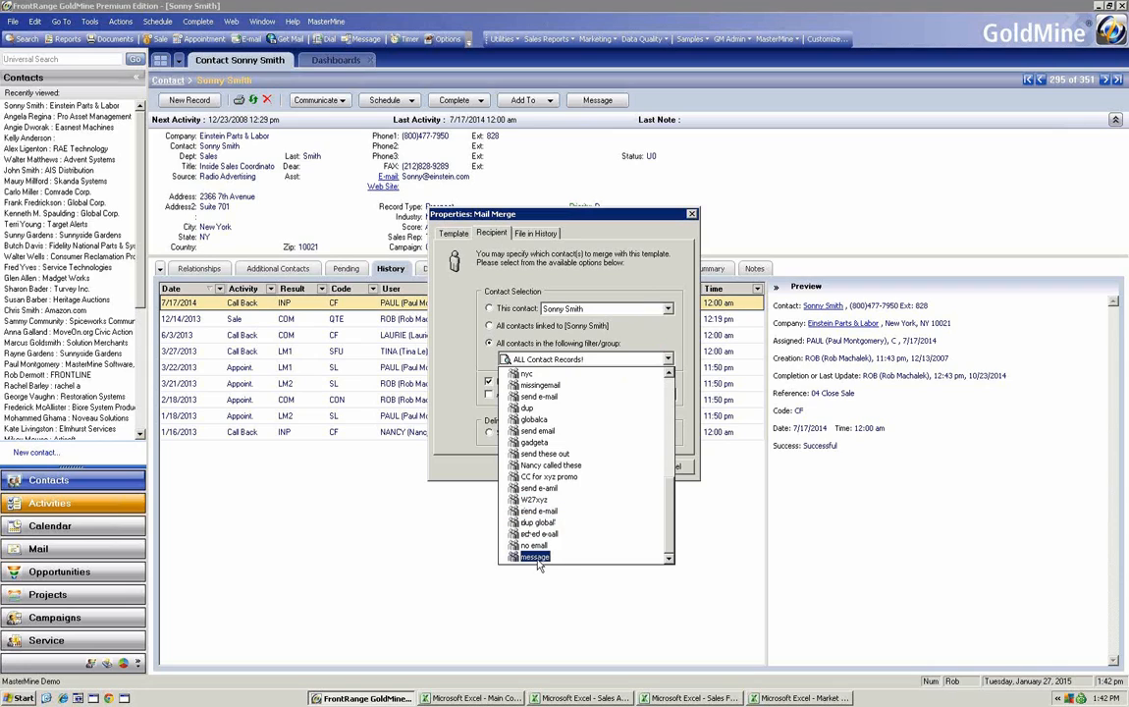
{"action": "left_click", "coordinate": [536, 557]}
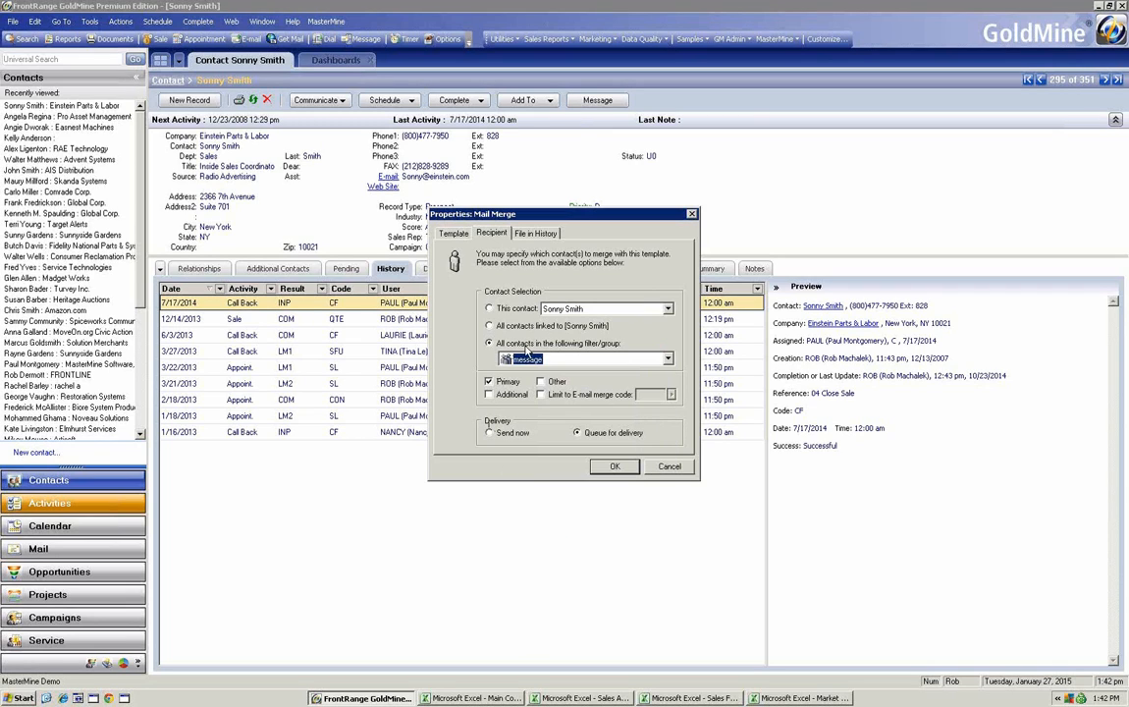
{"action": "mouse_move", "coordinate": [544, 454]}
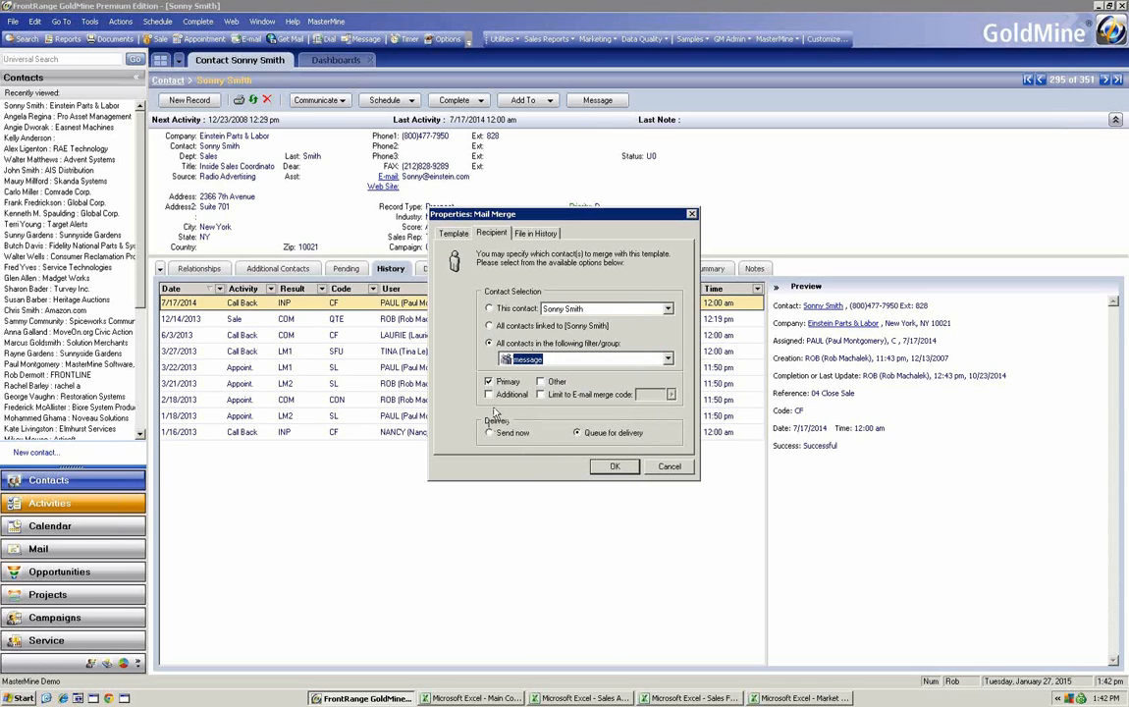
{"action": "left_click", "coordinate": [669, 465]}
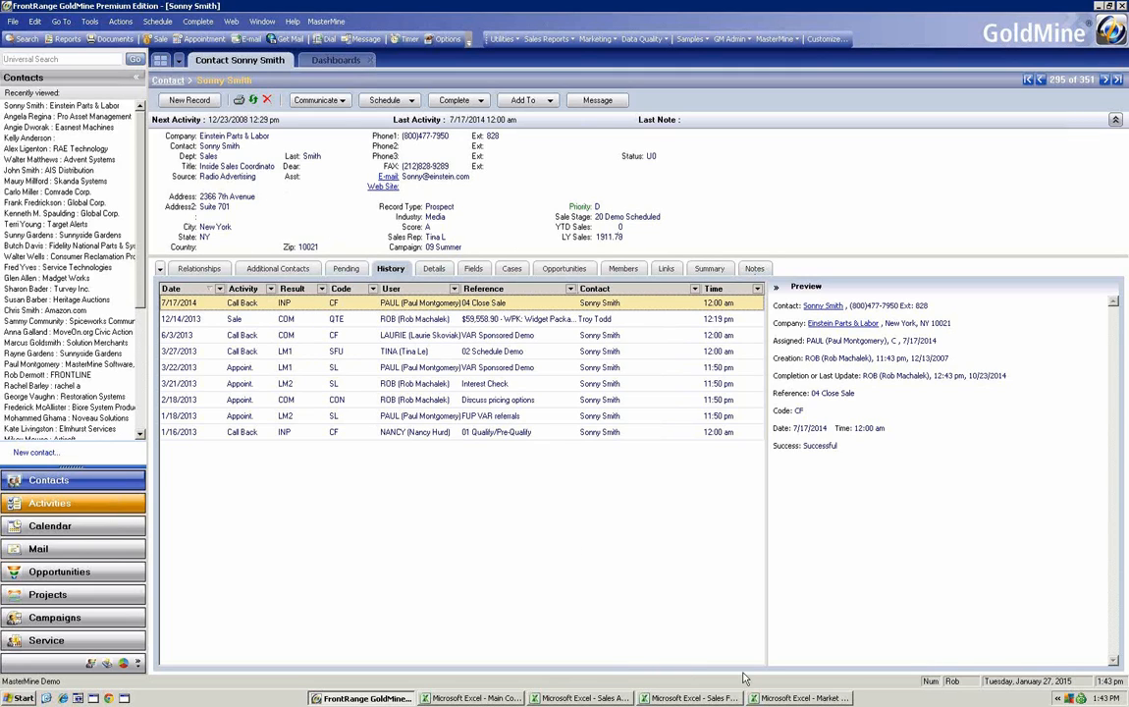
- Glance at the Excel workbook, then launch MasterMine for GoldMine from the MasterMine menu
{"action": "left_click", "coordinate": [798, 699]}
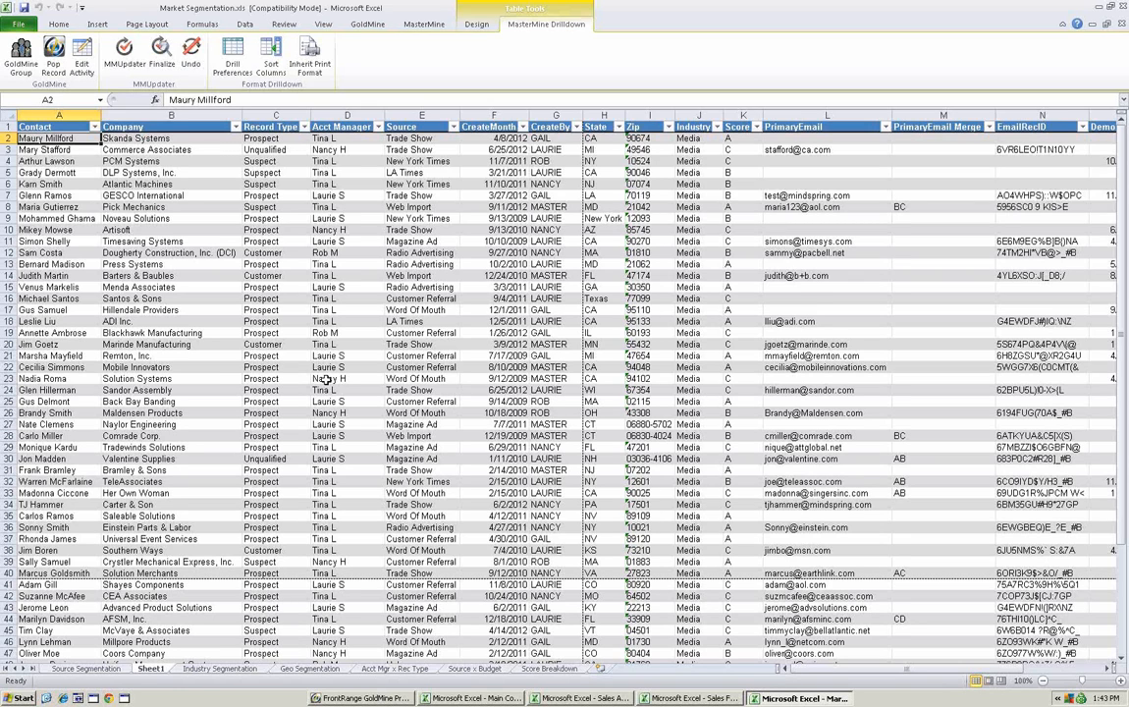
{"action": "mouse_move", "coordinate": [373, 379]}
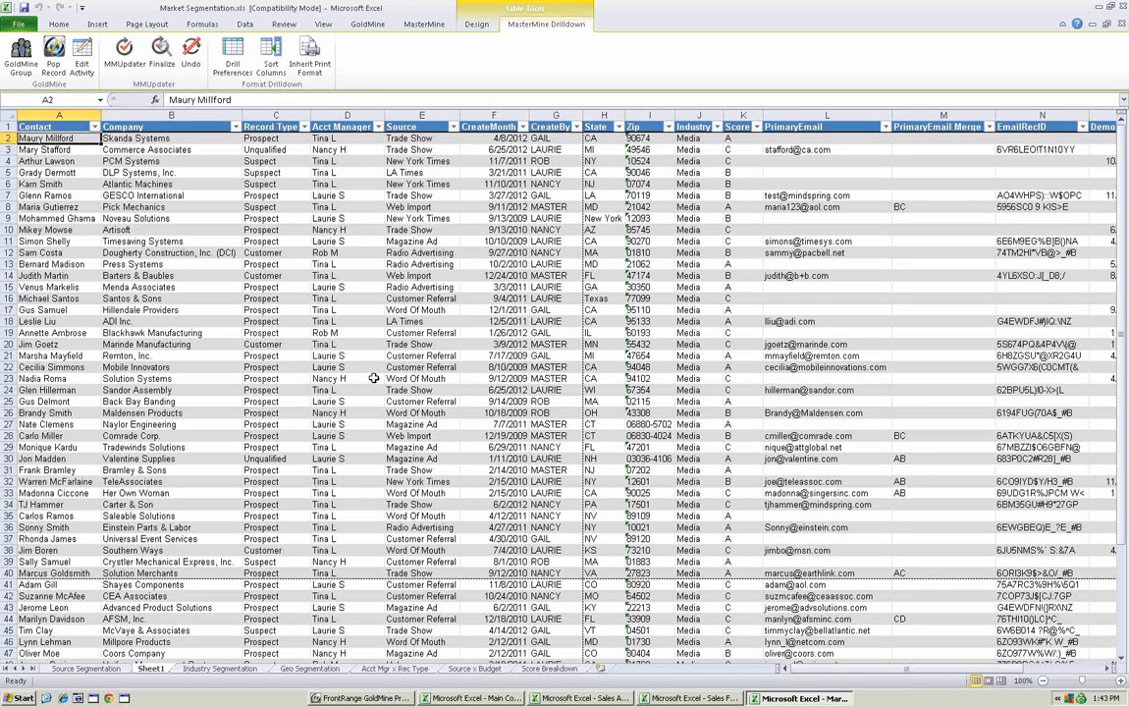
{"action": "mouse_move", "coordinate": [498, 602]}
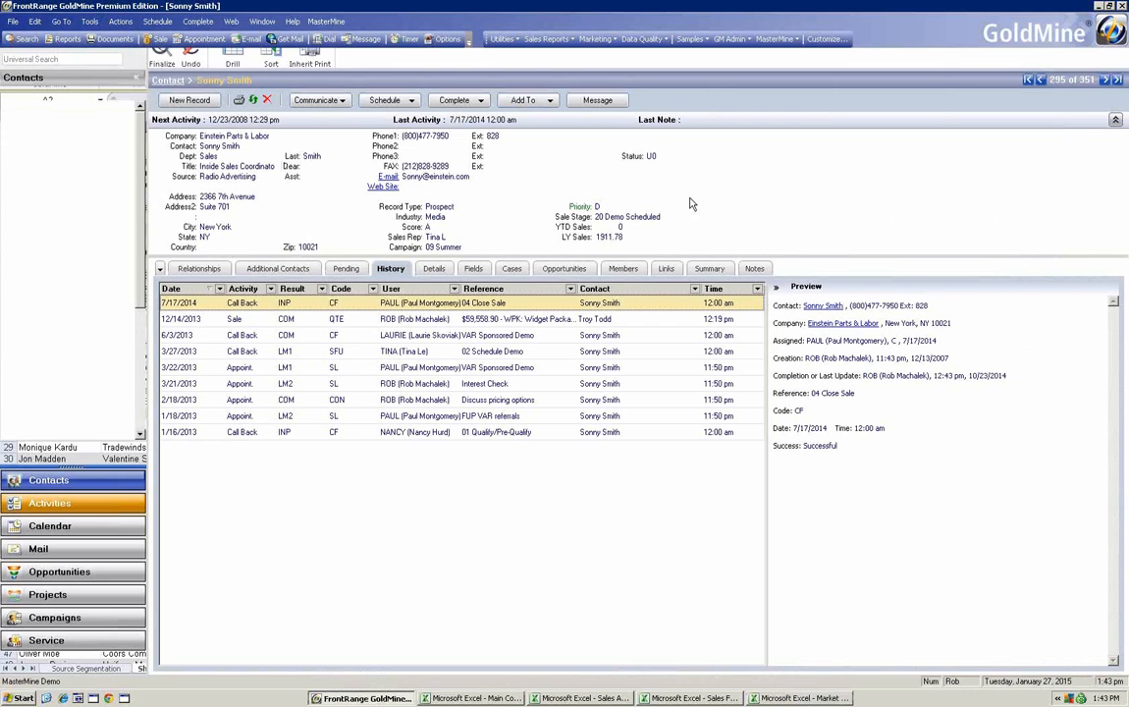
{"action": "left_click", "coordinate": [776, 38]}
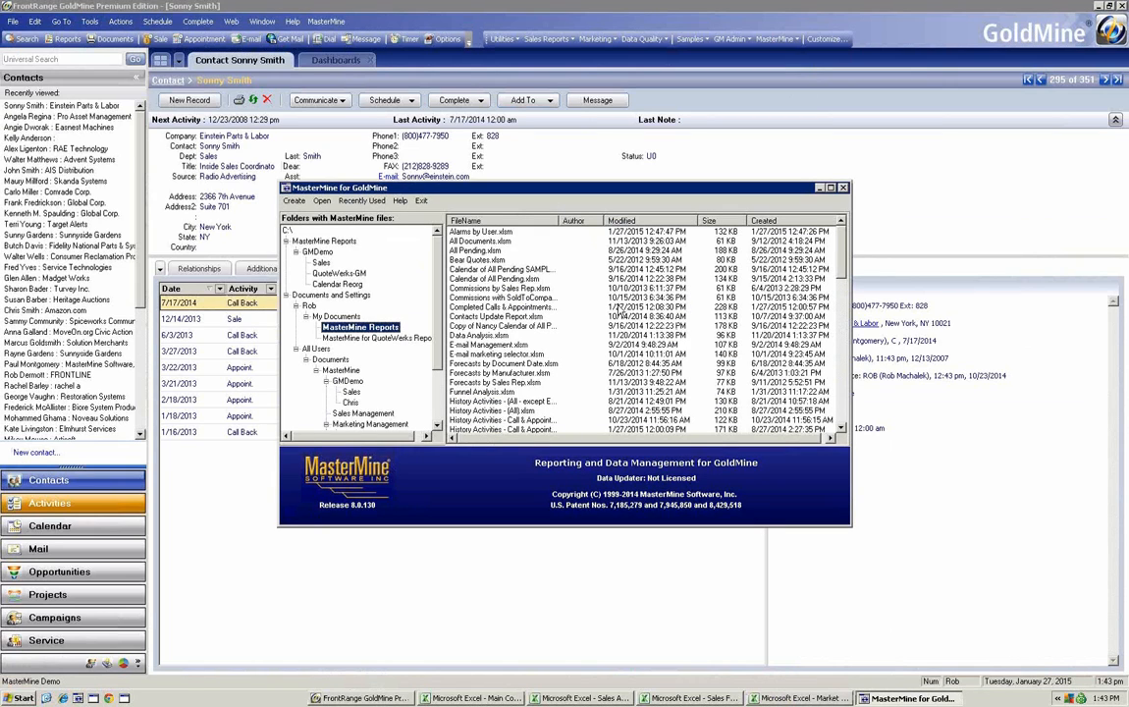
- Pick the Lead Source ROI workbook from the MasterMine report file list to load it
{"action": "left_click", "coordinate": [361, 201]}
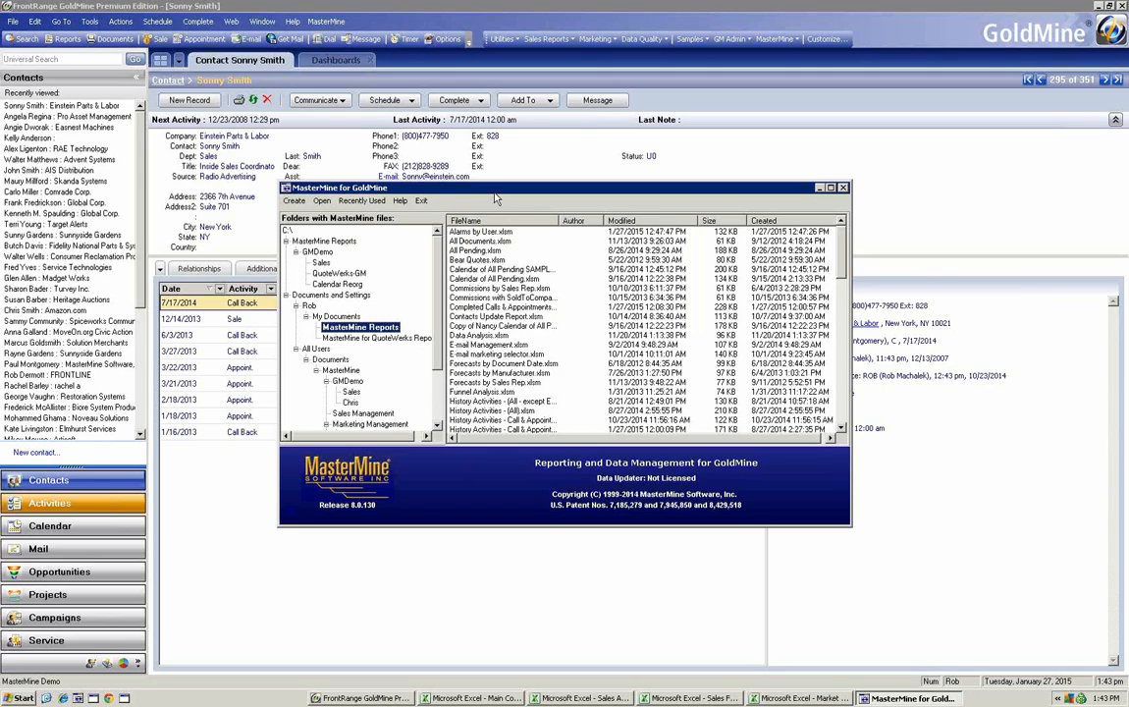
{"action": "mouse_move", "coordinate": [483, 366]}
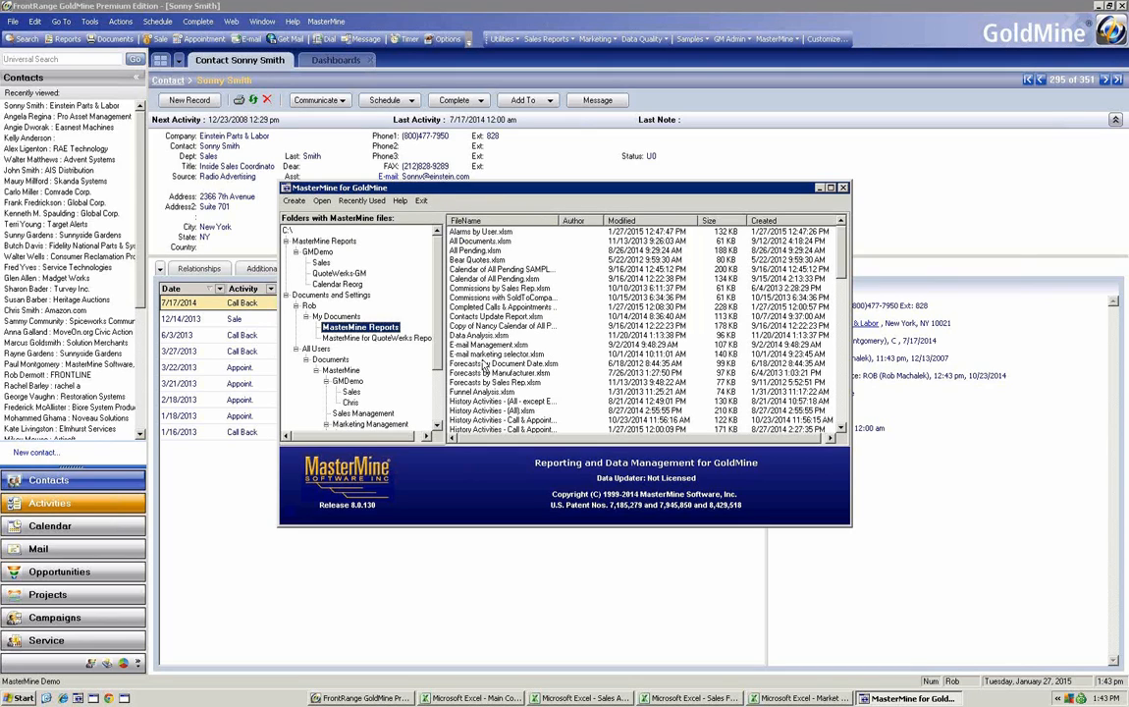
{"action": "mouse_move", "coordinate": [535, 398]}
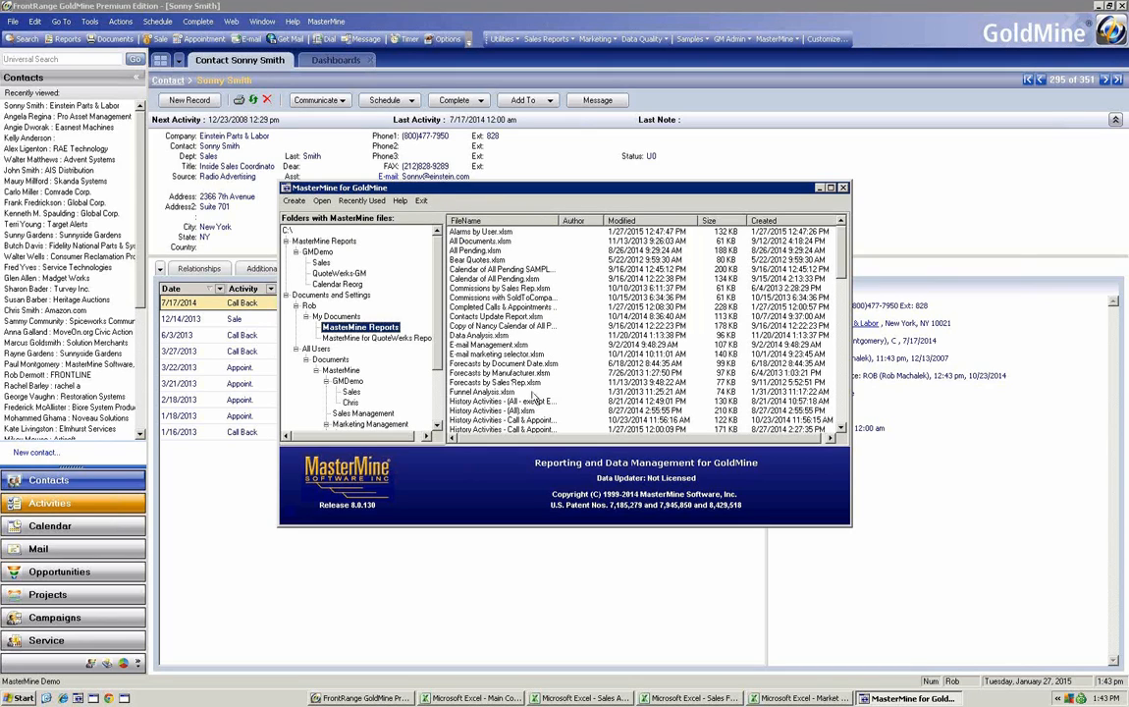
{"action": "left_click", "coordinate": [481, 232]}
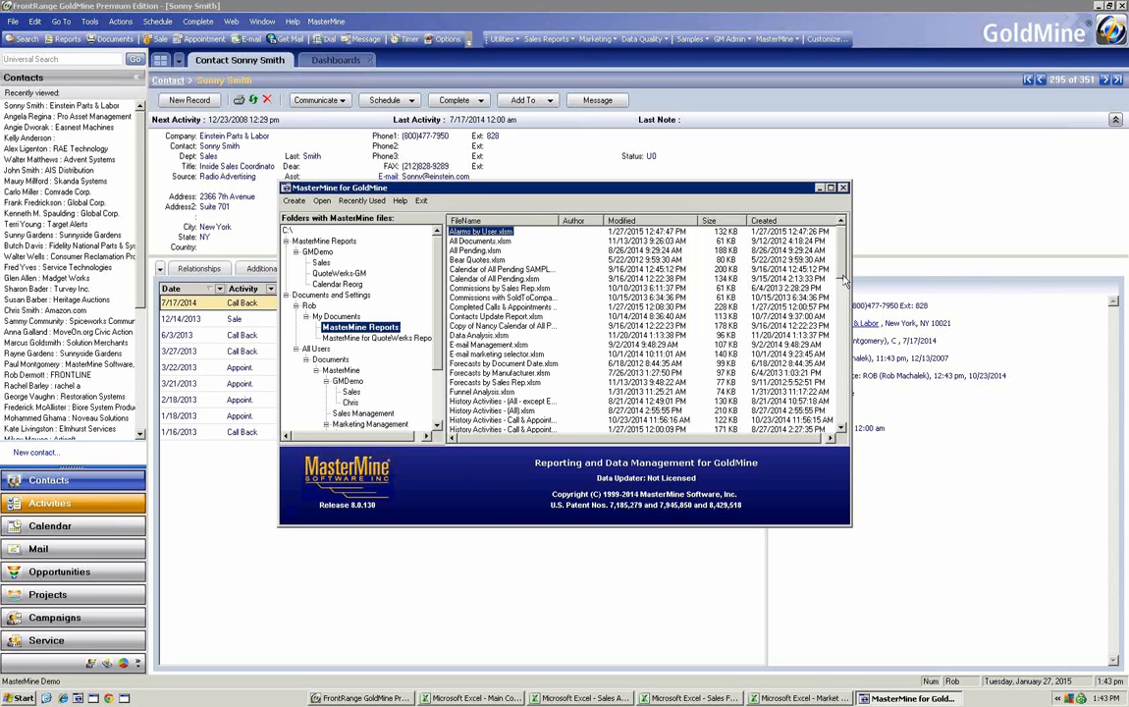
{"action": "scroll", "scroll_direction": "down", "scroll_amount": 3}
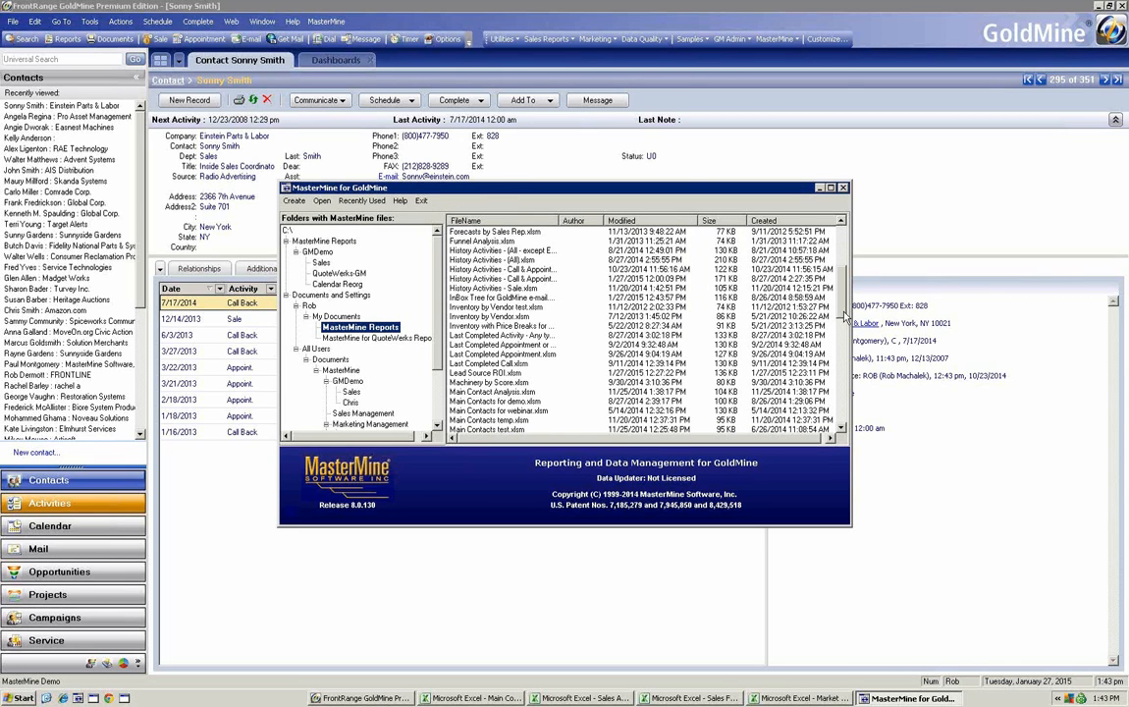
{"action": "left_click", "coordinate": [842, 187]}
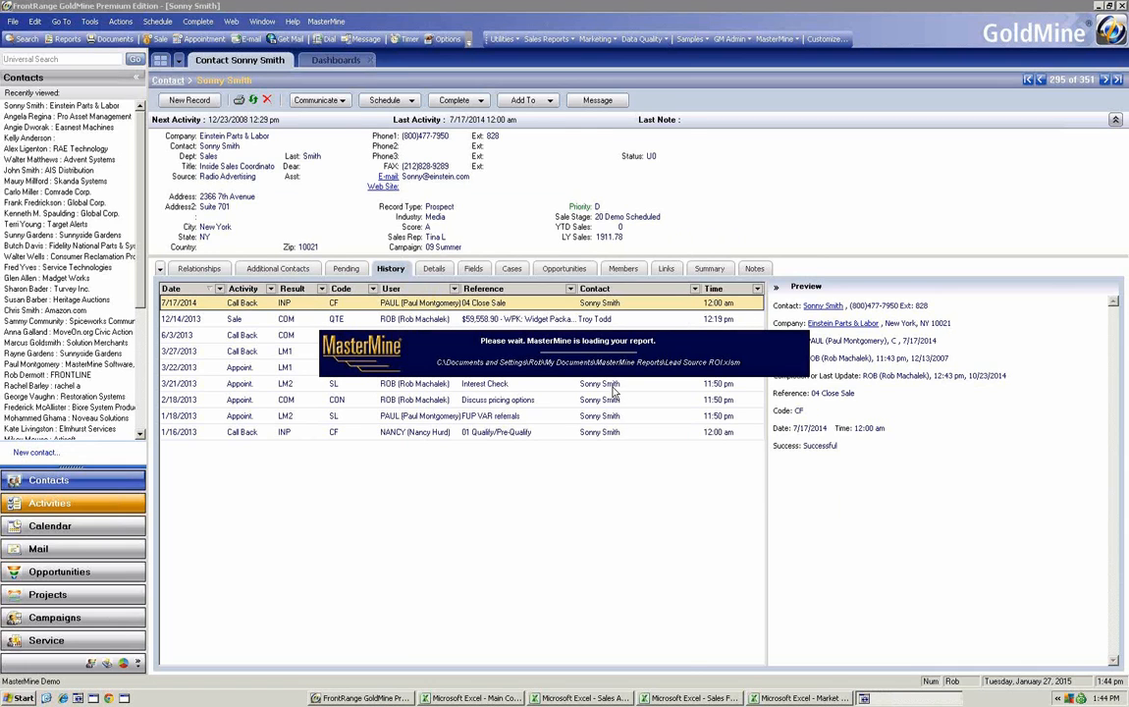
- Open the Lead Source ROI pivot in Excel and review the Trade Show grand total
{"action": "left_click", "coordinate": [914, 698]}
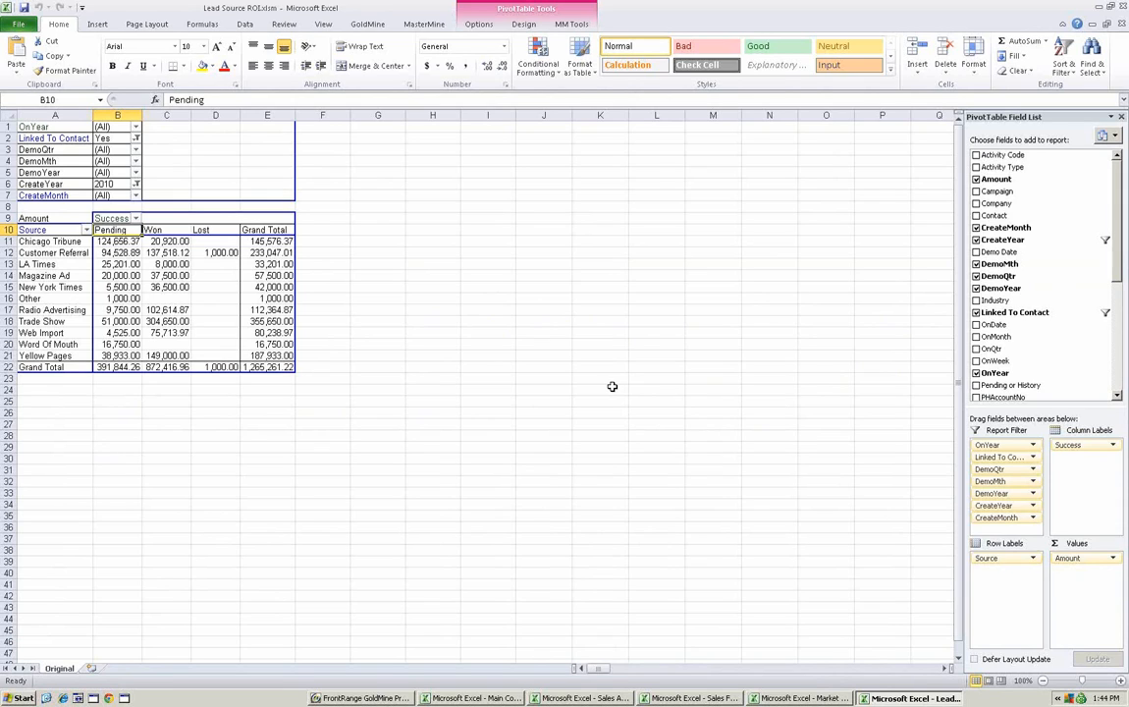
{"action": "mouse_move", "coordinate": [108, 266]}
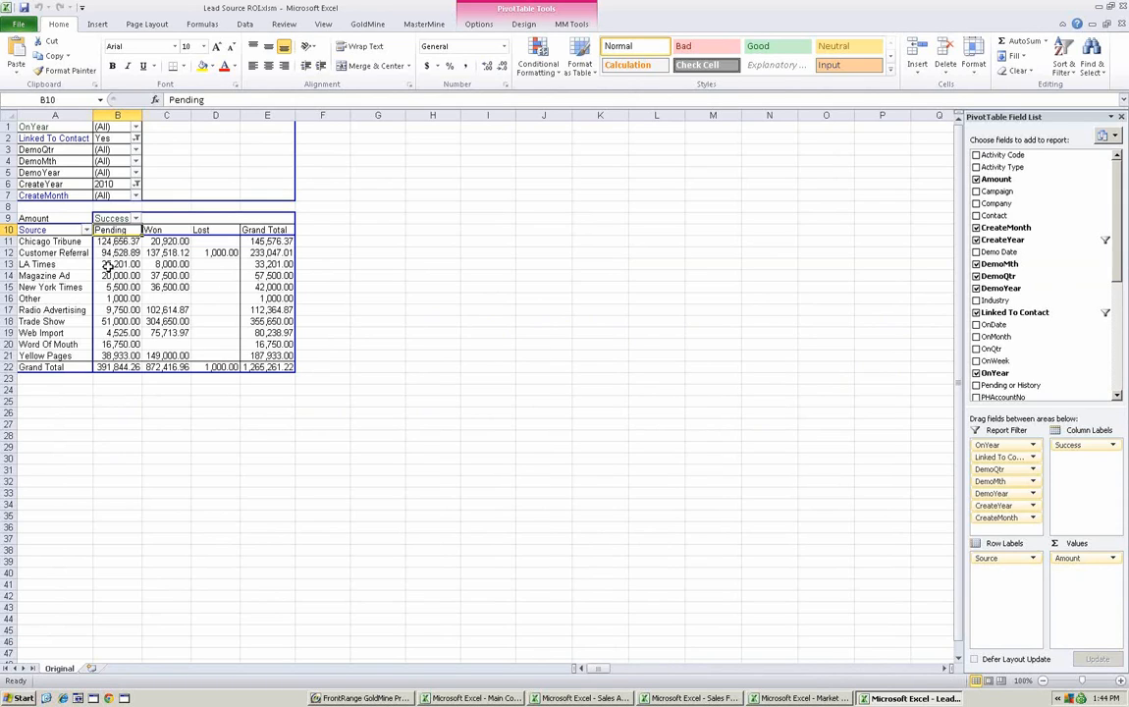
{"action": "mouse_move", "coordinate": [170, 287]}
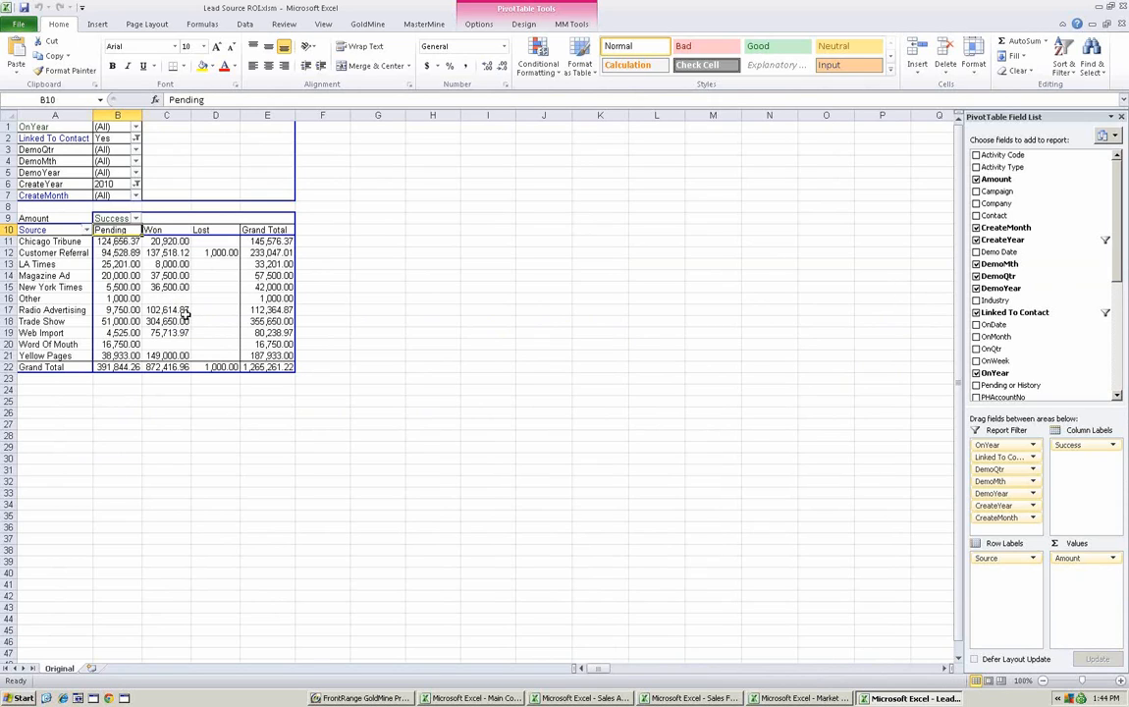
{"action": "mouse_move", "coordinate": [167, 309]}
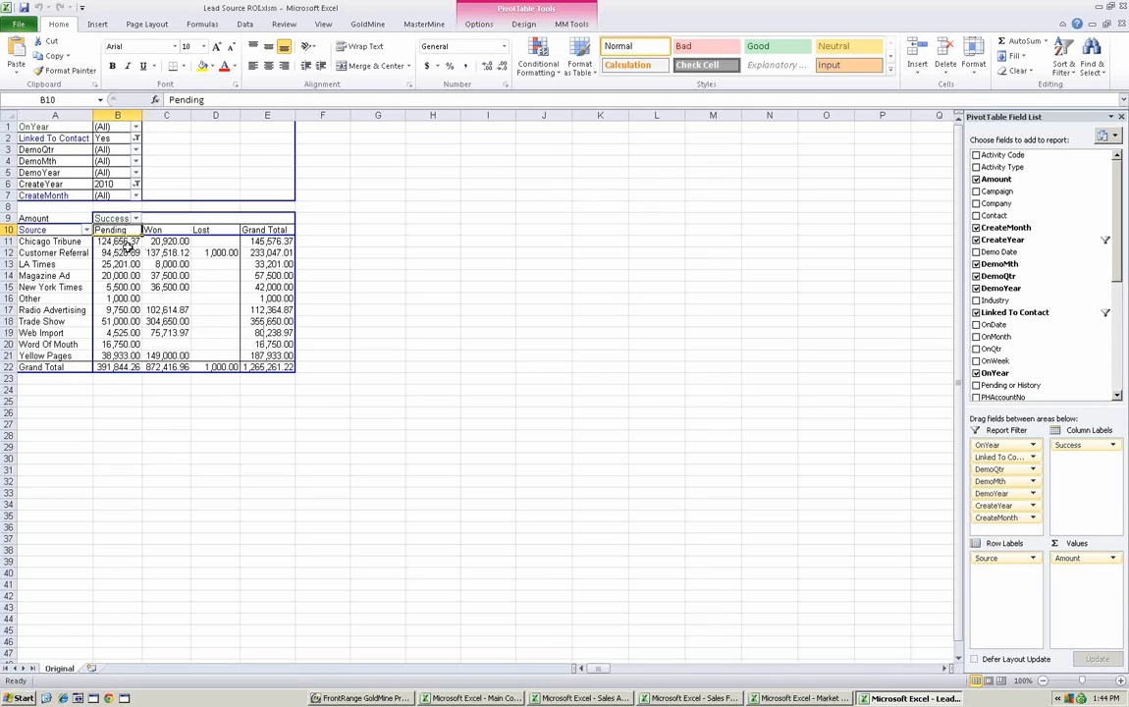
{"action": "mouse_move", "coordinate": [172, 263]}
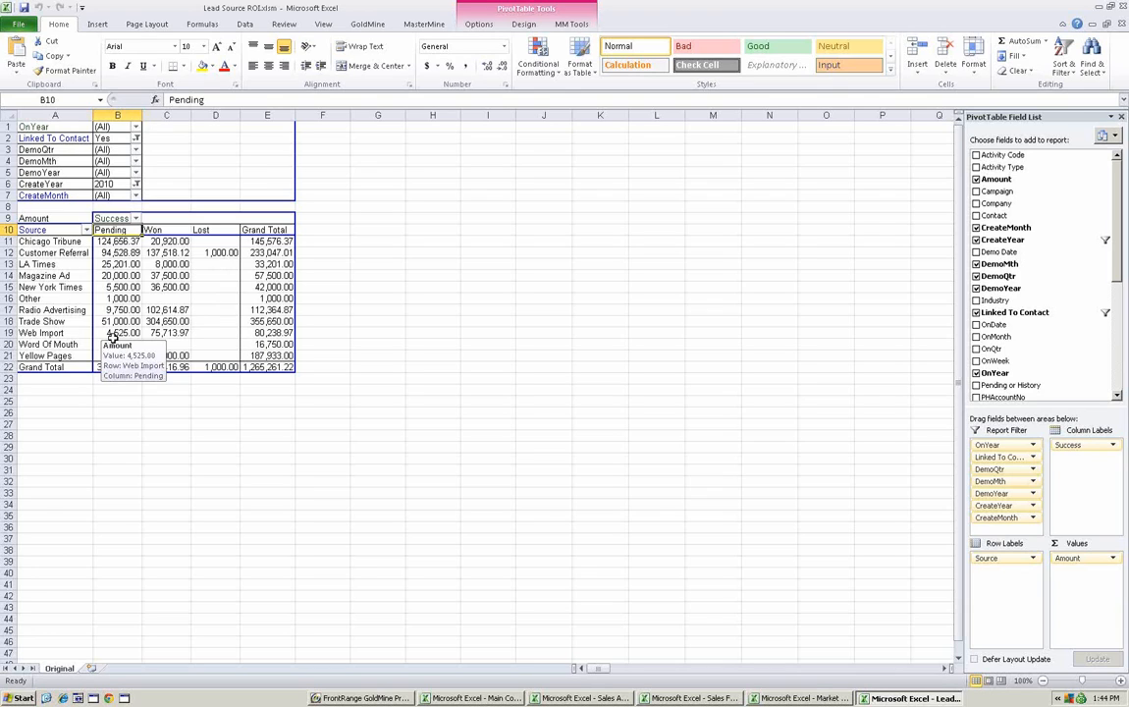
{"action": "left_click", "coordinate": [267, 321]}
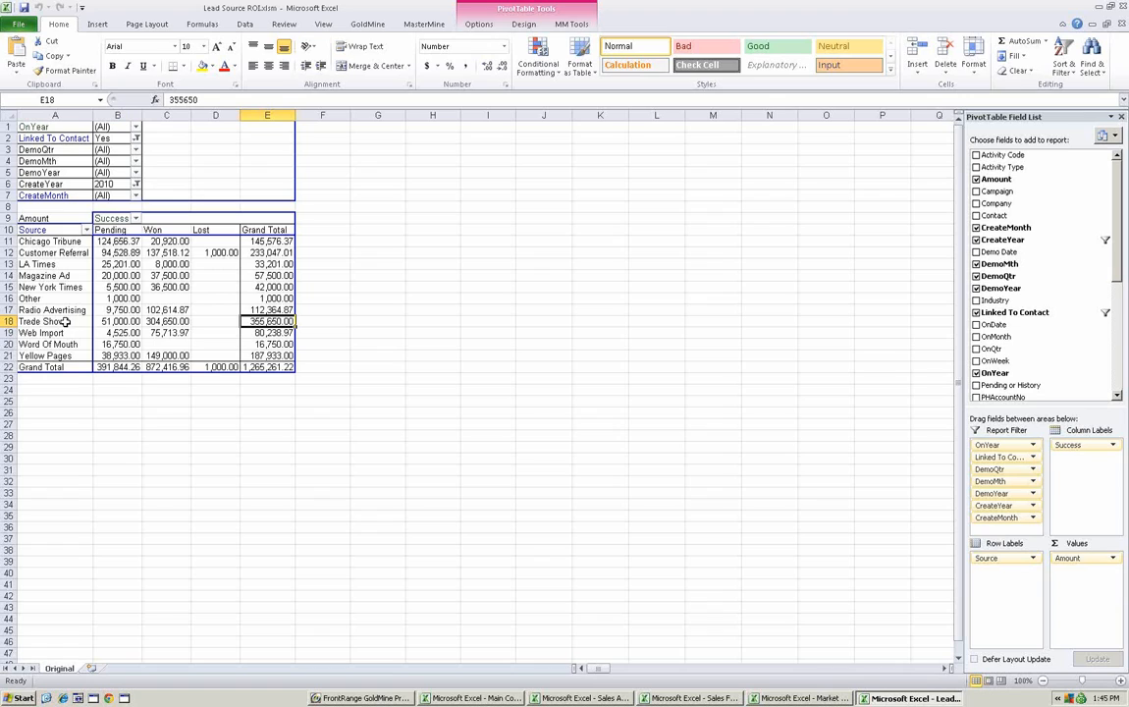
{"action": "left_click", "coordinate": [41, 321]}
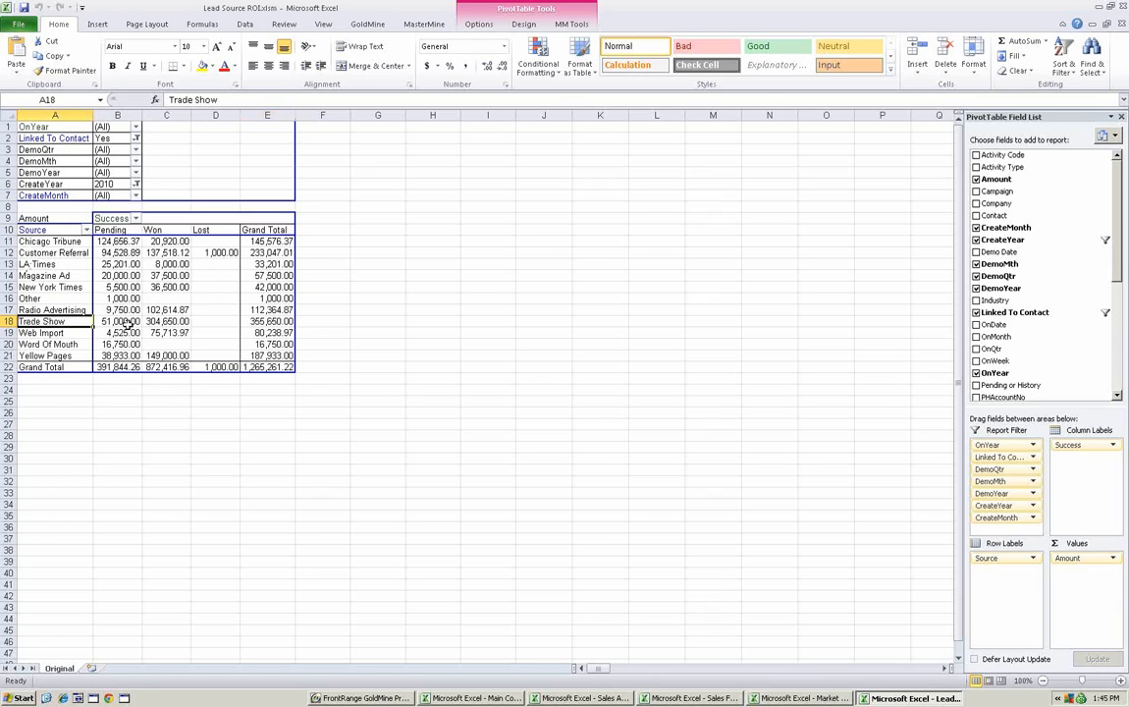
{"action": "mouse_move", "coordinate": [121, 321]}
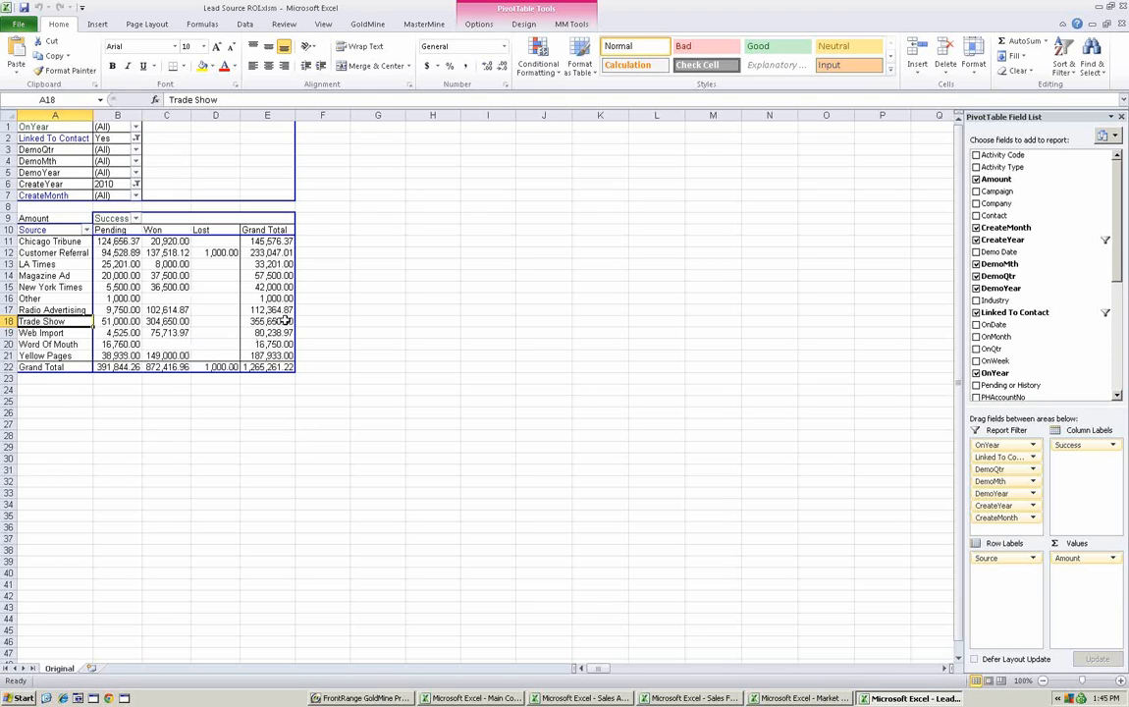
{"action": "left_click", "coordinate": [268, 321]}
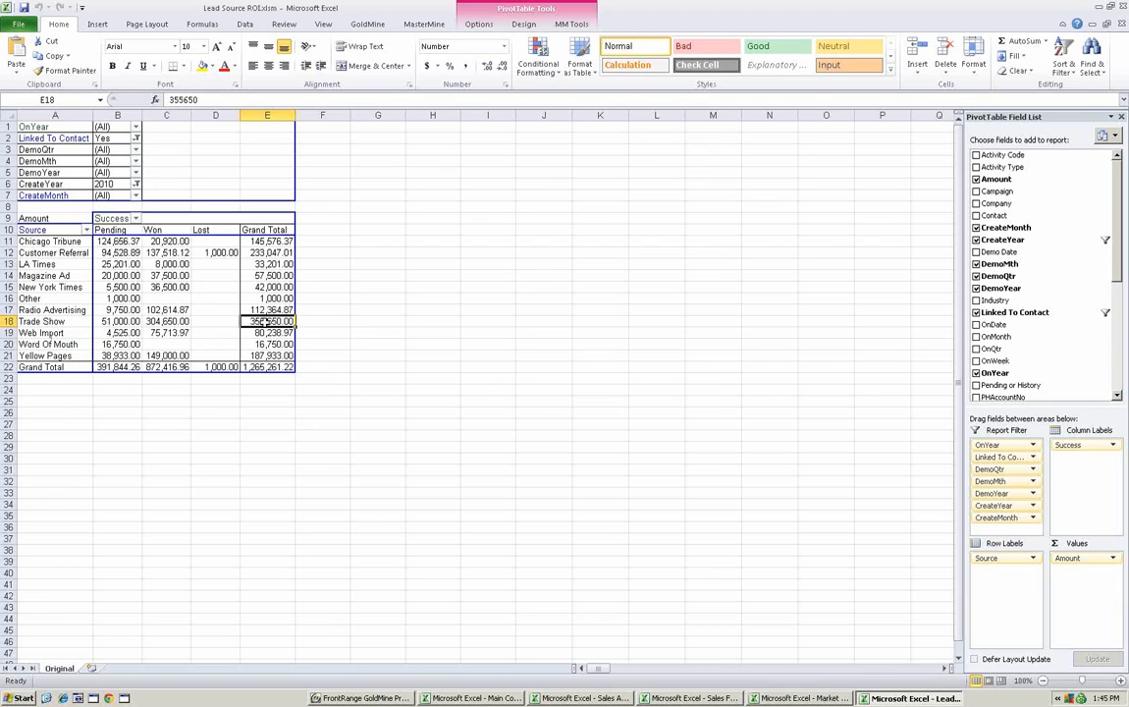
{"action": "mouse_move", "coordinate": [267, 321]}
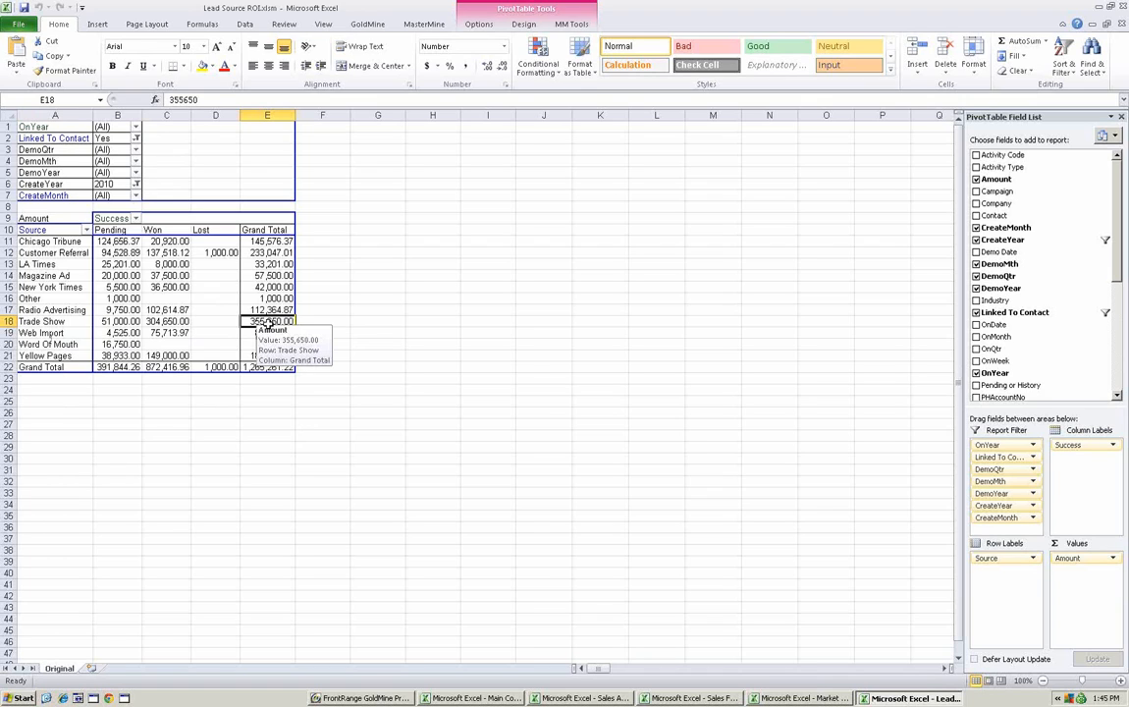
{"action": "mouse_move", "coordinate": [270, 332]}
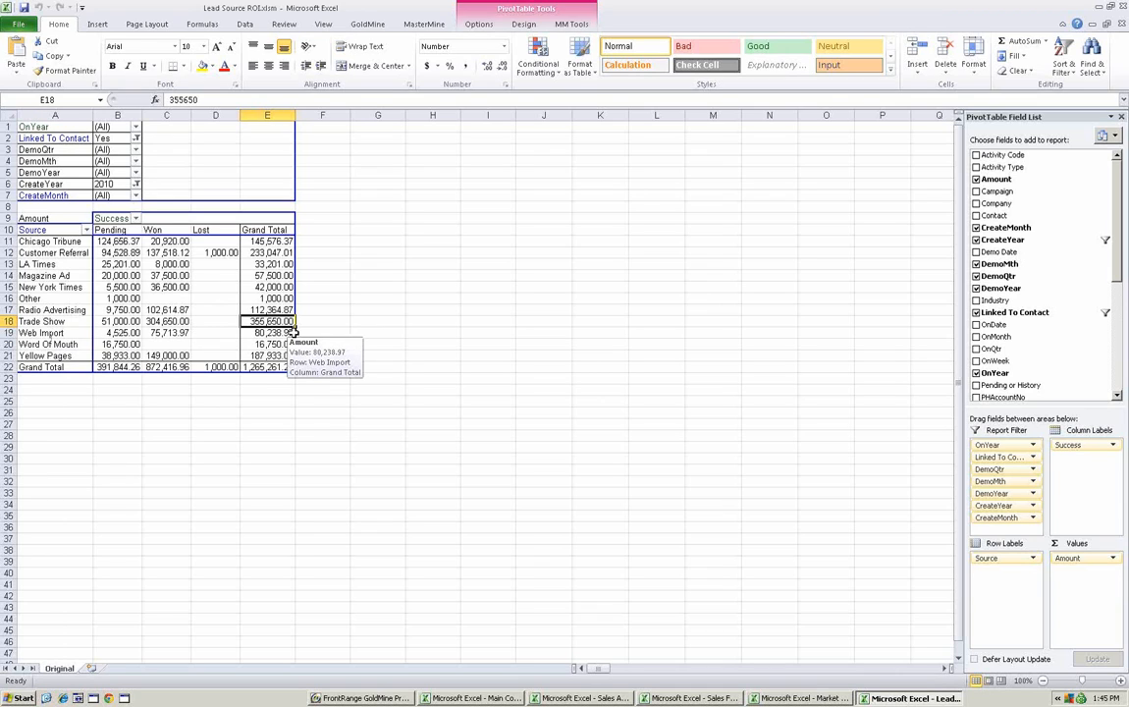
{"action": "mouse_move", "coordinate": [57, 252]}
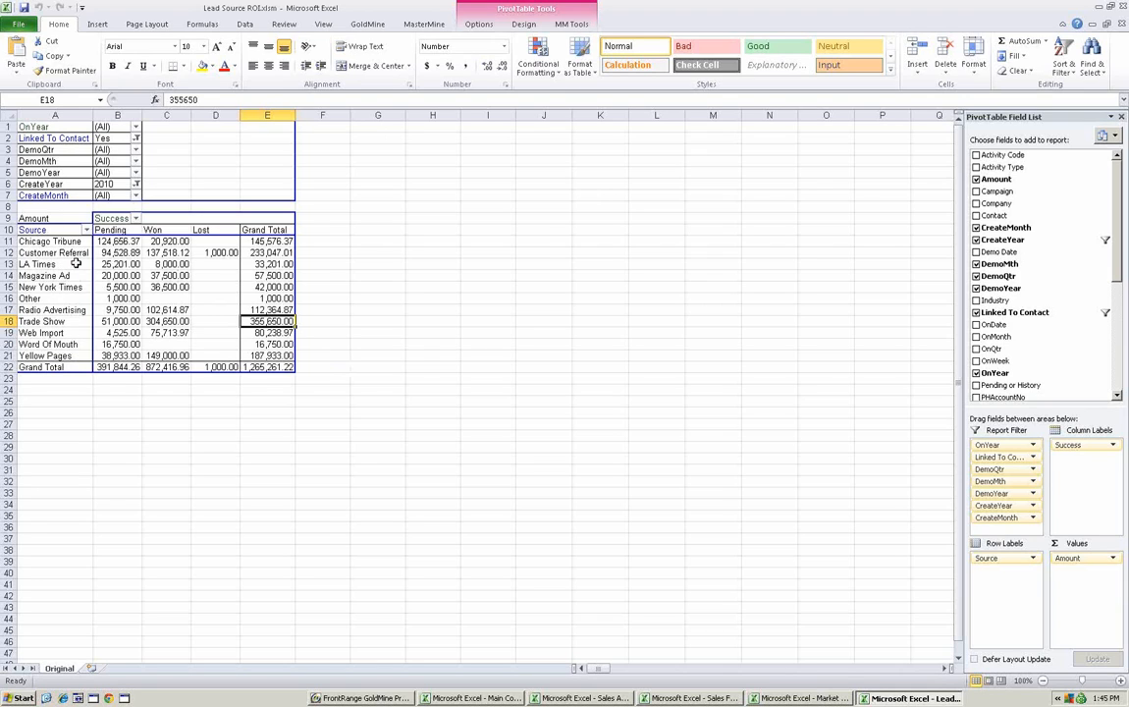
{"action": "mouse_move", "coordinate": [54, 253]}
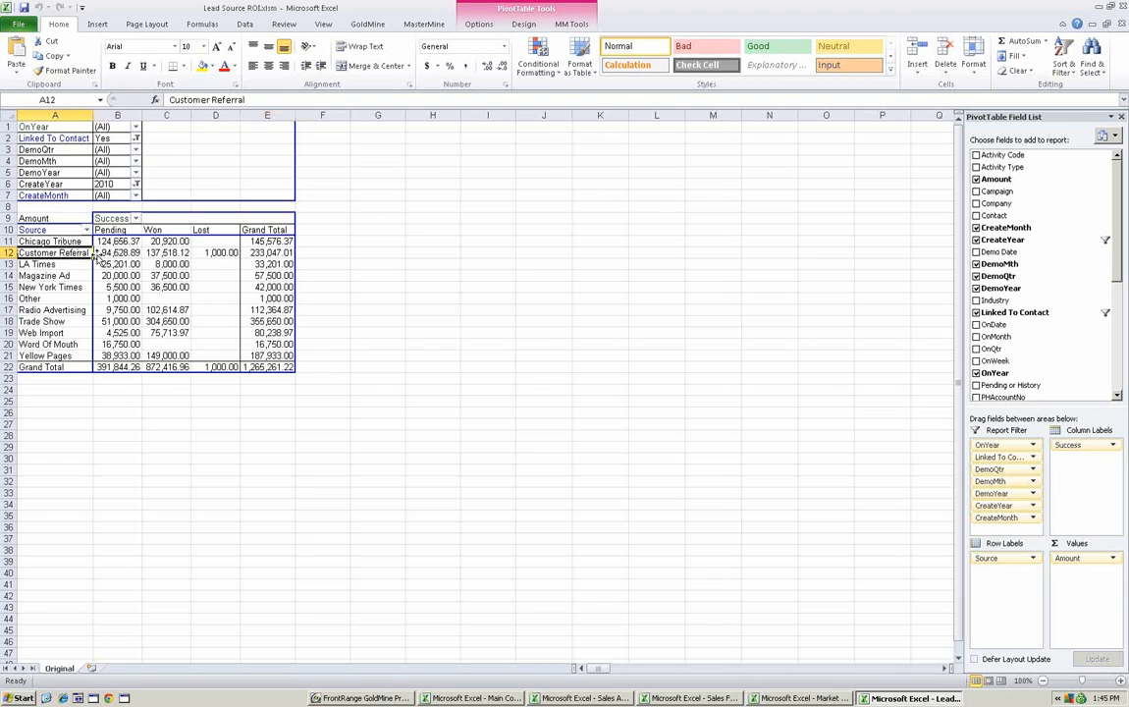
{"action": "mouse_move", "coordinate": [99, 286]}
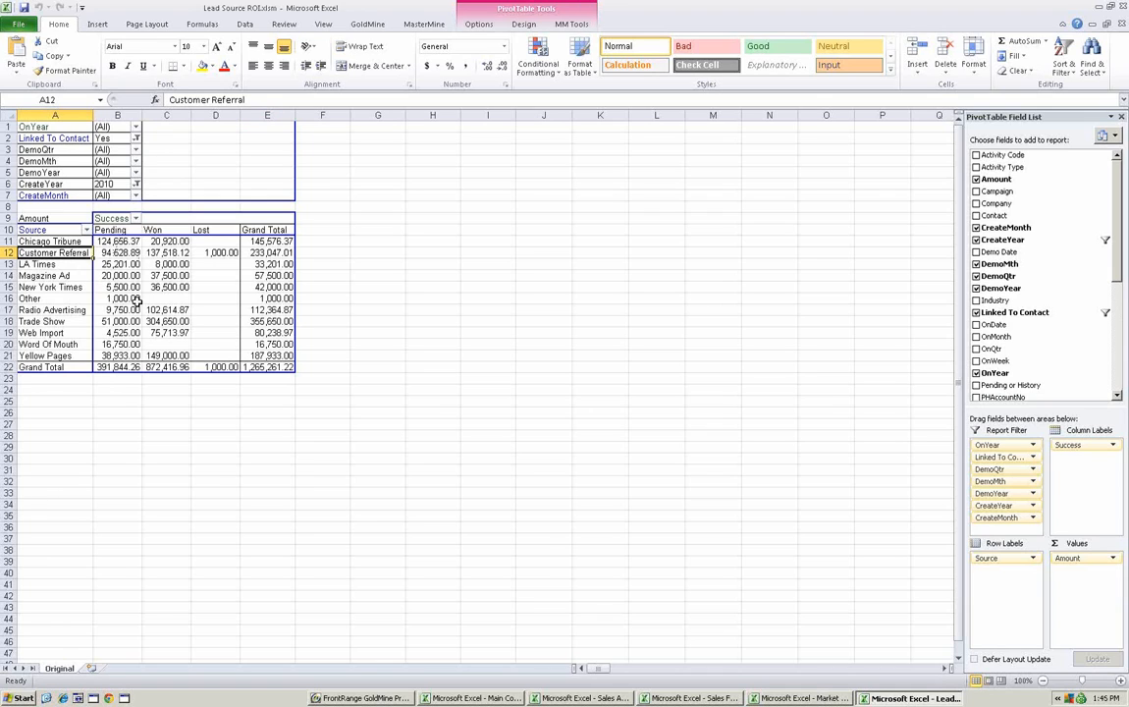
{"action": "mouse_move", "coordinate": [67, 263]}
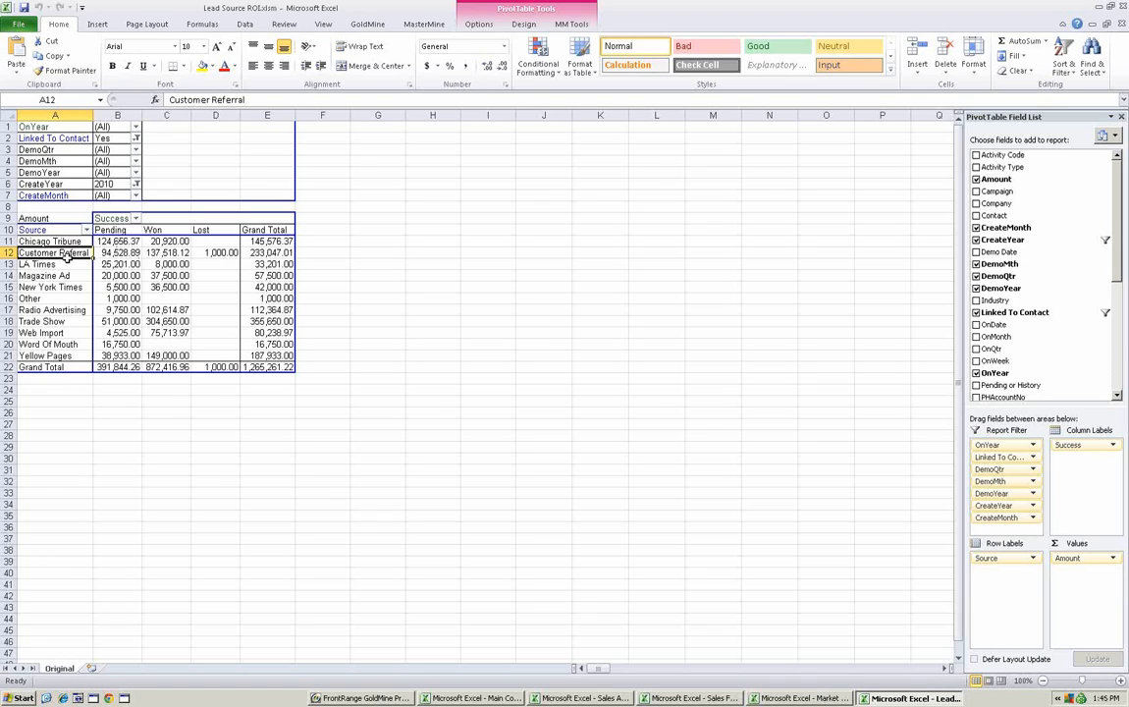
{"action": "mouse_move", "coordinate": [52, 252]}
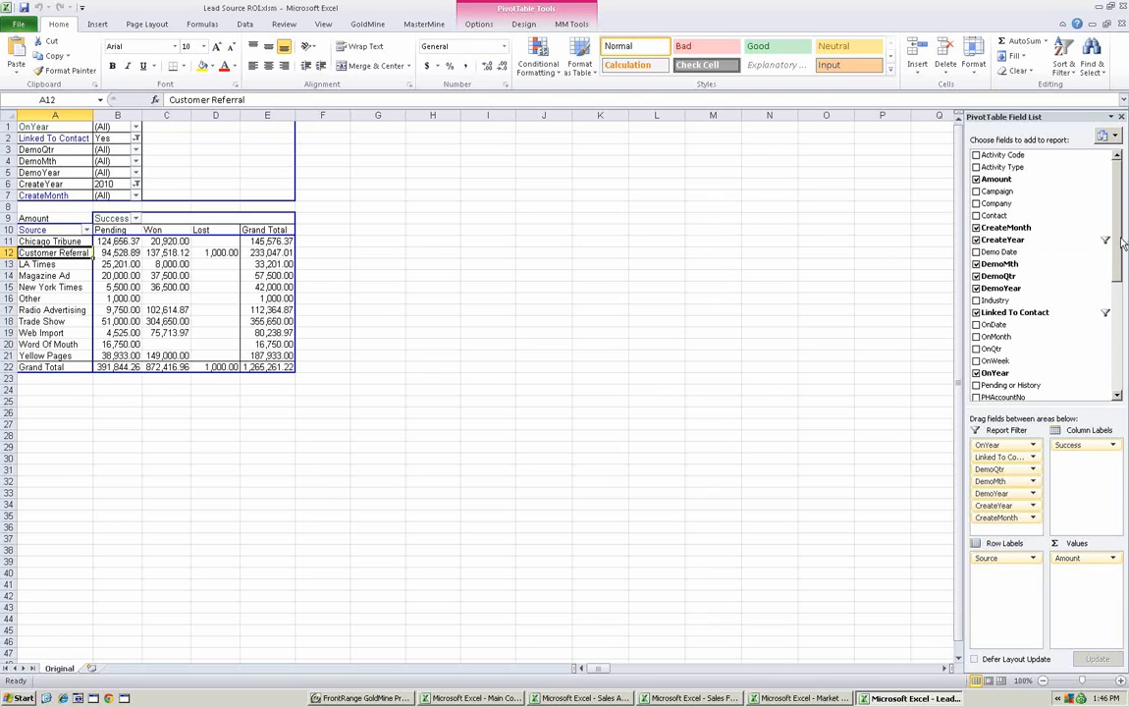
- Add Product2 to Row Labels beneath Source, splitting sources into QuoteWerks Quotes, Gadgets and Widgets
{"action": "scroll", "scroll_direction": "down", "scroll_amount": 3}
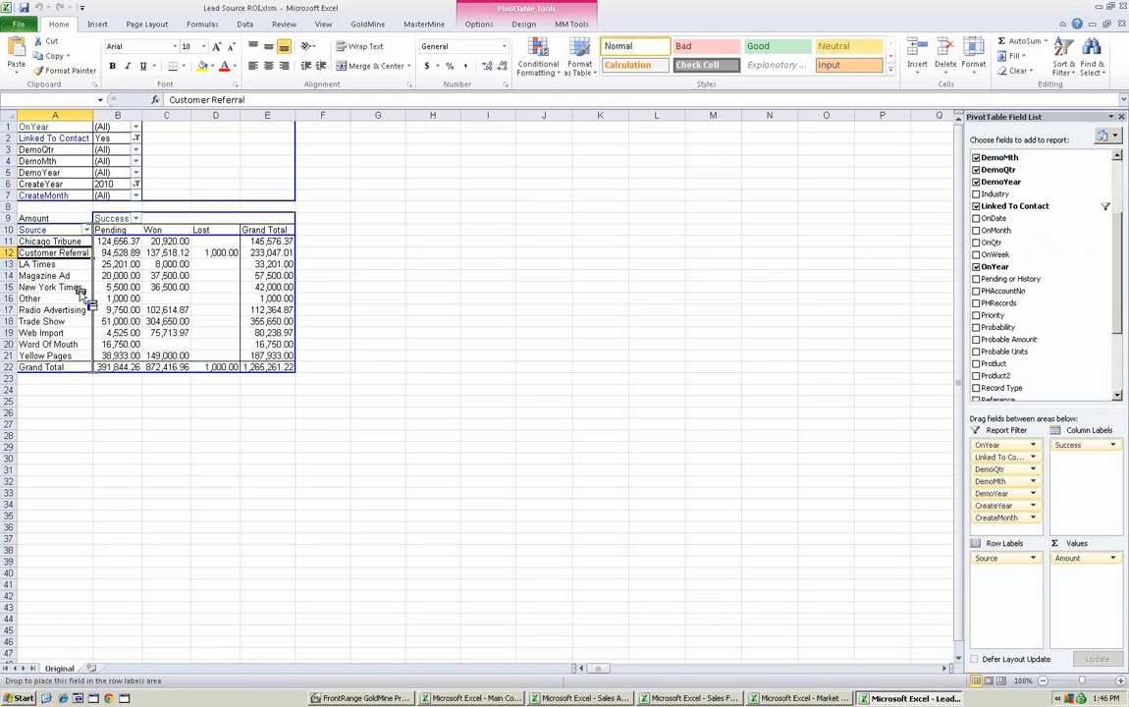
{"action": "left_click", "coordinate": [976, 375]}
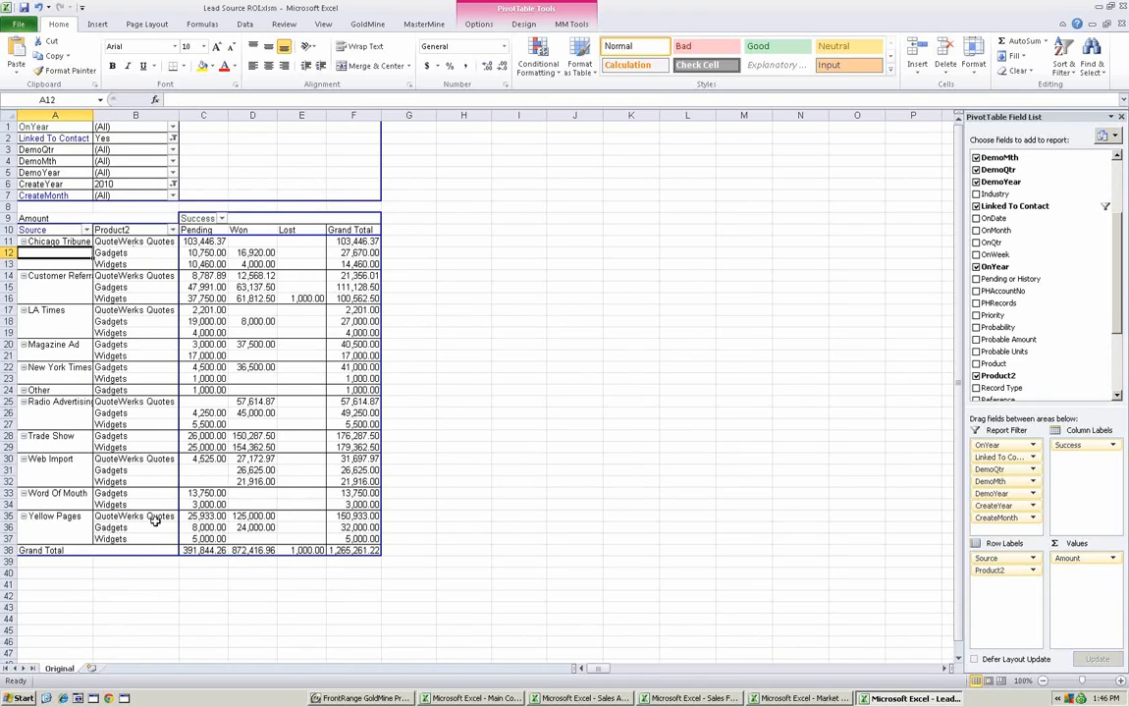
{"action": "mouse_move", "coordinate": [127, 258]}
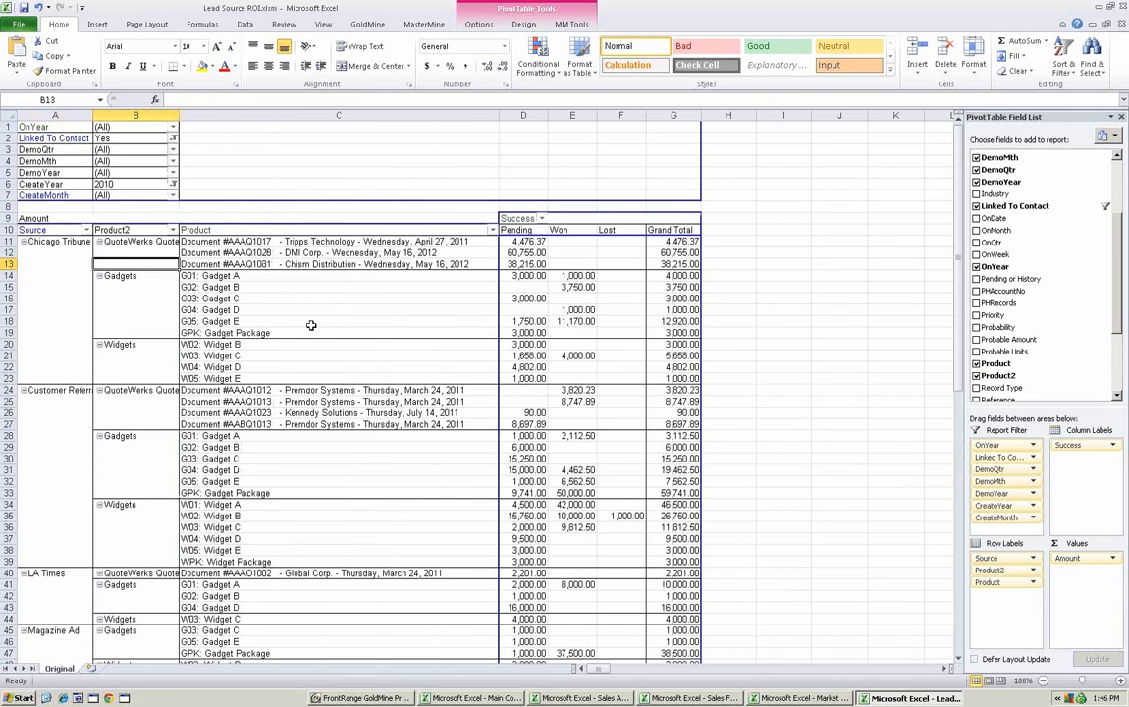
{"action": "mouse_move", "coordinate": [174, 295]}
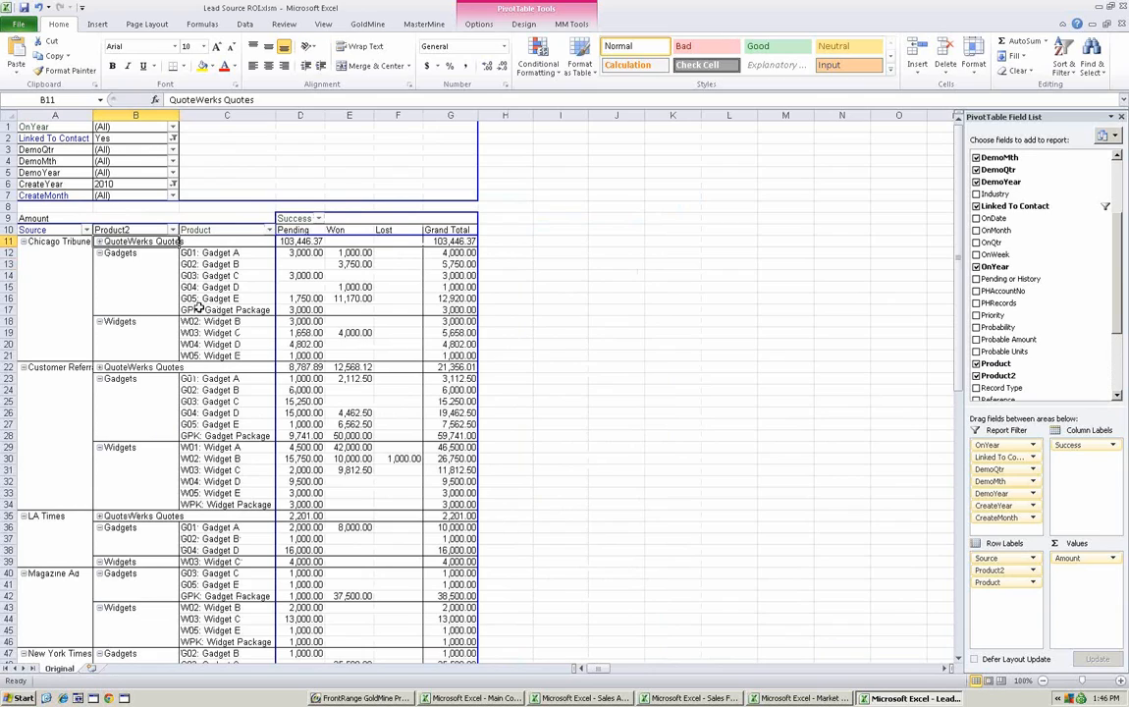
{"action": "mouse_move", "coordinate": [150, 322]}
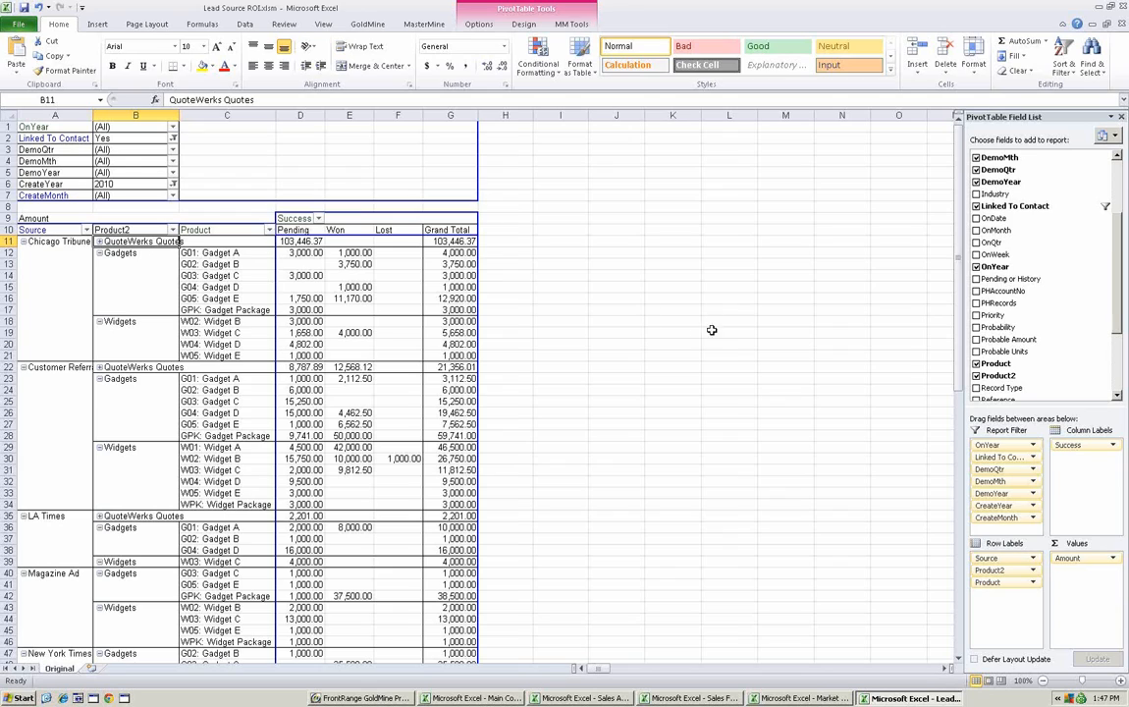
{"action": "mouse_move", "coordinate": [304, 312]}
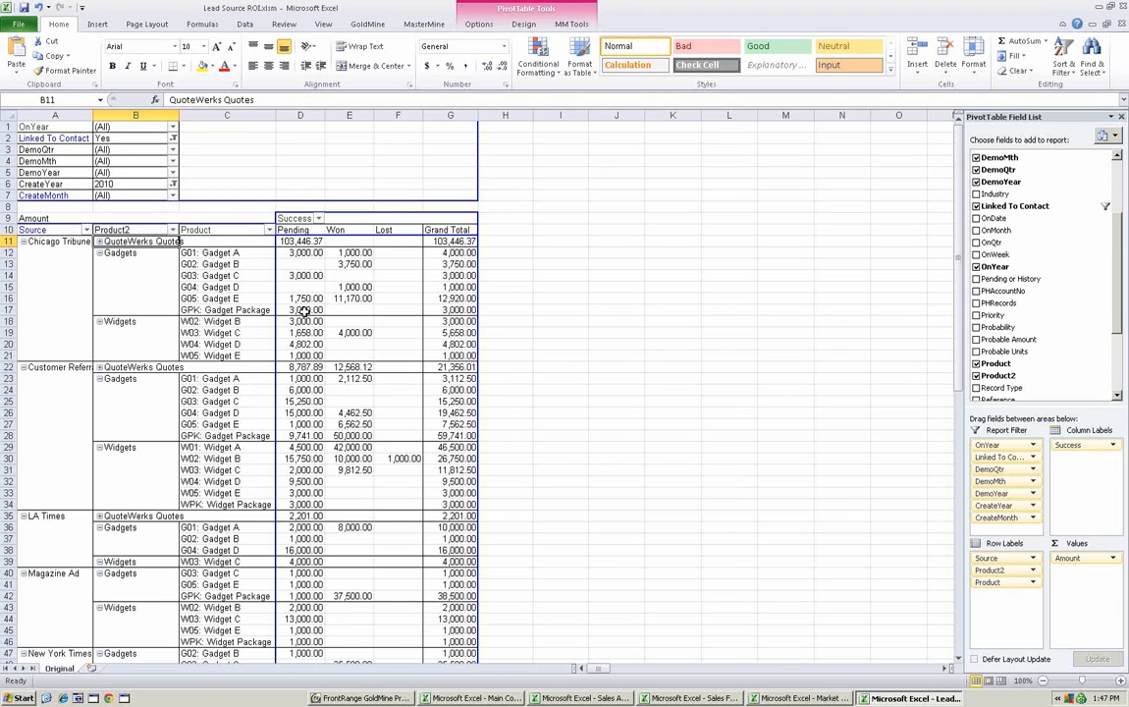
- Check Chicago Tribune's pending Gadget Package amount in the product breakdown
{"action": "left_click", "coordinate": [301, 309]}
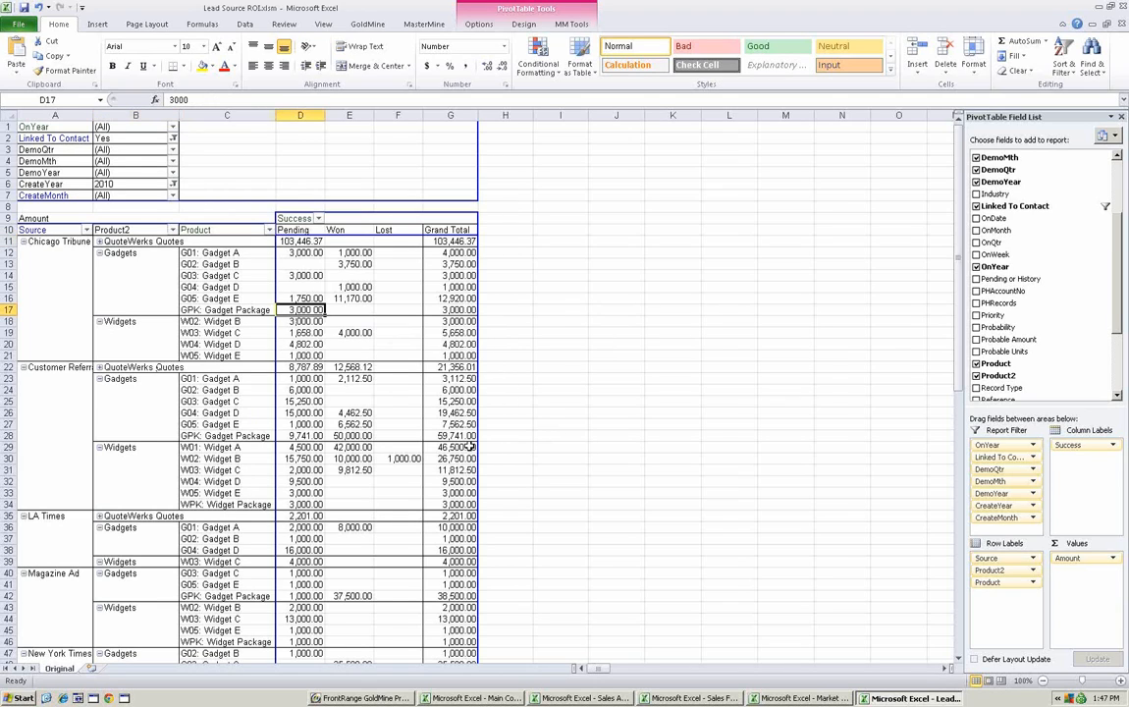
{"action": "mouse_move", "coordinate": [354, 354]}
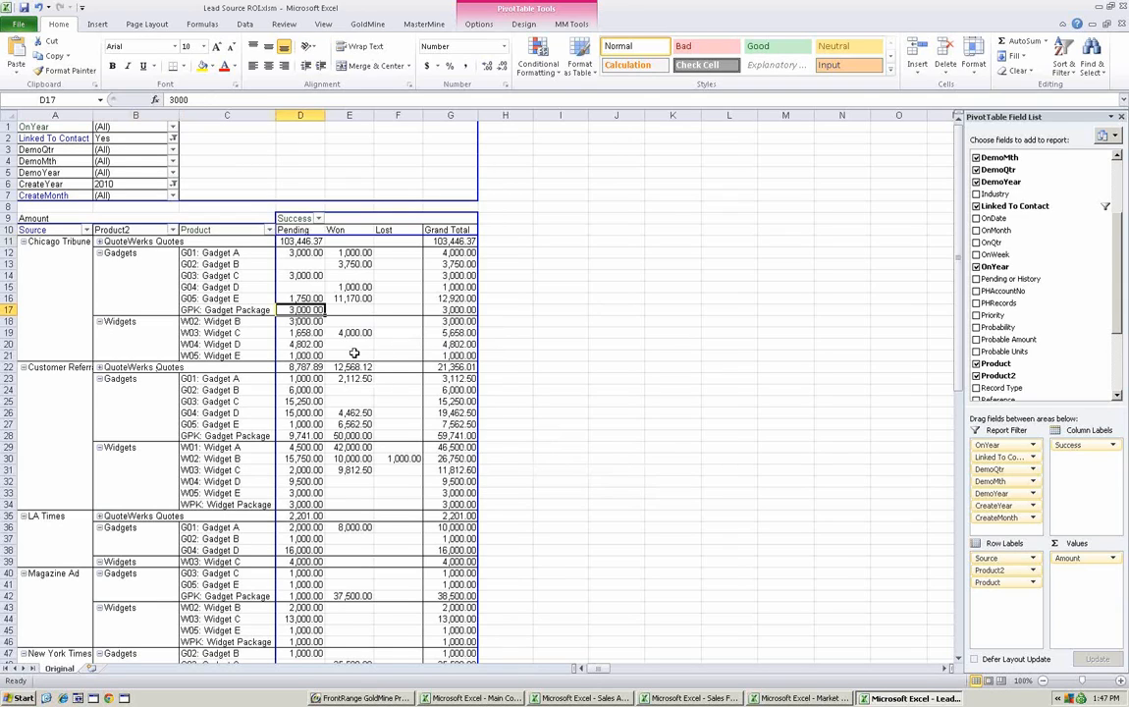
{"action": "mouse_move", "coordinate": [451, 413]}
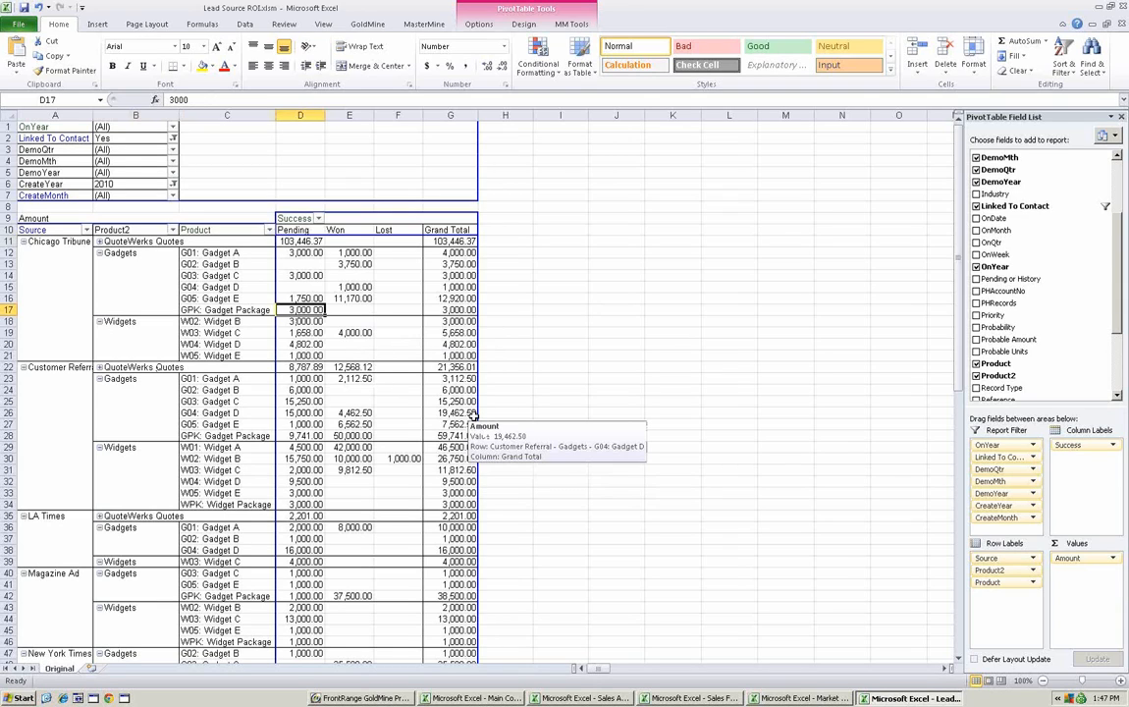